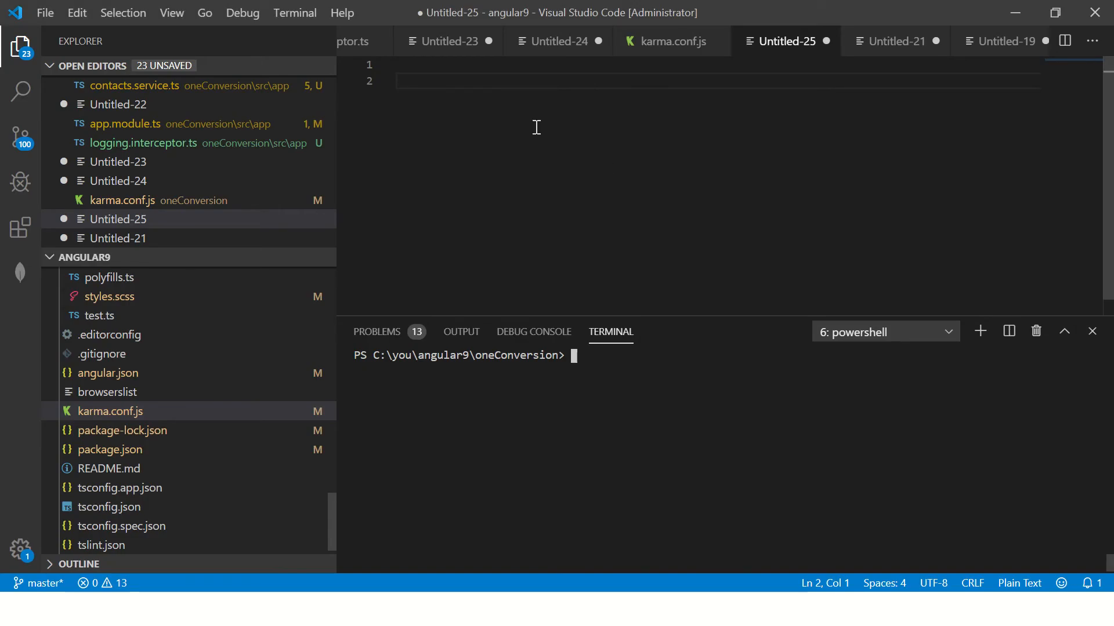
Type the 'Angular Testing - End to End' heading, dashed underline, and point 1 on covering an entire functional flow.
{"action": "type", "text": "Angular"}
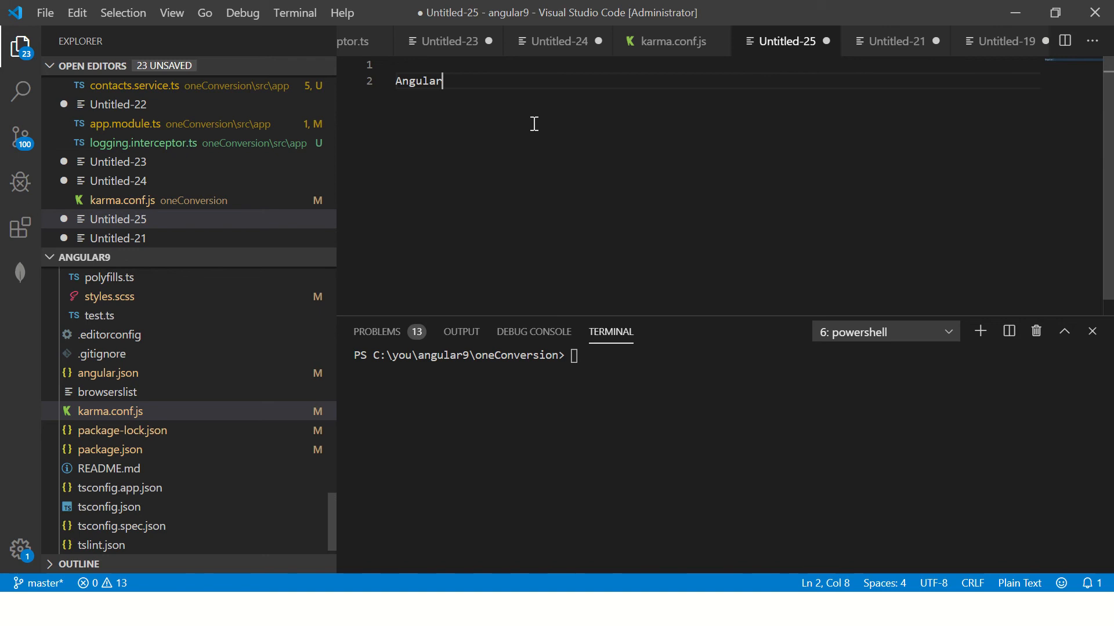
{"action": "type", "text": "Testing - End to End"}
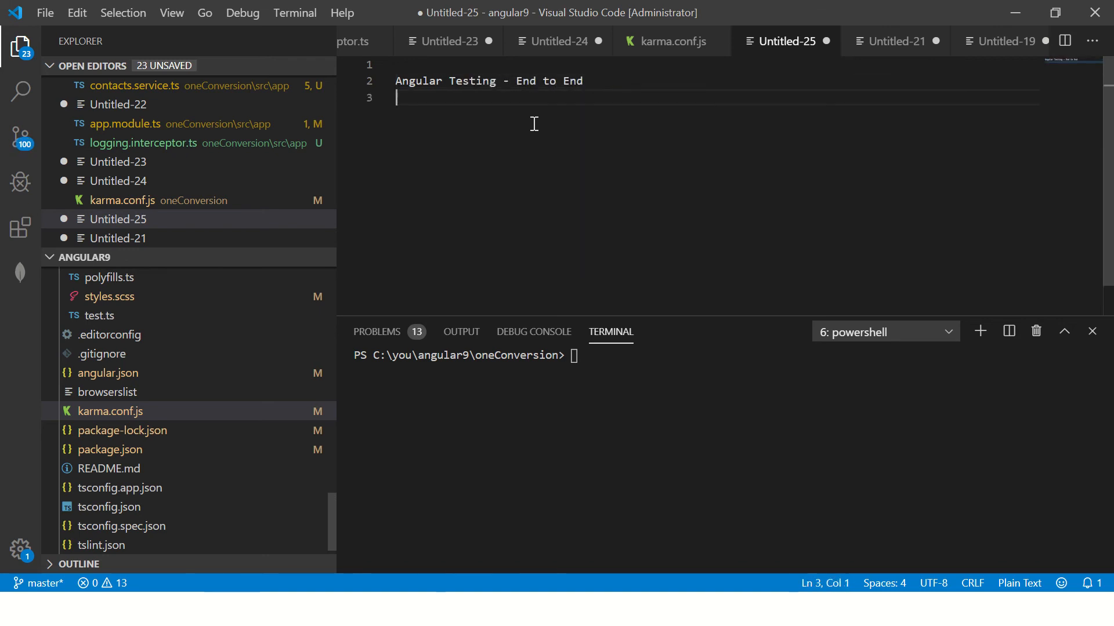
{"action": "type", "text": "---------------------------------"}
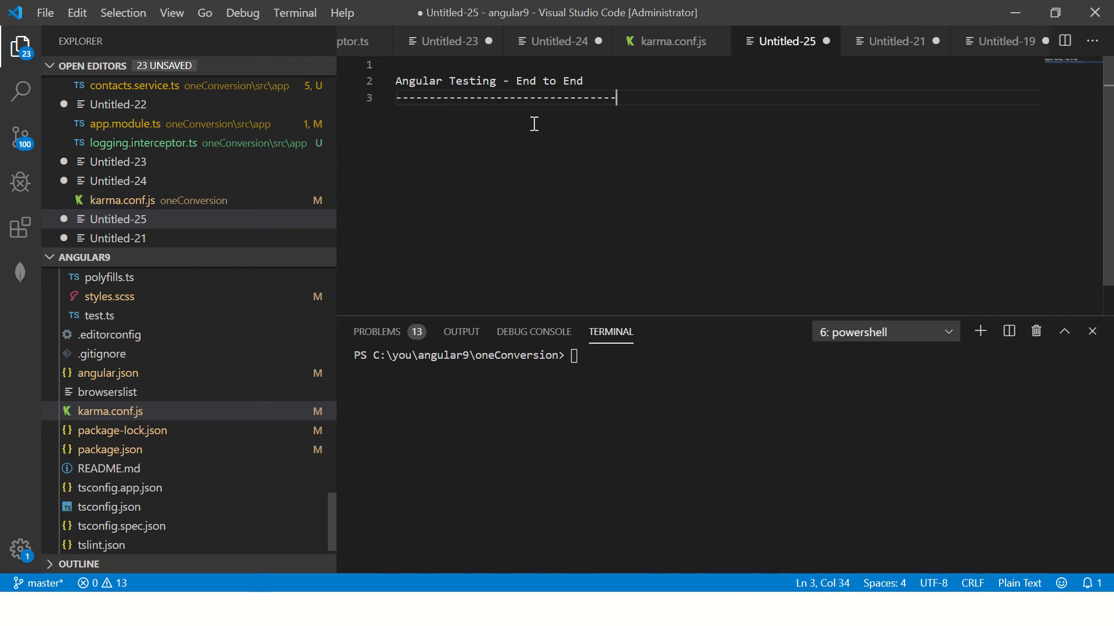
{"action": "type", "text": "2"}
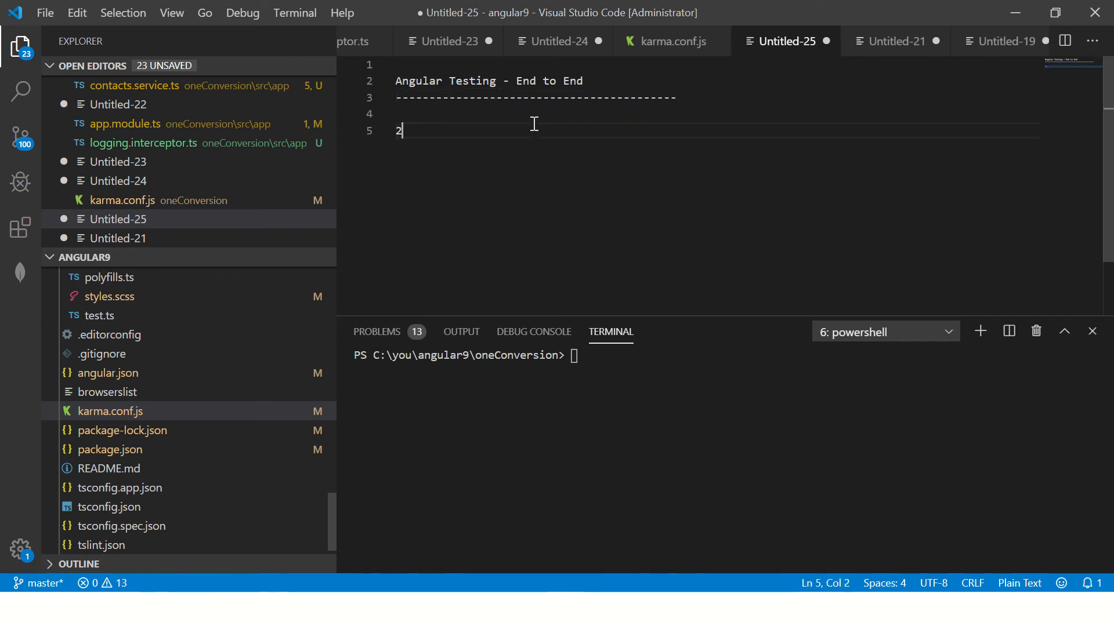
{"action": "type", "text": "1."}
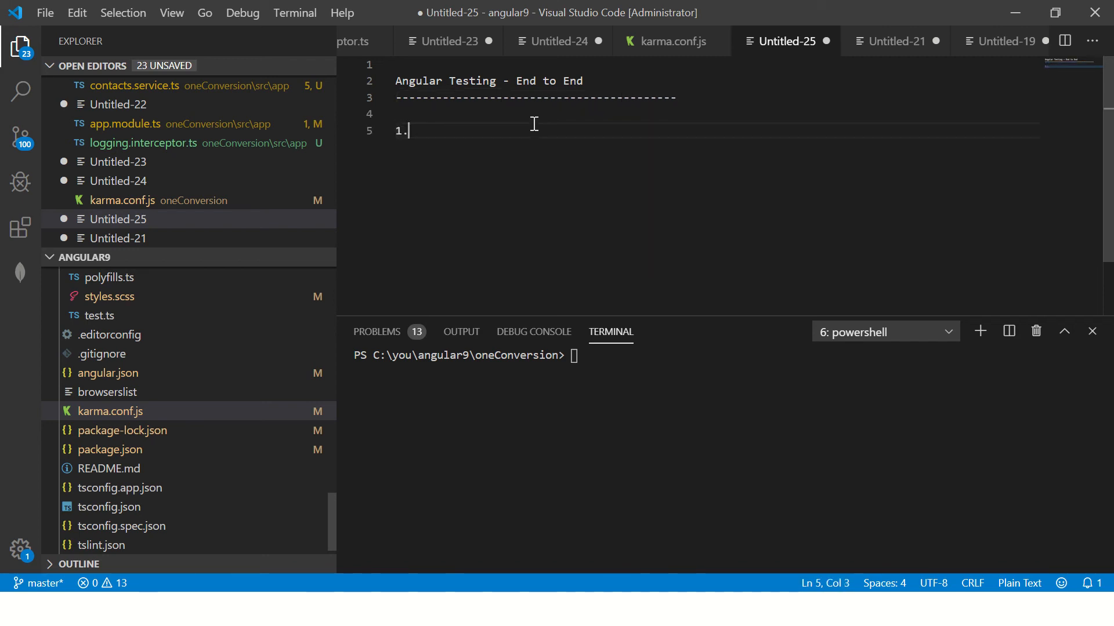
{"action": "type", "text": "End to End tests"}
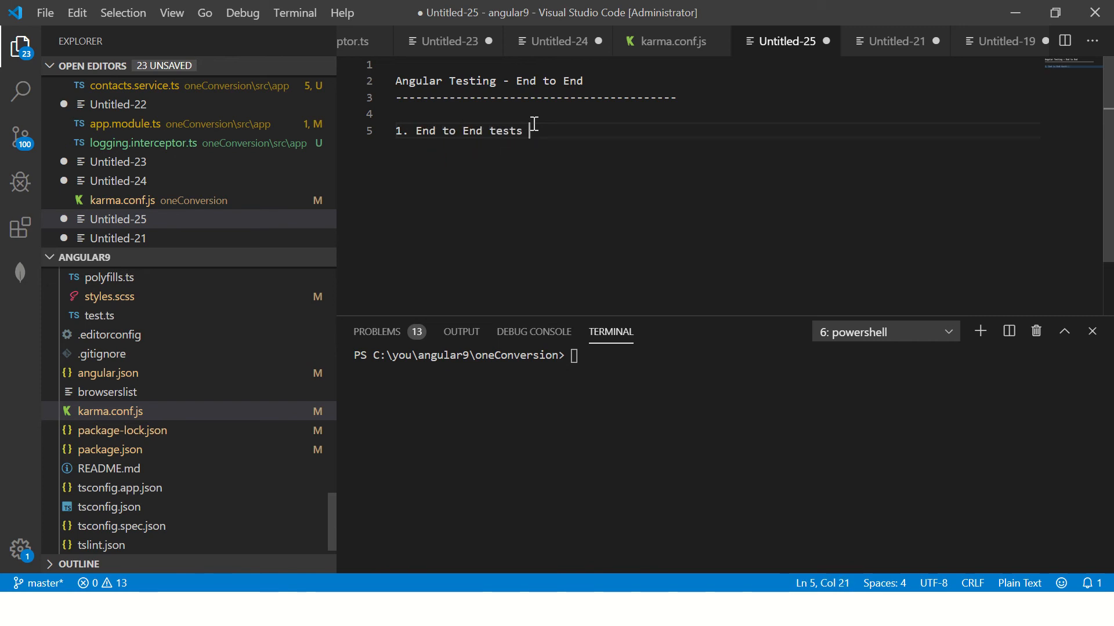
{"action": "type", "text": "cover a"}
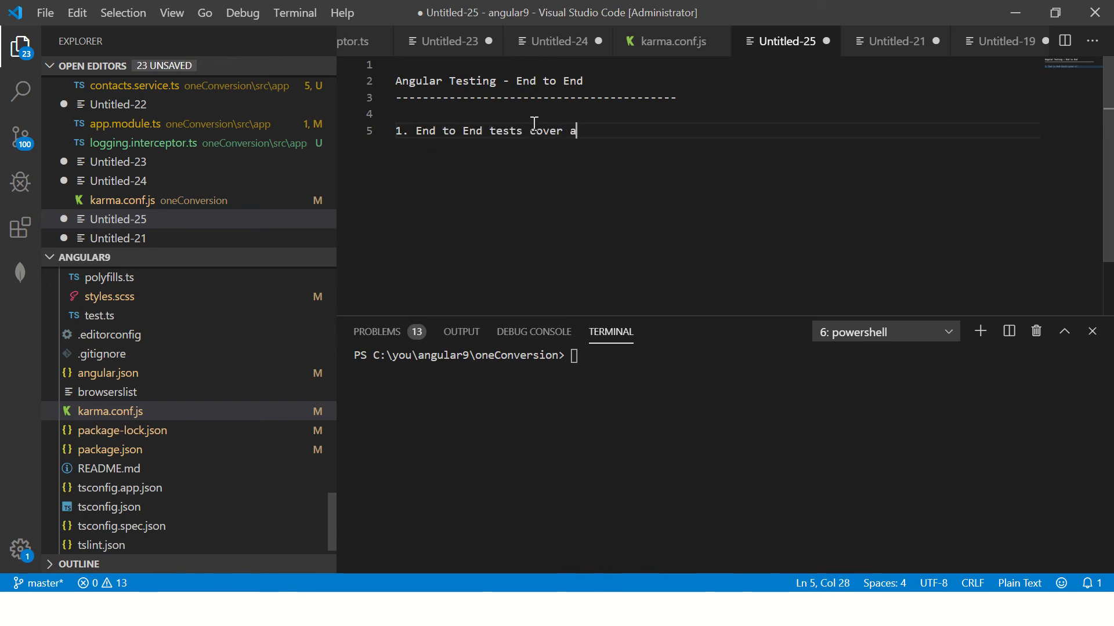
{"action": "type", "text": "n entire f"}
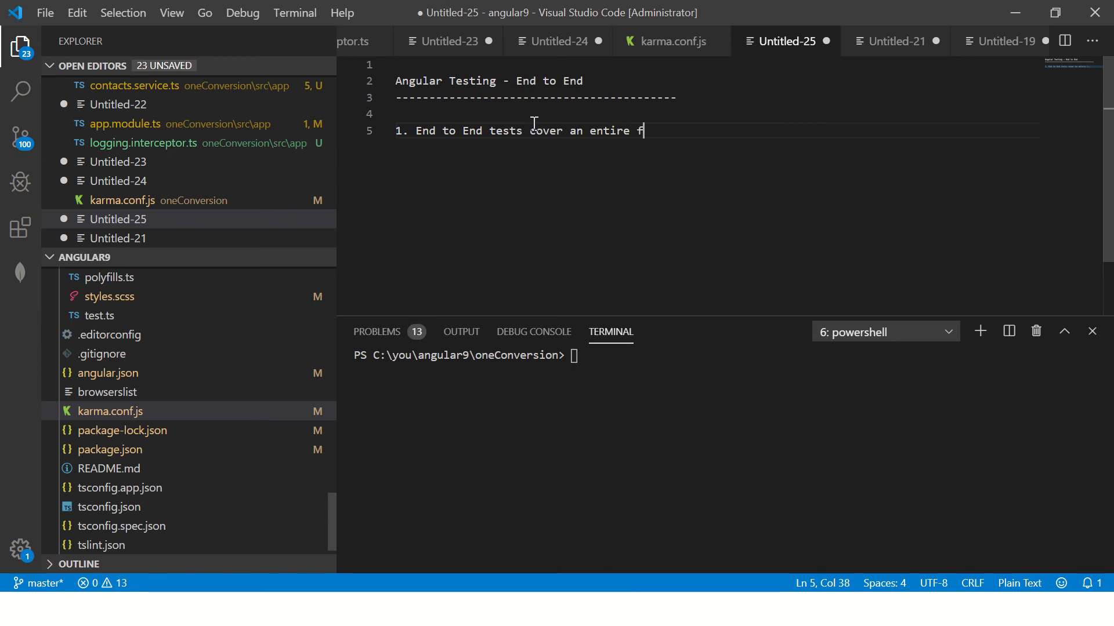
{"action": "type", "text": "unctional flow of the application"}
{"action": "type", "text": "2."}
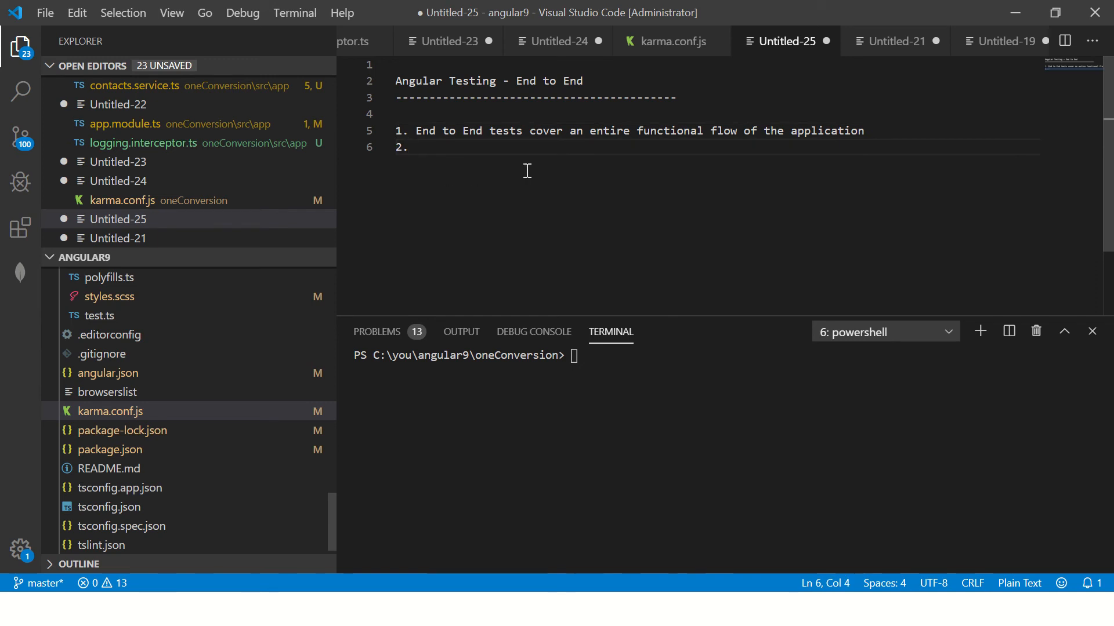
Add point 2: all End to End test scripts are under /e2e.
{"action": "type", "text": "All of"}
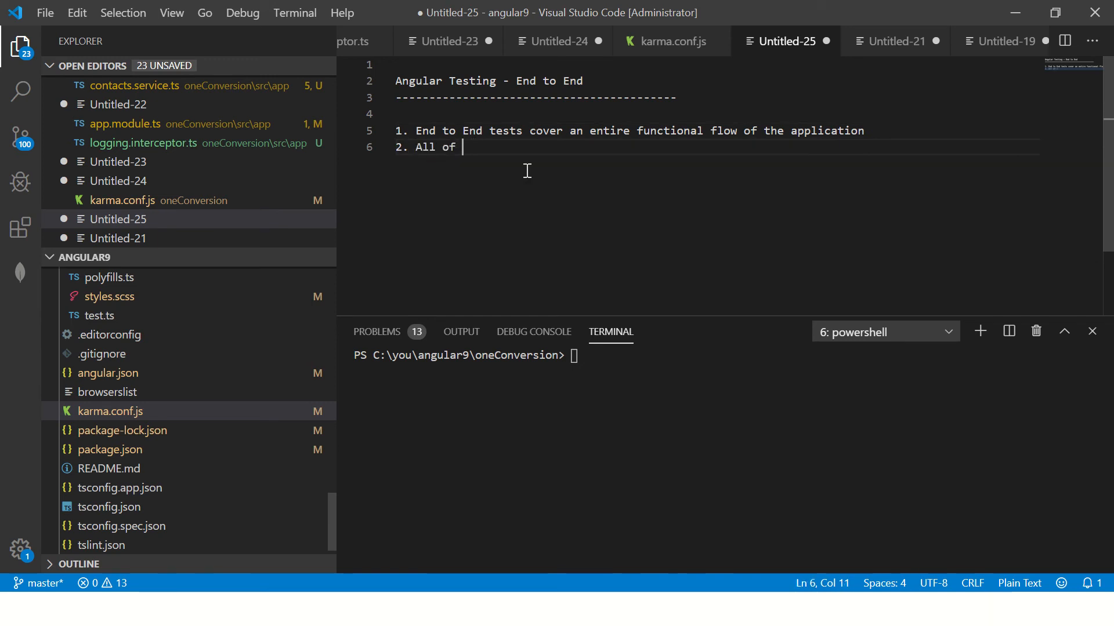
{"action": "type", "text": "our End to End"}
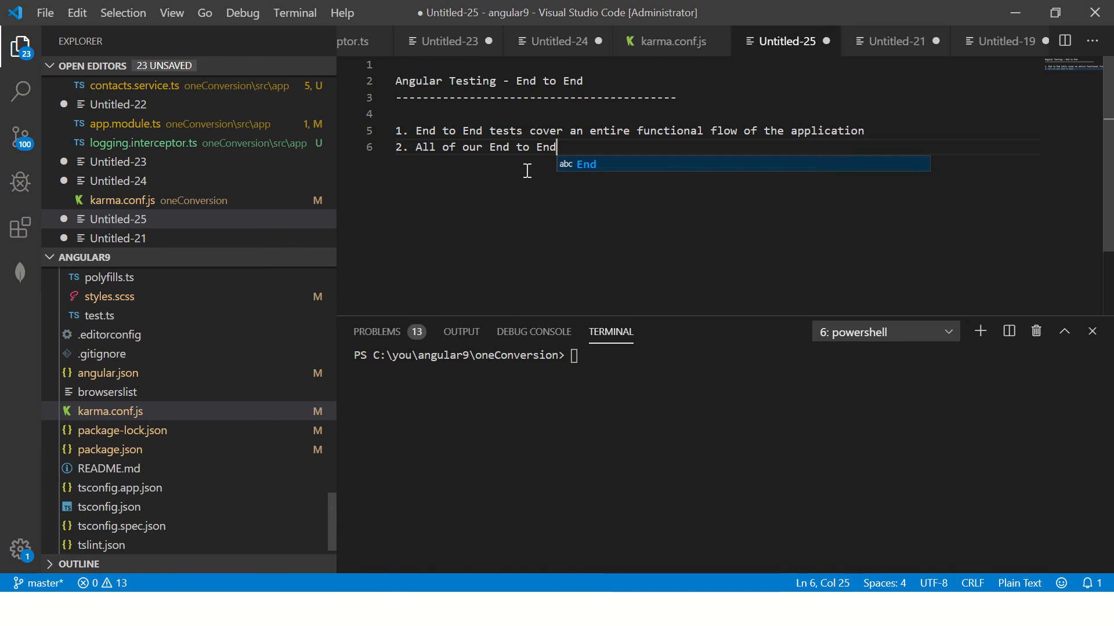
{"action": "type", "text": "test scrpits"}
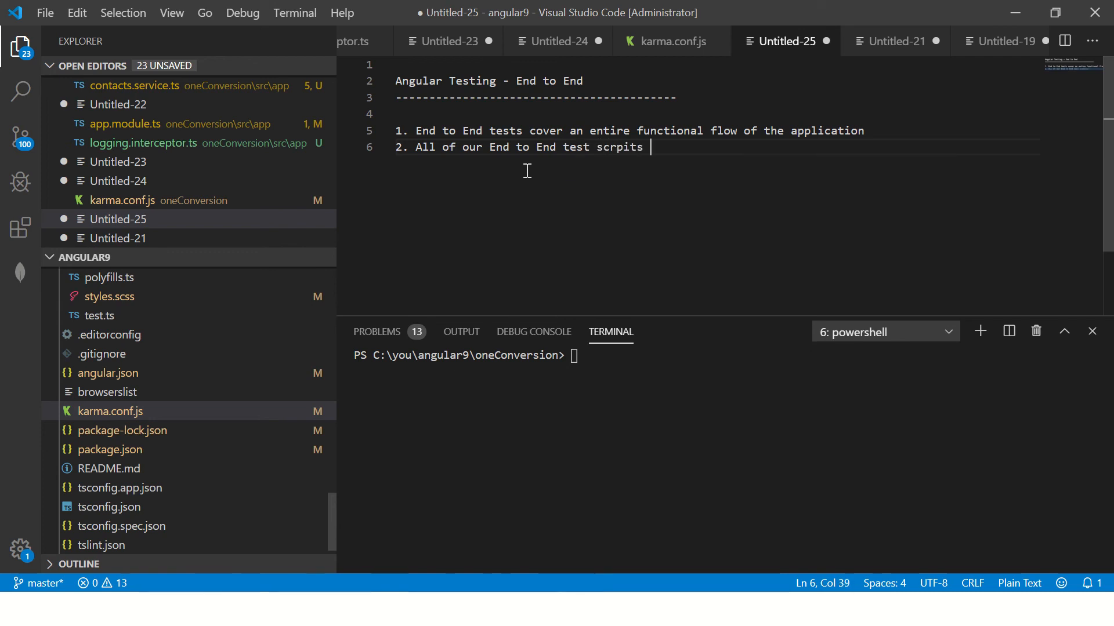
{"action": "type", "text": "scripts"}
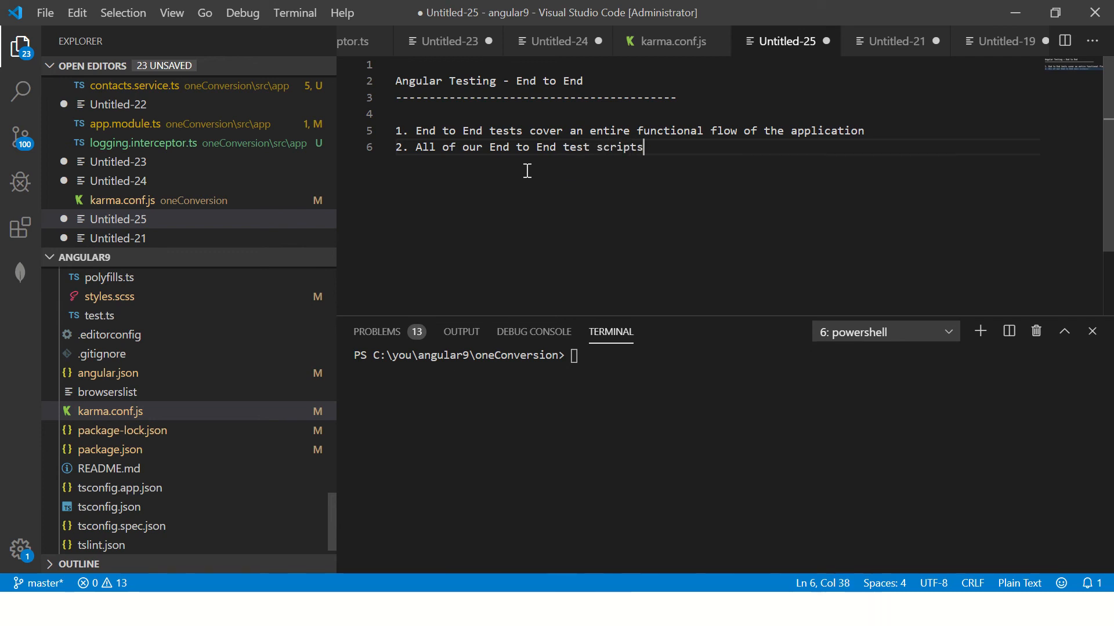
{"action": "type", "text": "are located inside the fold"}
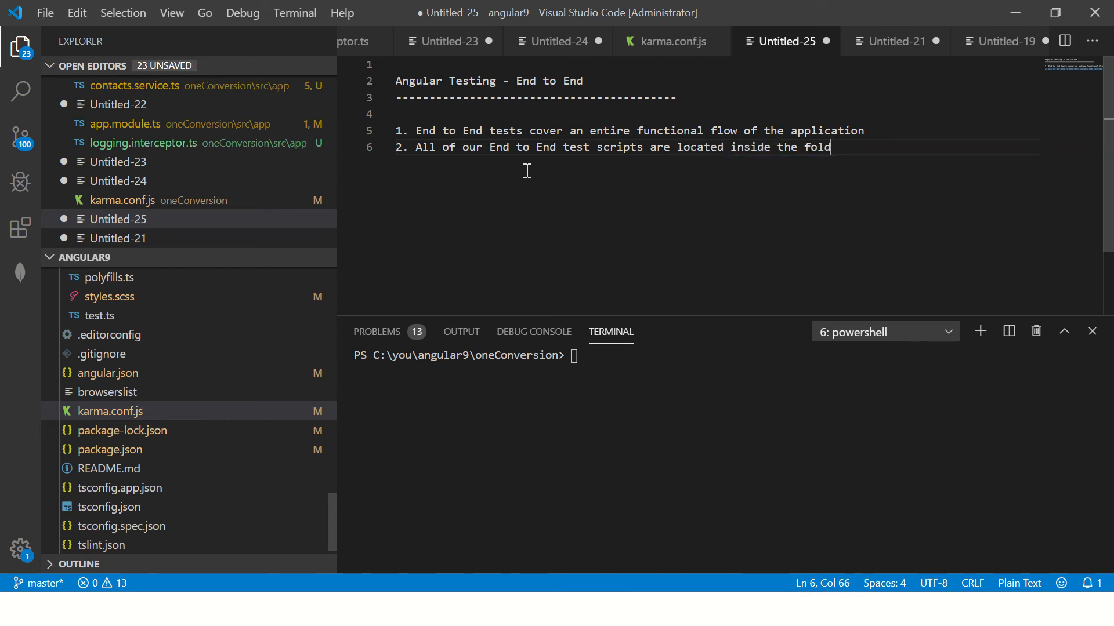
{"action": "type", "text": "er /e"}
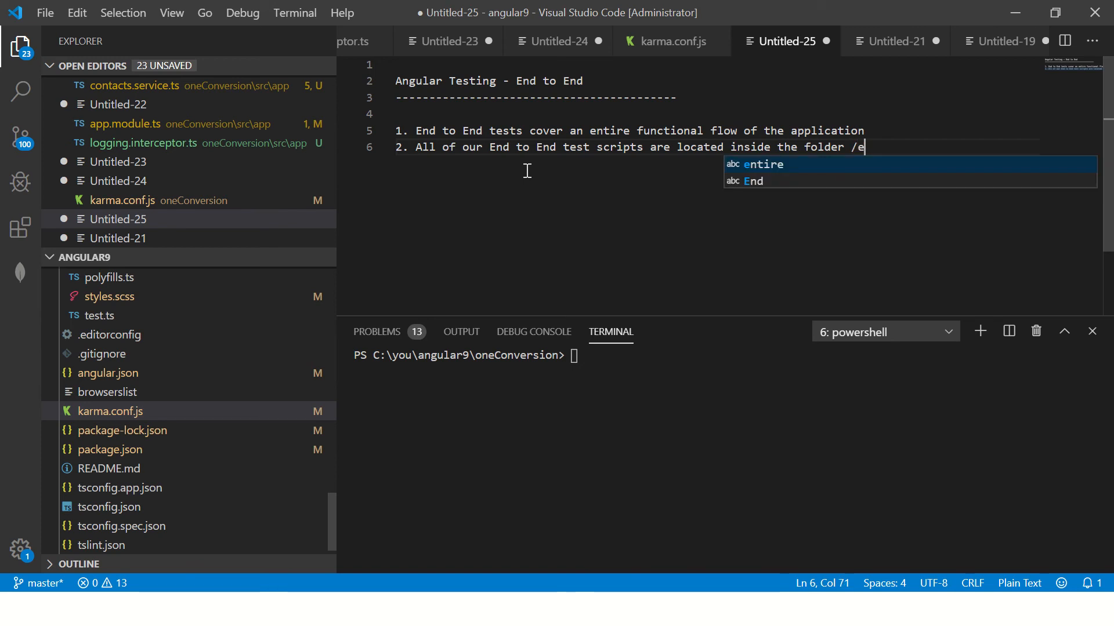
{"action": "type", "text": "2e"}
{"action": "type", "text": "3."}
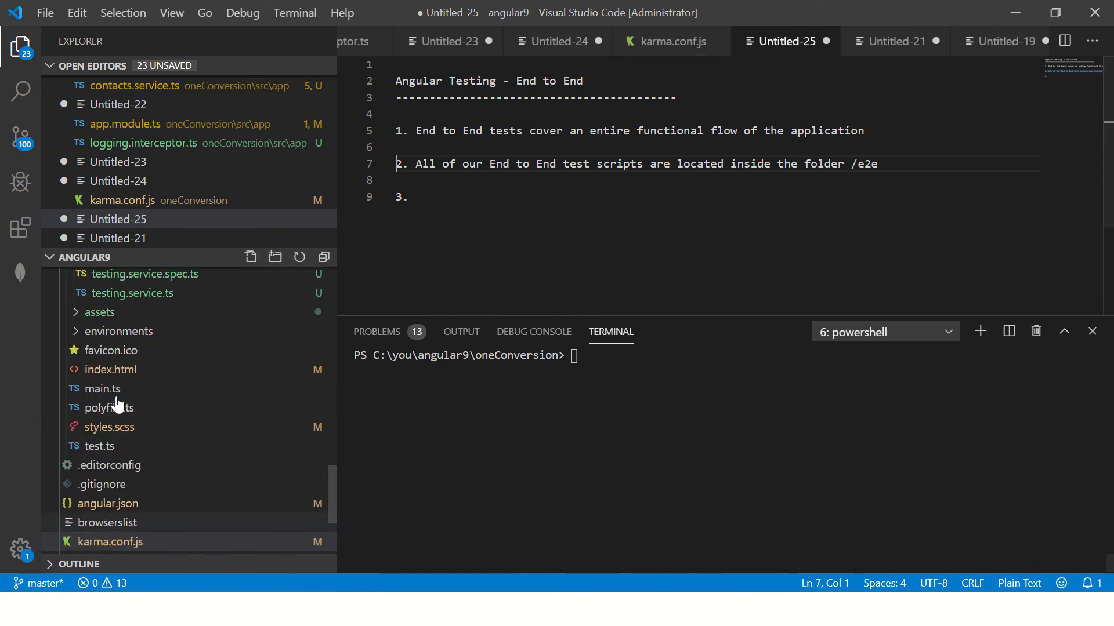
Reveal the e2e folder's files in the Explorer and put /e2e on its own line.
{"action": "scroll", "scroll_direction": "down", "scroll_amount": 3}
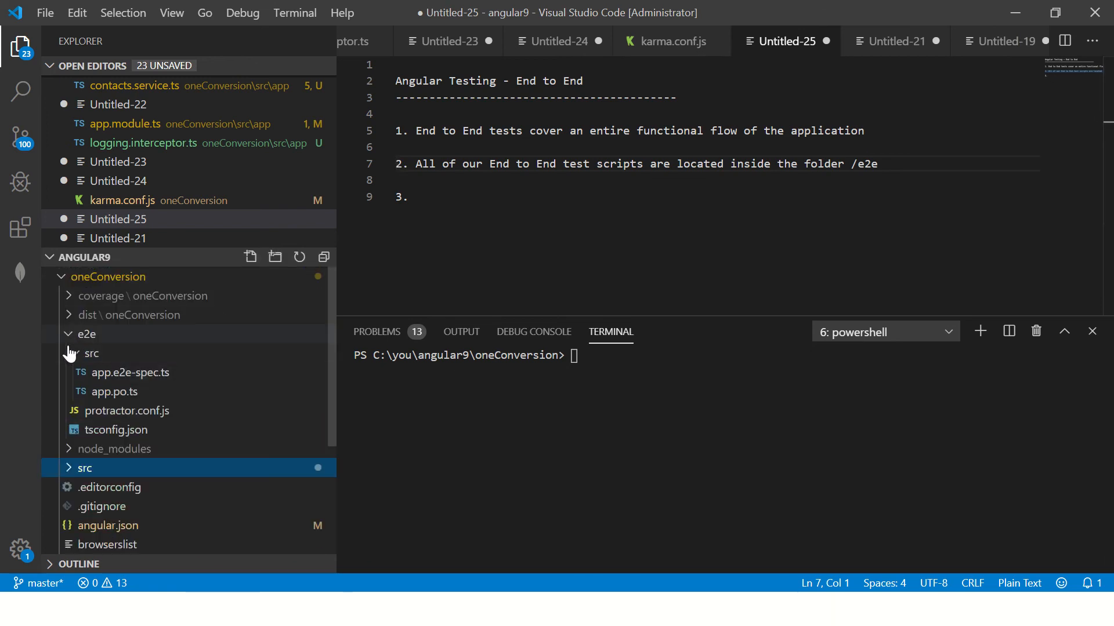
{"action": "left_click", "coordinate": [86, 334]}
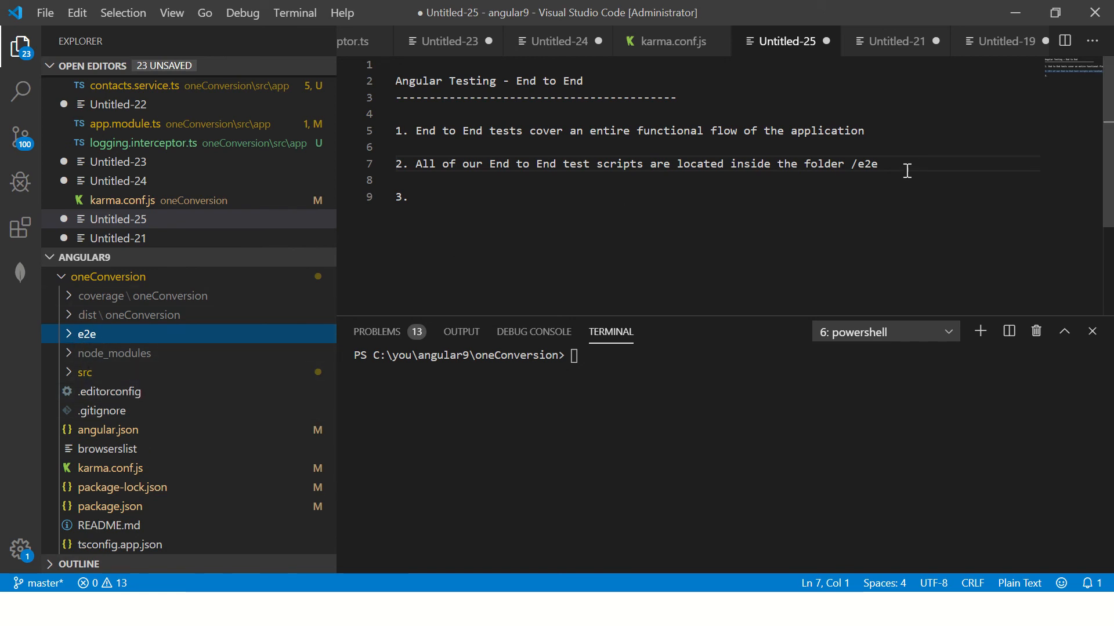
{"action": "key", "text": "Enter"}
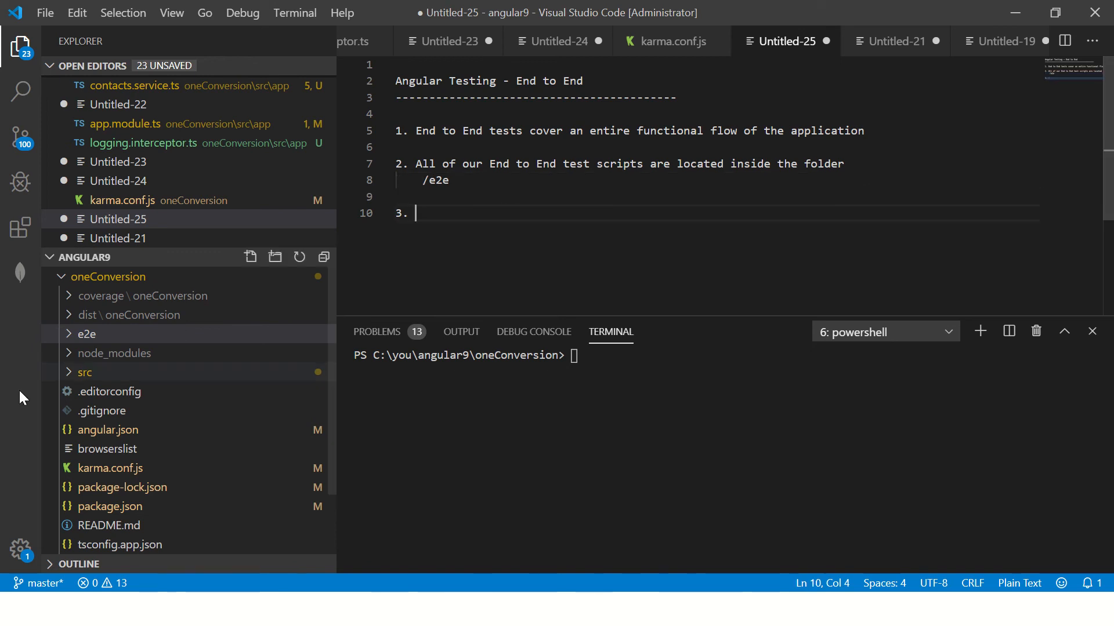
{"action": "left_click", "coordinate": [85, 334]}
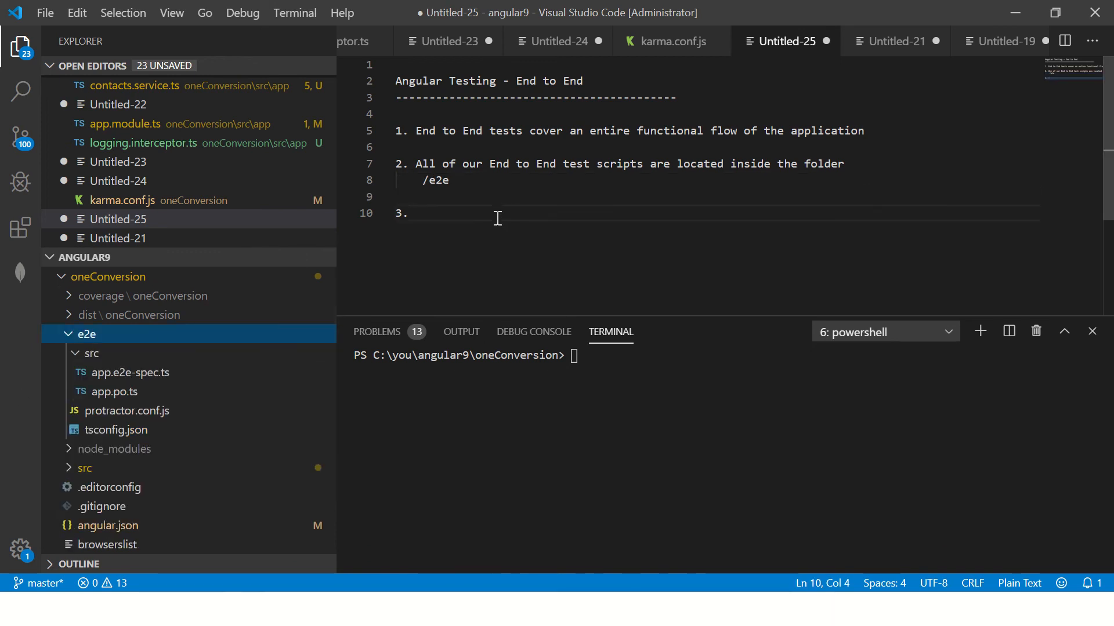
Write point 3: E2E scripts end with .e2e-spec.ts, with an app.e2e-spec.ts example.
{"action": "type", "text": "All the end to end scripts"}
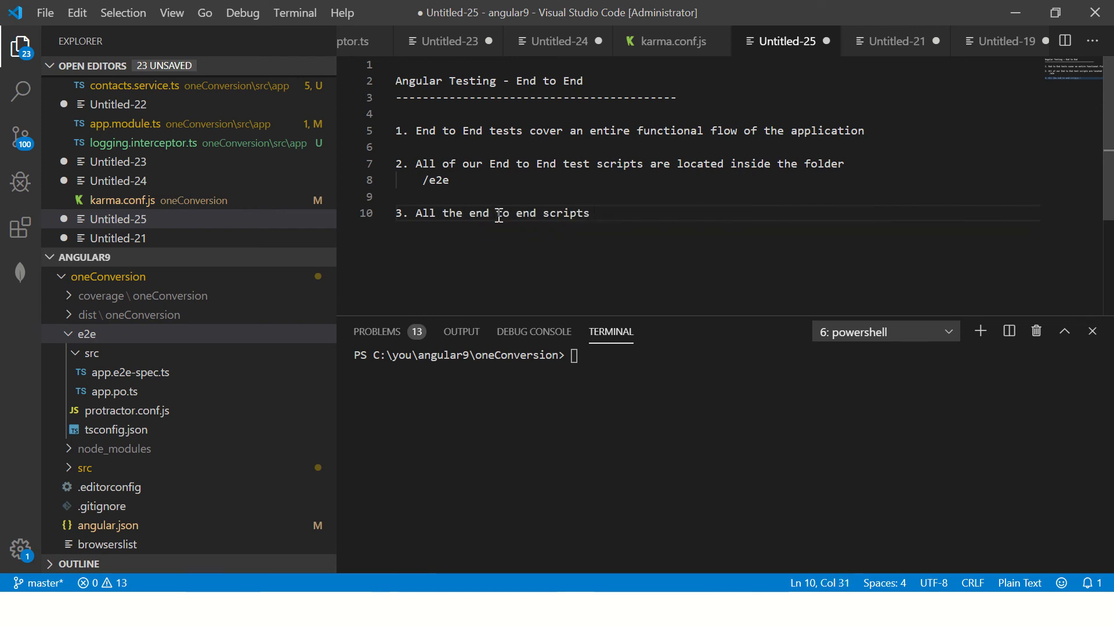
{"action": "type", "text": "will have yje"}
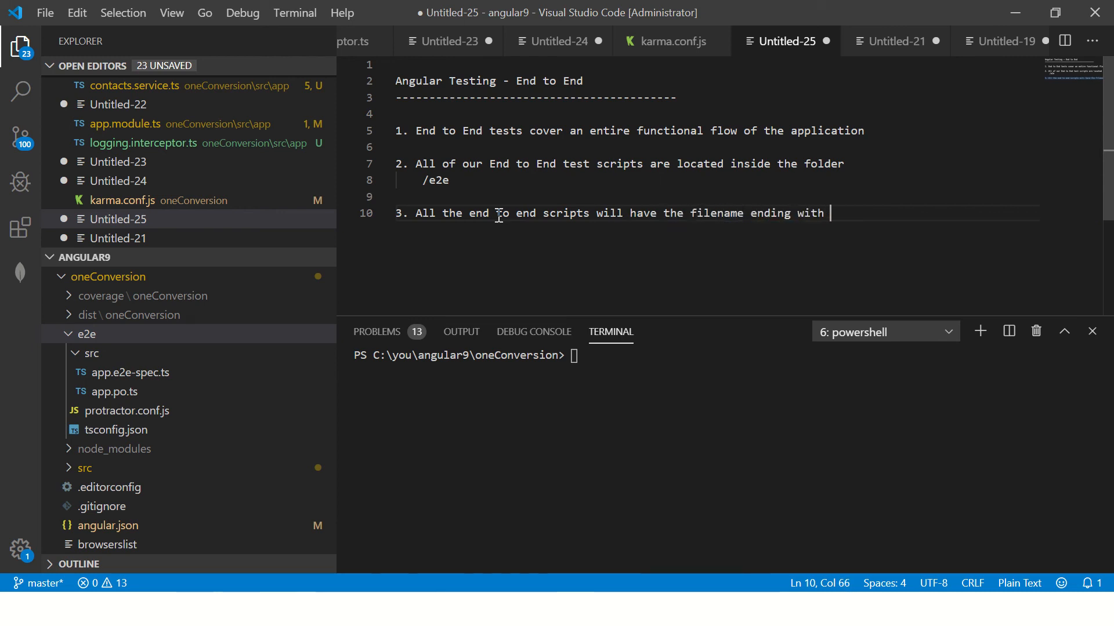
{"action": "type", "text": ".e2e"}
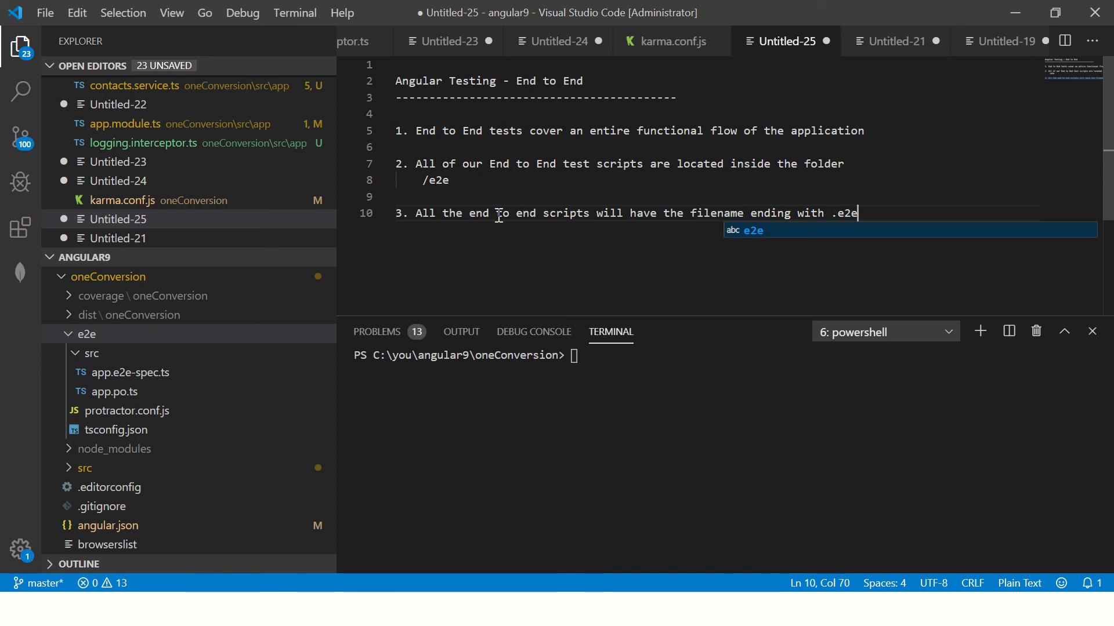
{"action": "type", "text": "-spec.t"}
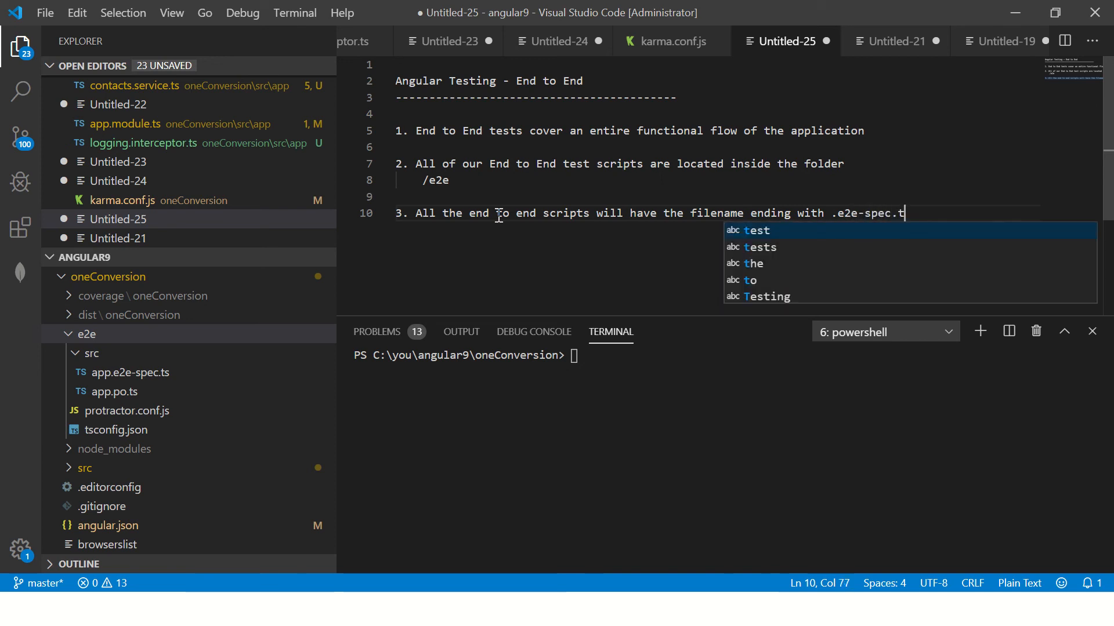
{"action": "type", "text": "s"}
{"action": "type", "text": "For e.g app."}
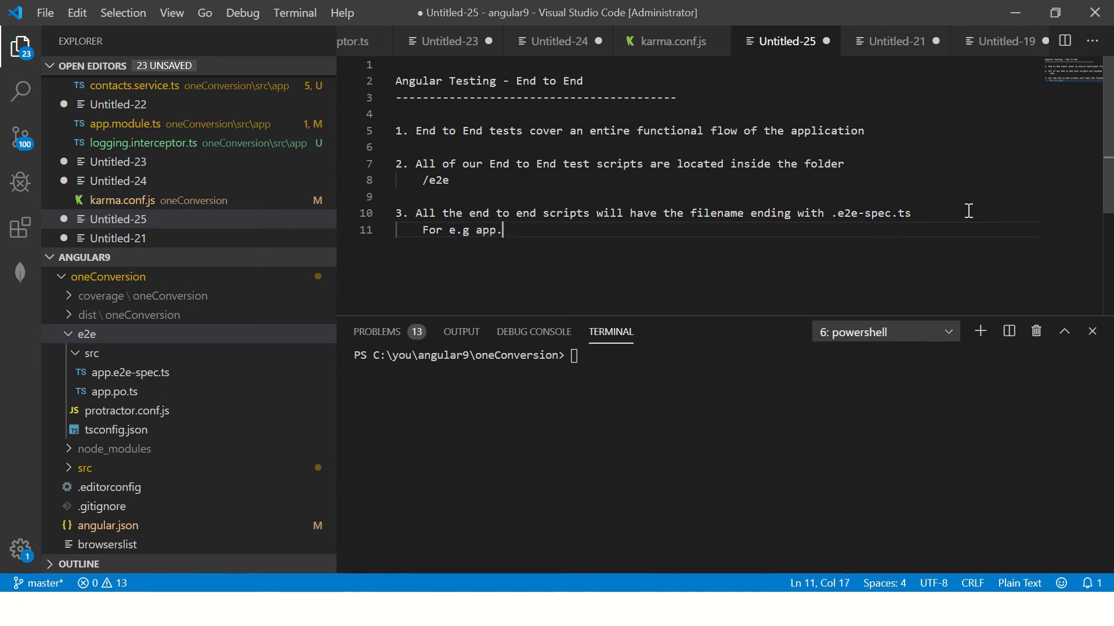
{"action": "type", "text": "e2e-spec.ts"}
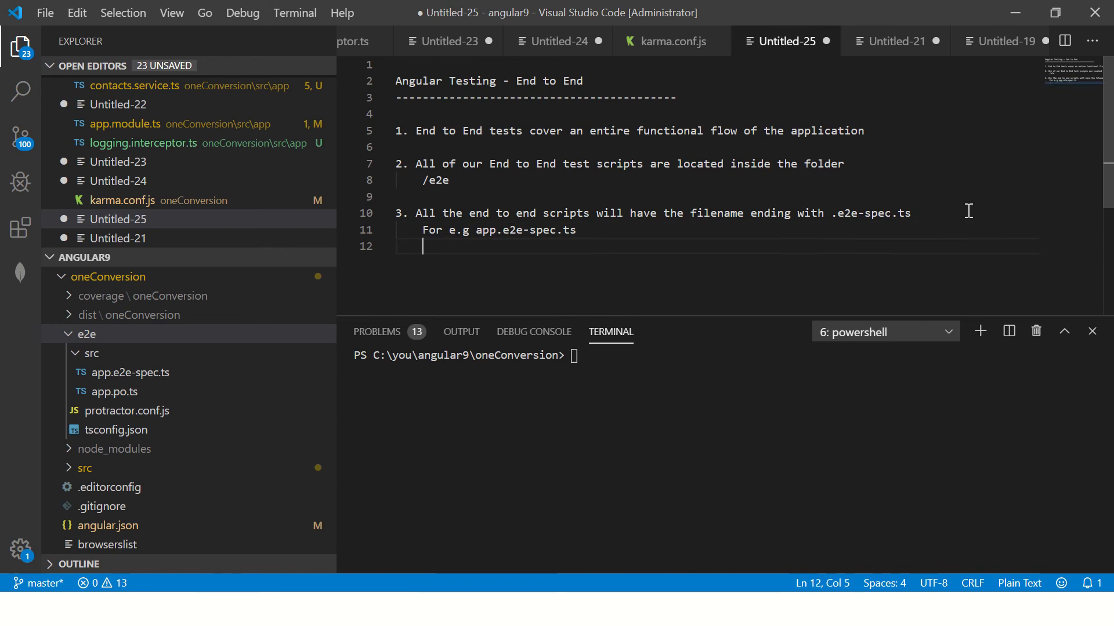
Add the comment '// All unit tests will have the ending with .spec.ts'.
{"action": "type", "text": "//"}
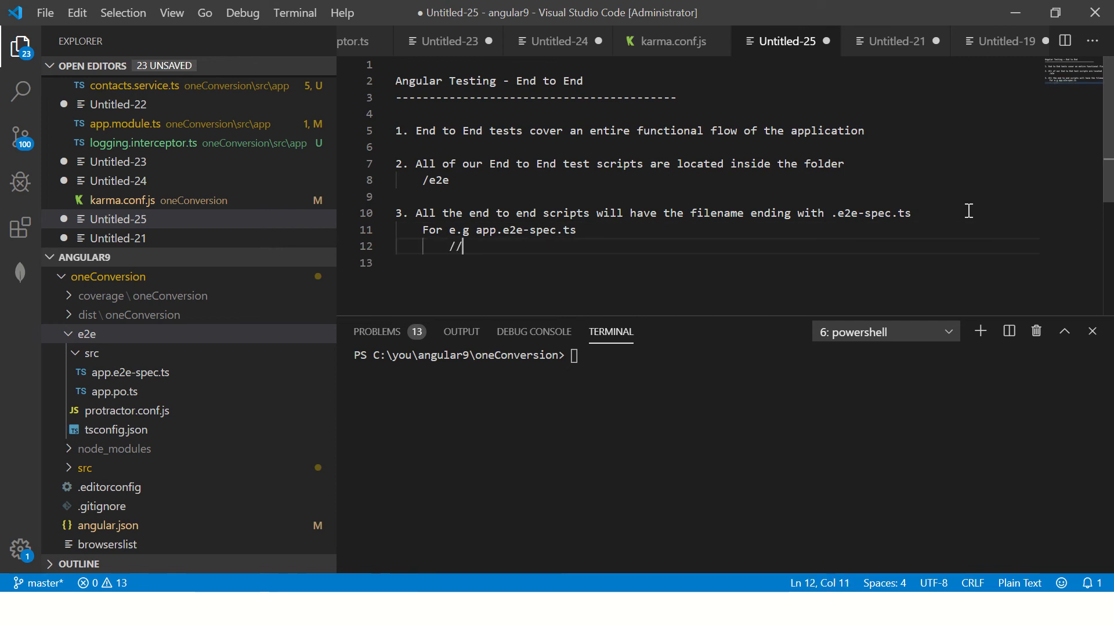
{"action": "key", "text": "Enter"}
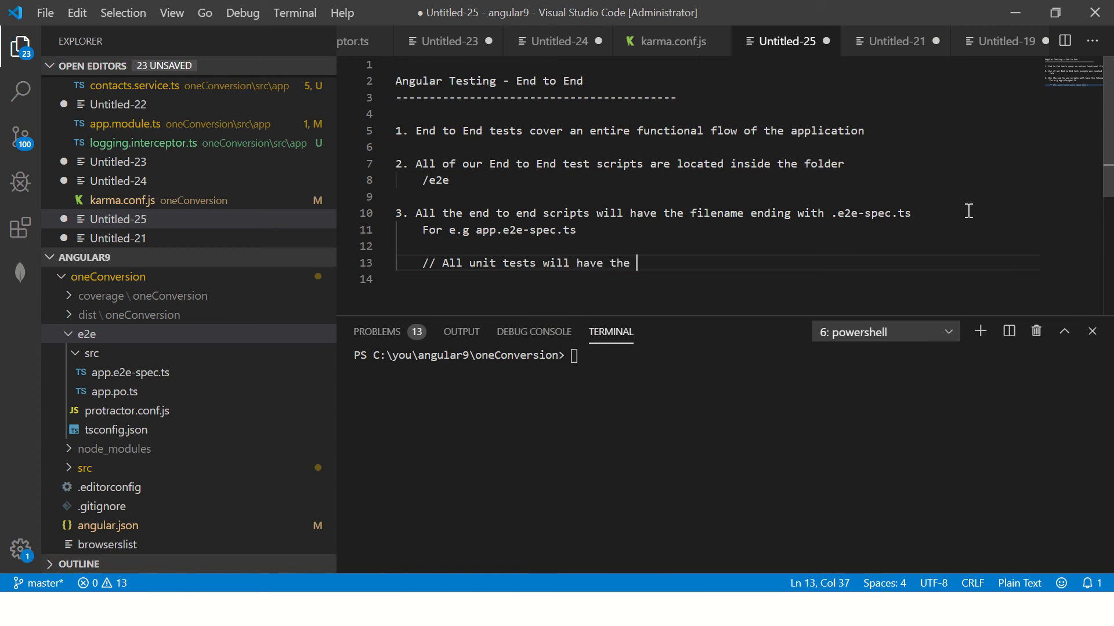
{"action": "type", "text": "ending with ."}
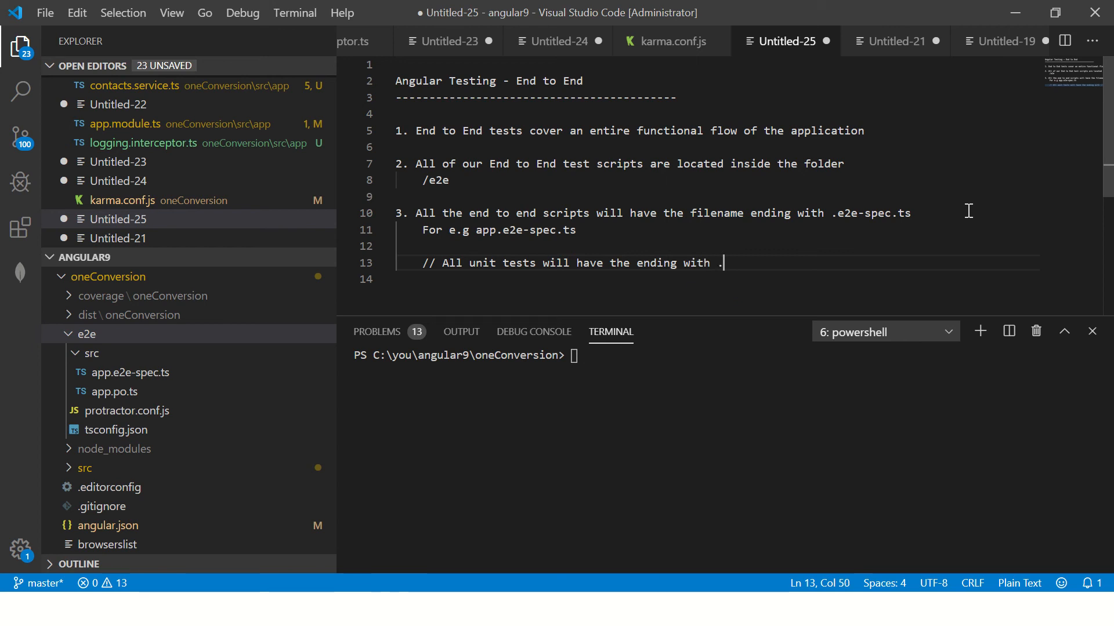
{"action": "type", "text": "spec"}
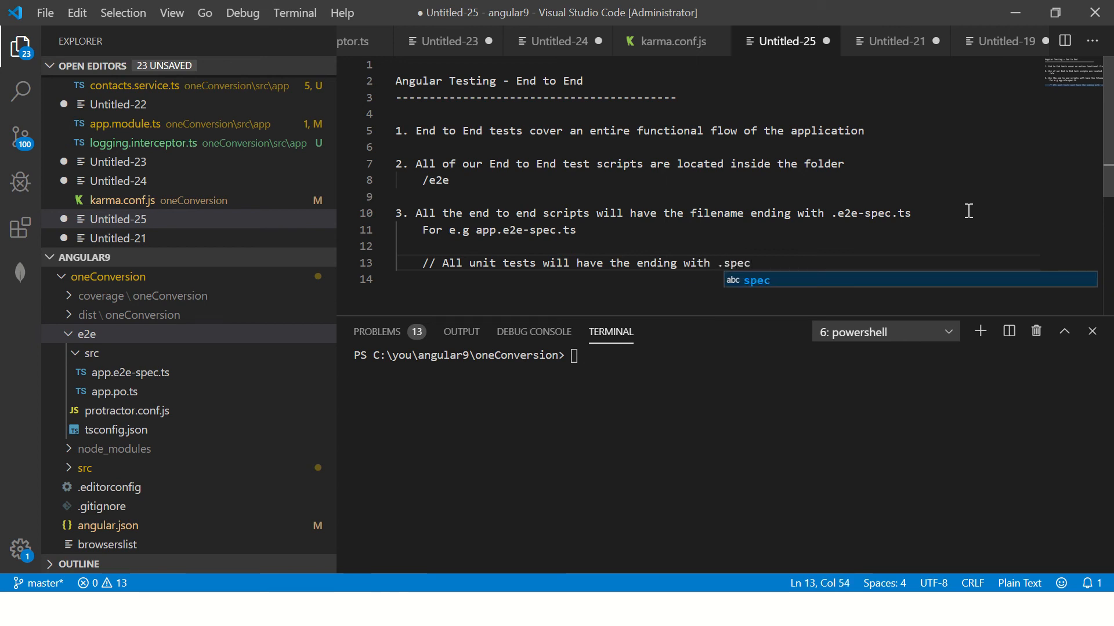
{"action": "type", "text": ".ts"}
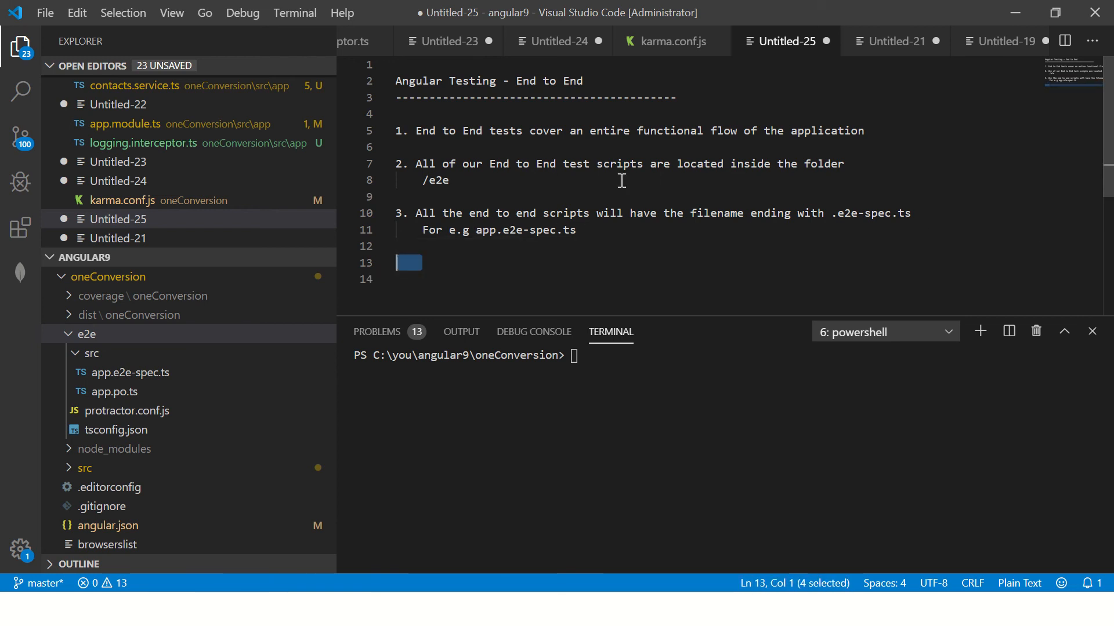
{"action": "type", "text": "// All unit tests will have the ending with .spec.ts"}
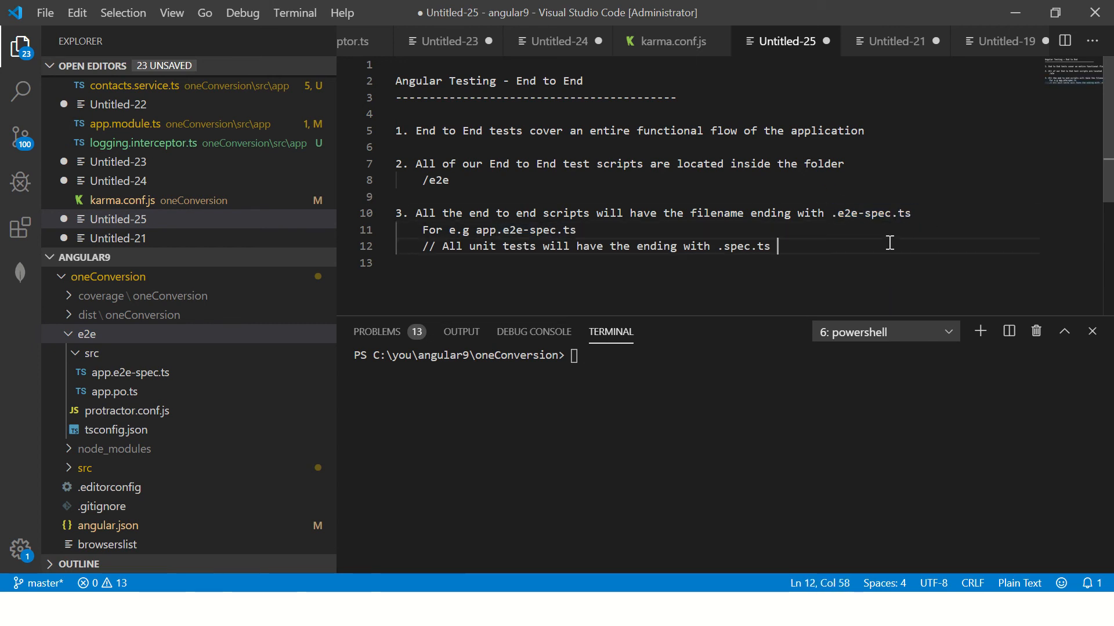
Add point 4, 'Angular has built native support for E2E tests using Protractor', and begin point 5.
{"action": "key", "text": "enter"}
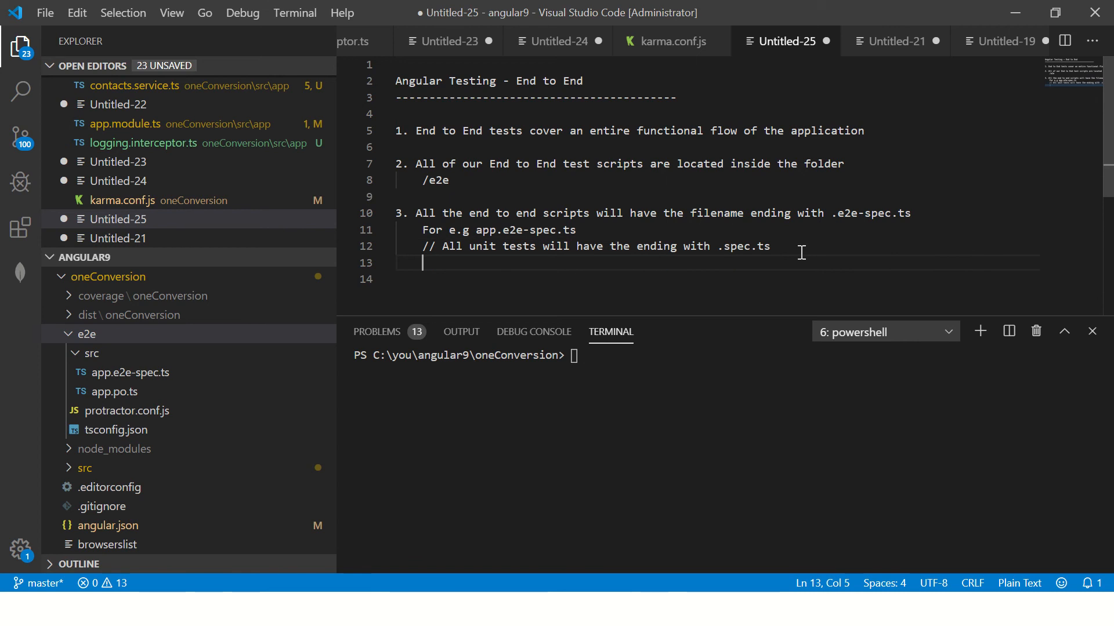
{"action": "type", "text": "4. Angular has"}
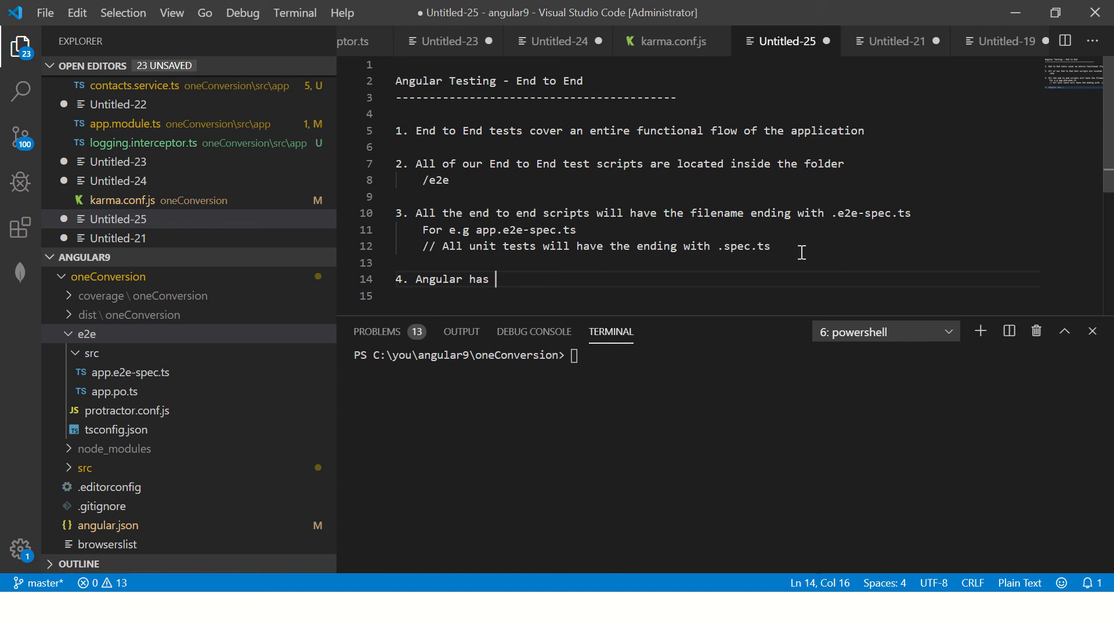
{"action": "type", "text": "buiot"}
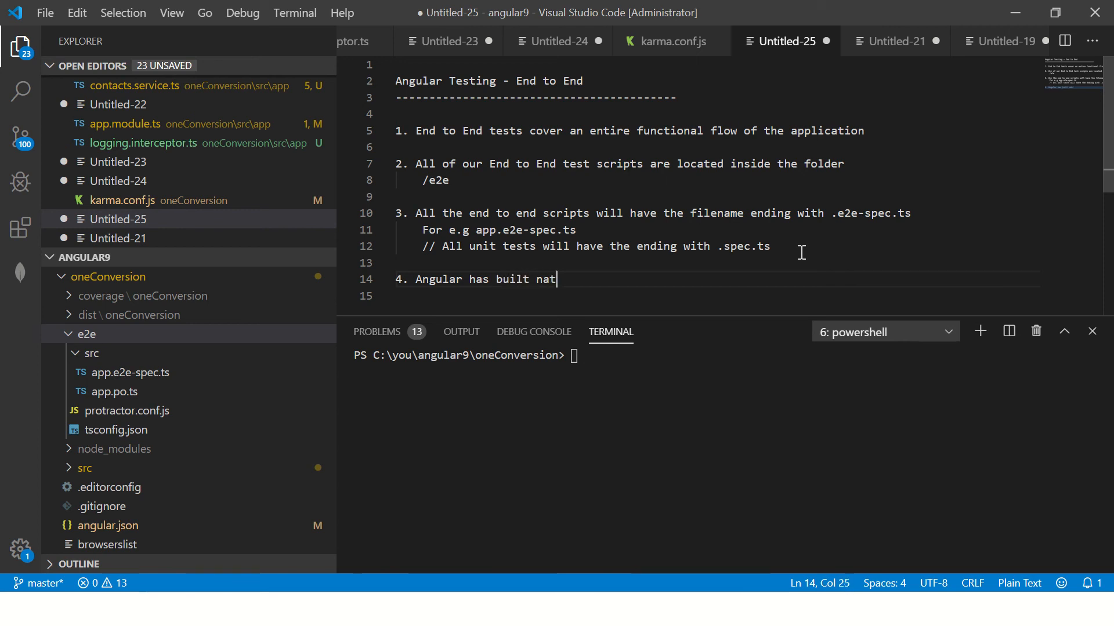
{"action": "type", "text": "ive support fo"}
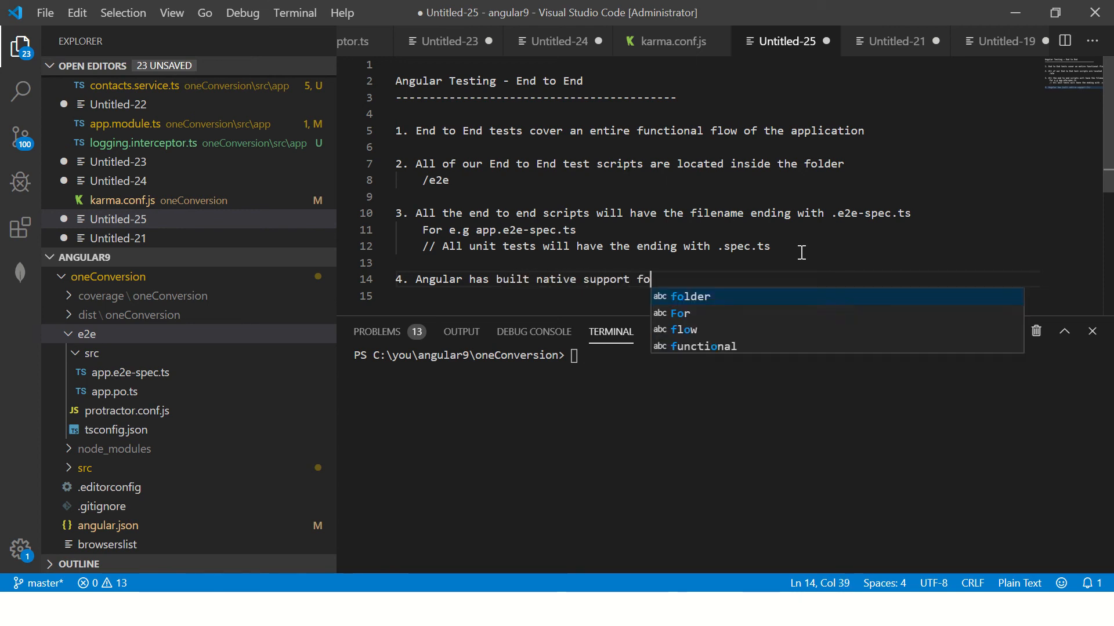
{"action": "type", "text": "E2E tests u"}
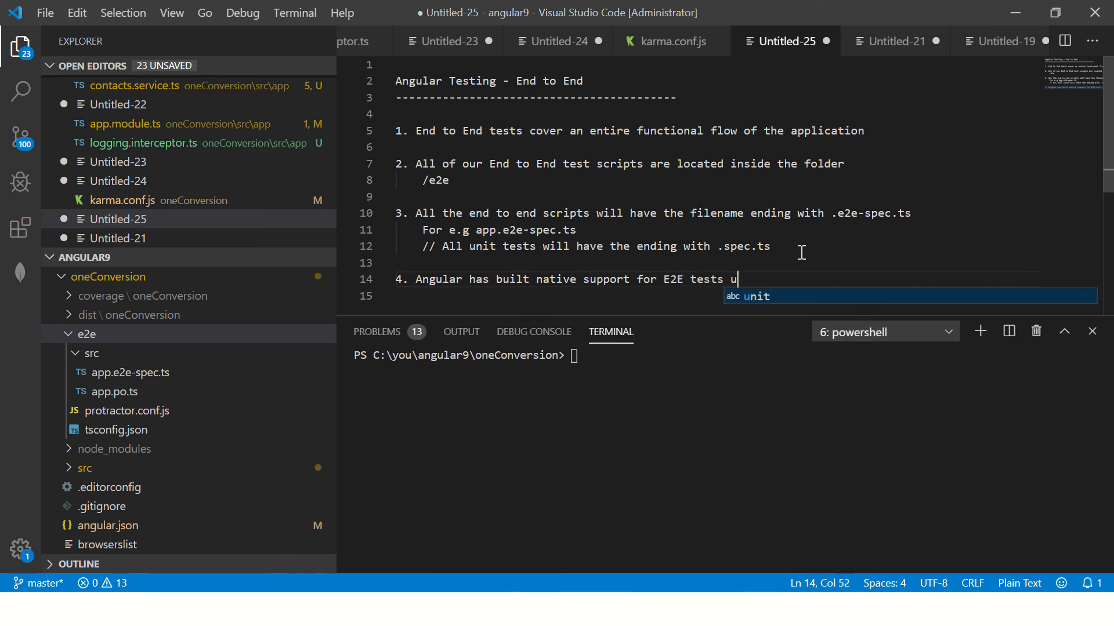
{"action": "type", "text": "sing Protra"}
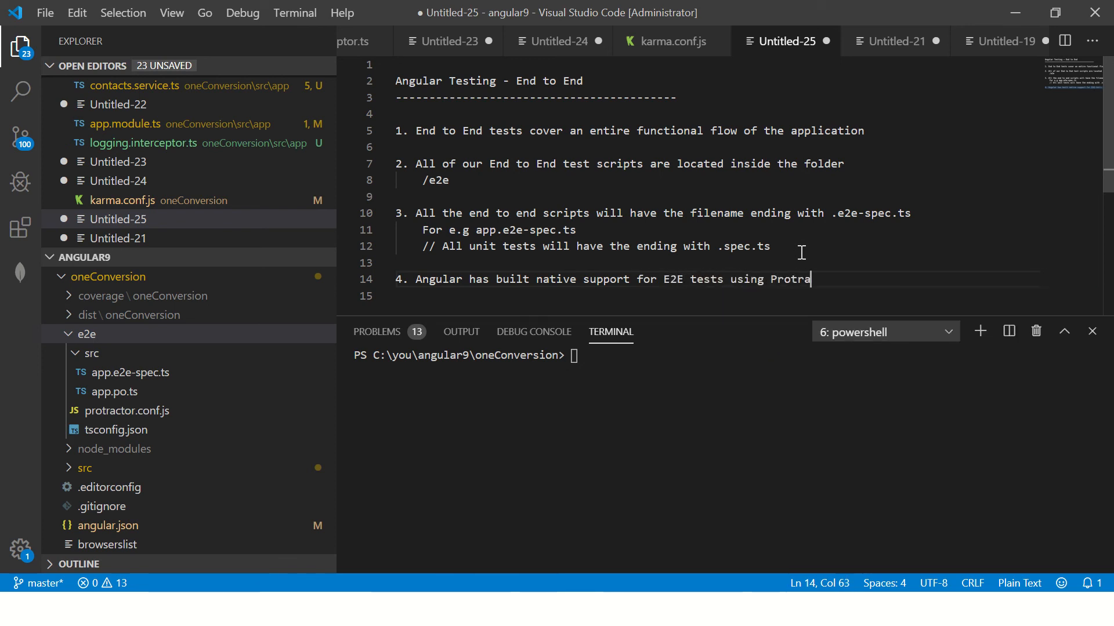
{"action": "type", "text": "ctor"}
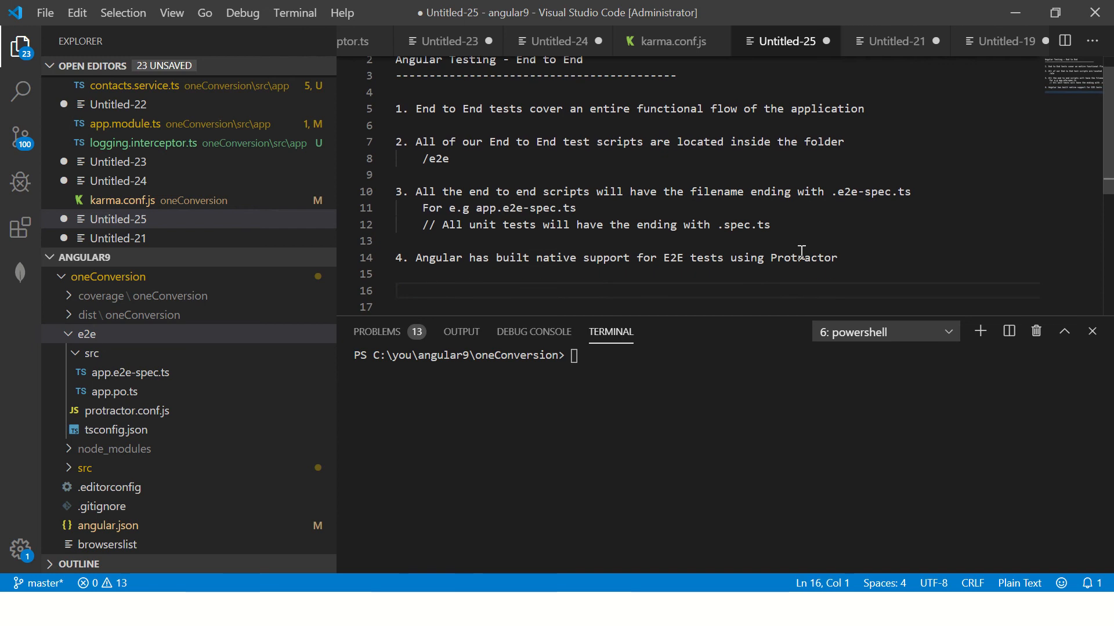
{"action": "type", "text": "5. We"}
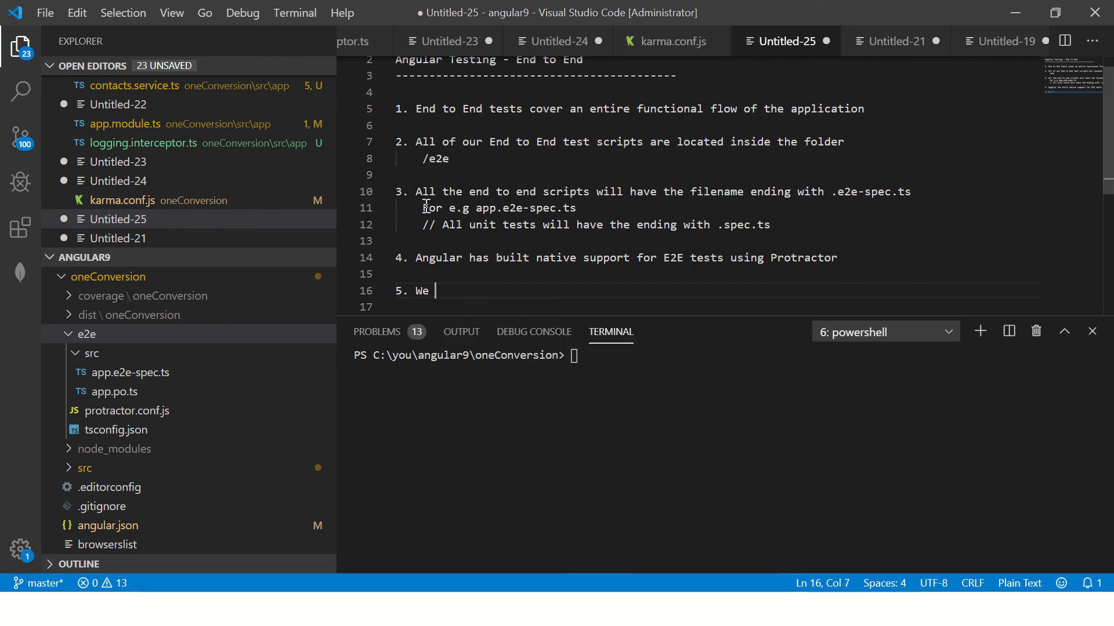
Finish point 5: the /e2e protractor.conf.ts file is where all the defaults are mentioned.
{"action": "type", "text": "can find the config file inside the /e2e folder"}
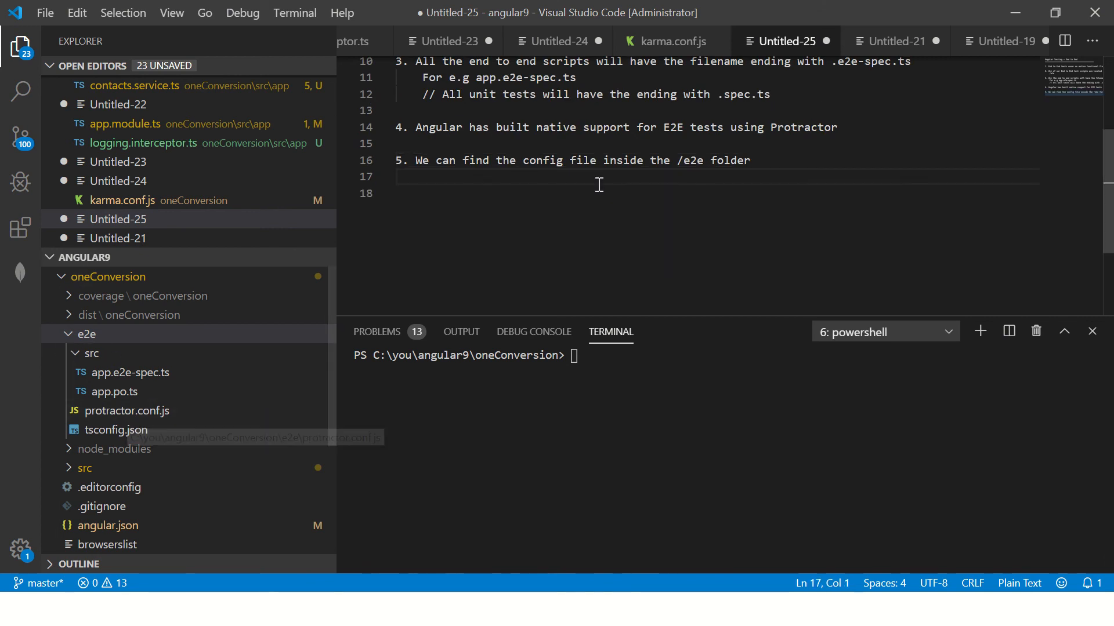
{"action": "type", "text": "-"}
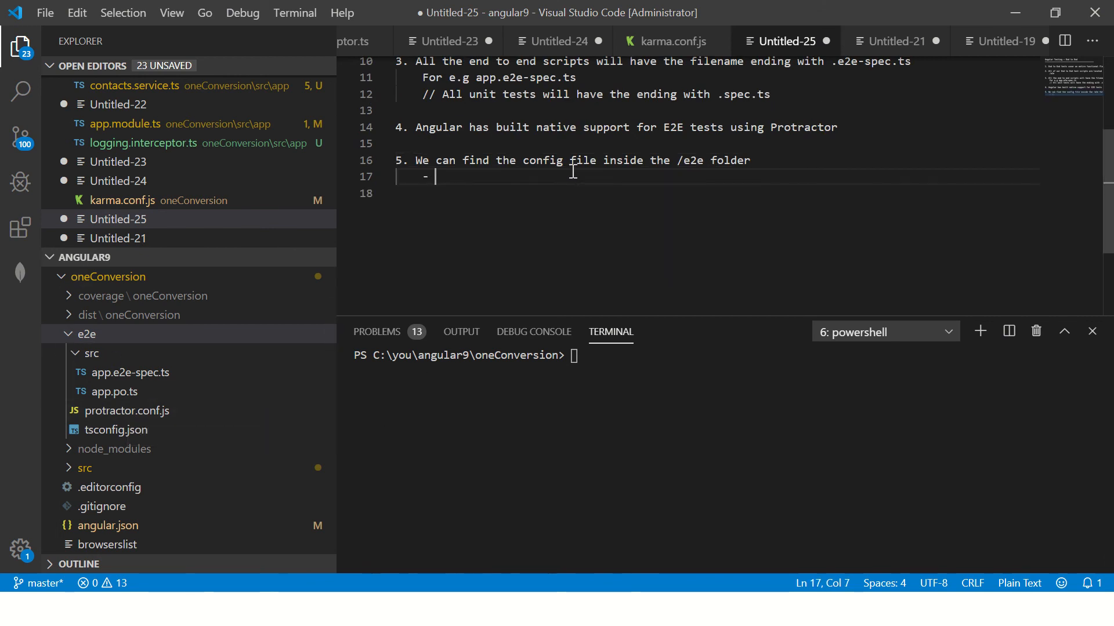
{"action": "type", "text": "prot"}
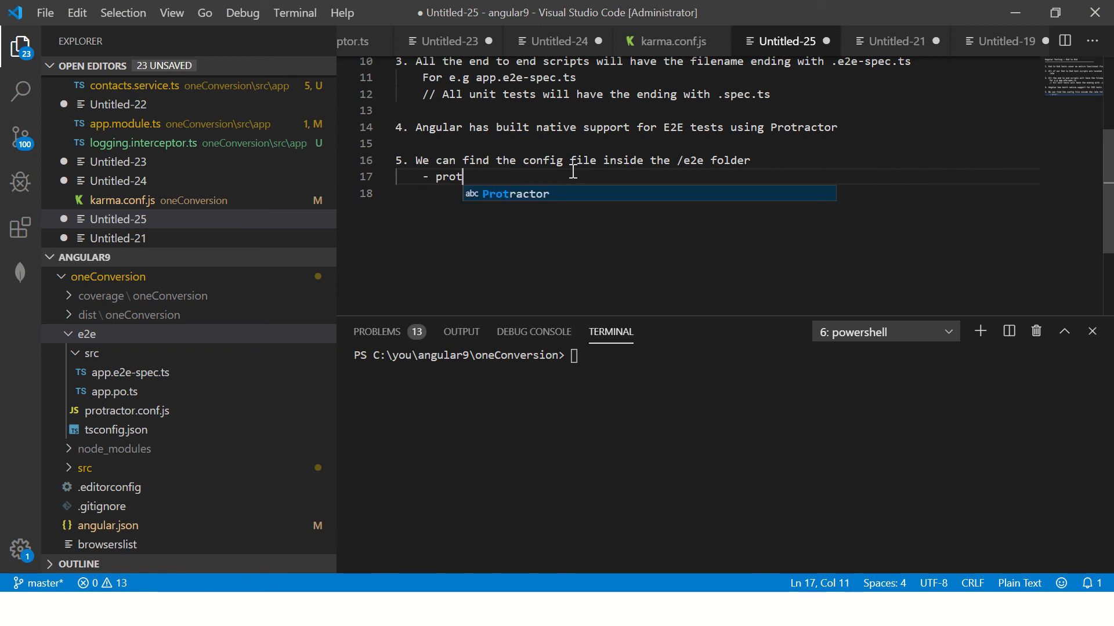
{"action": "type", "text": "ractor.conf"}
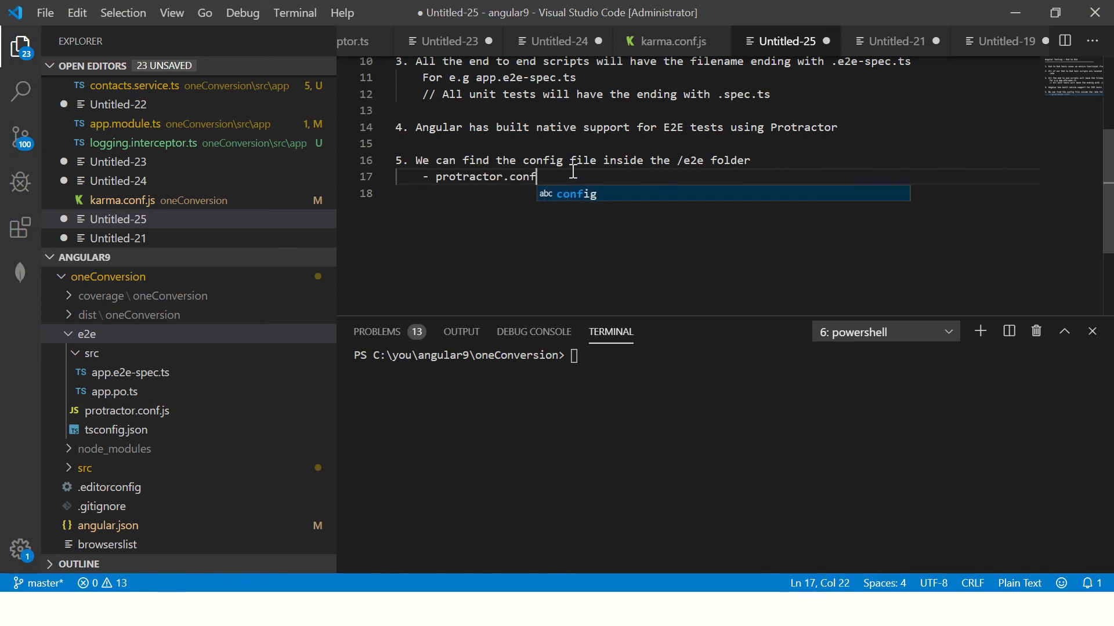
{"action": "type", "text": ".ts file"}
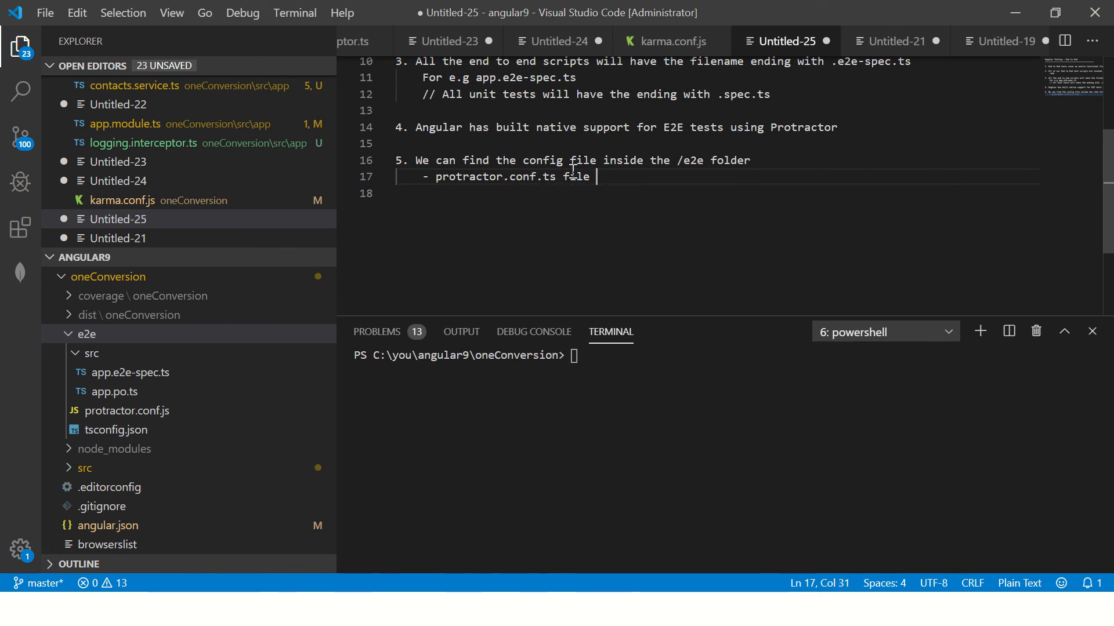
{"action": "type", "text": "- this"}
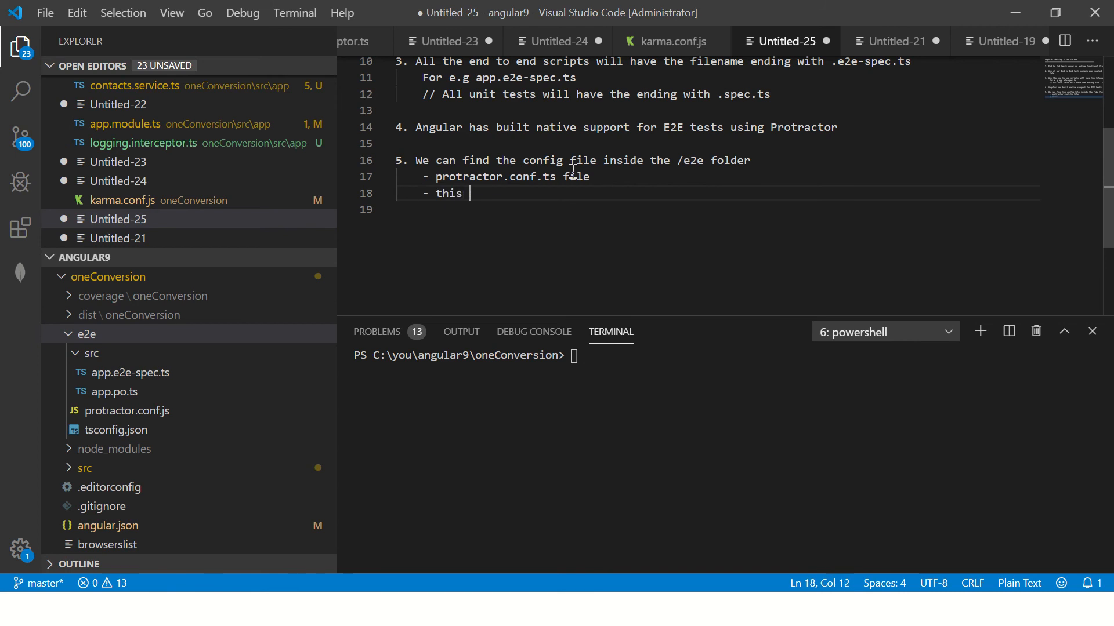
{"action": "type", "text": "is where all the d"}
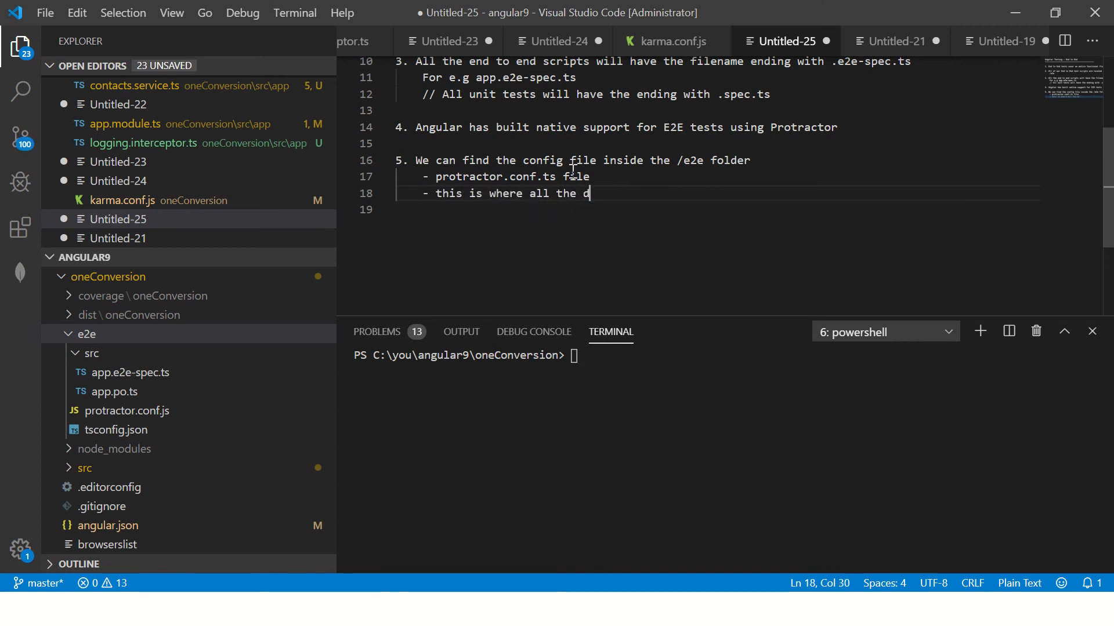
{"action": "type", "text": "efaults a"}
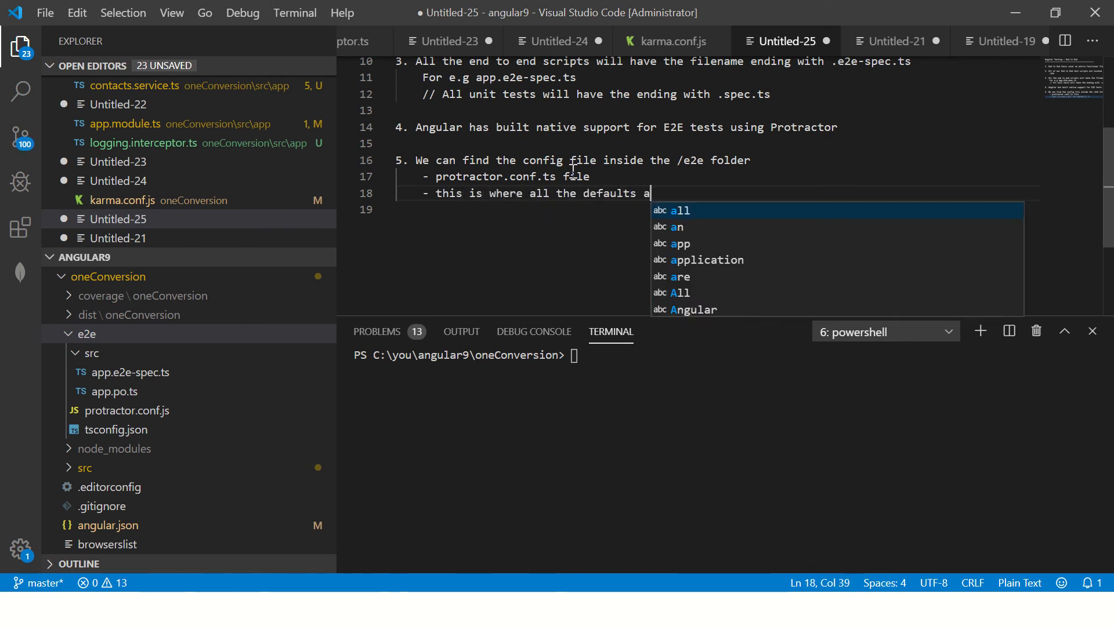
{"action": "type", "text": "re mentioned for E2E"}
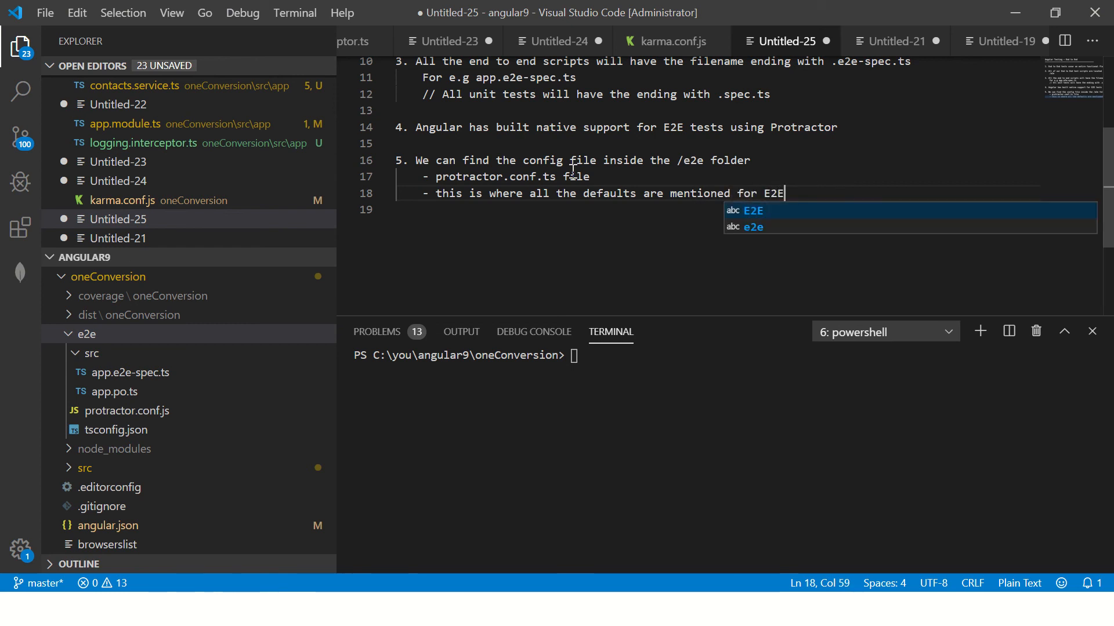
Add point 6: we can customize these options based on our requirements.
{"action": "key", "text": "enter"}
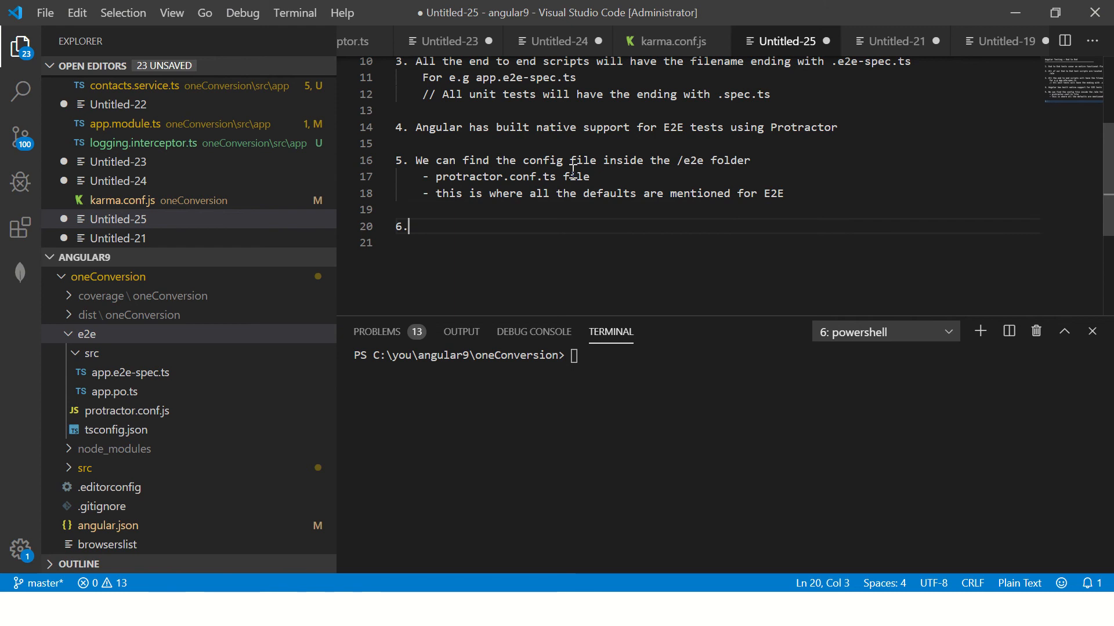
{"action": "type", "text": "We can cust"}
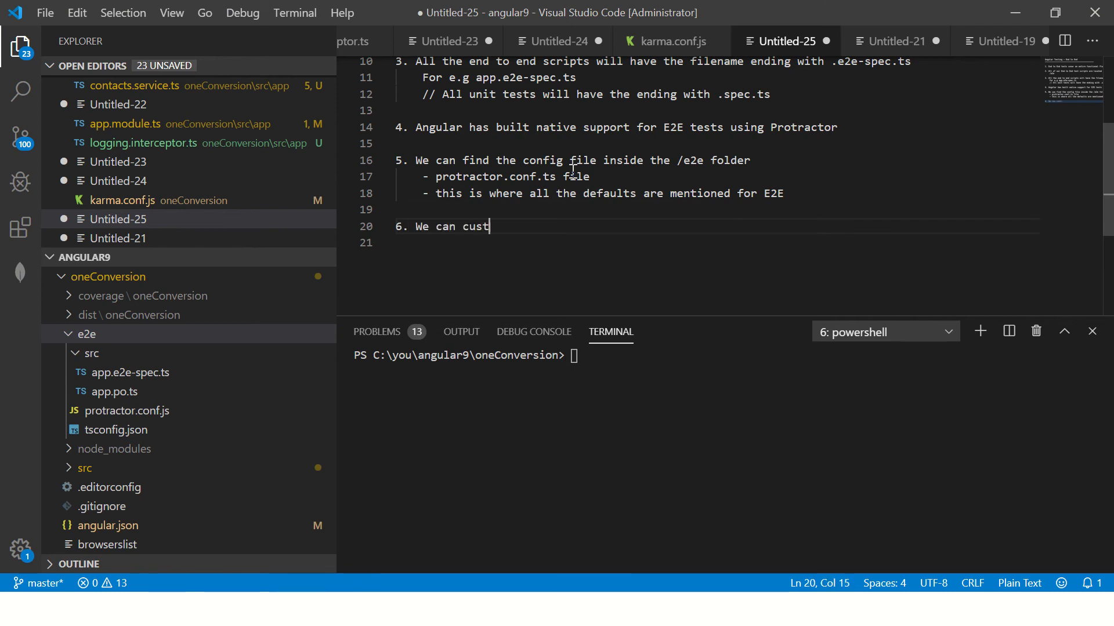
{"action": "type", "text": "omize th"}
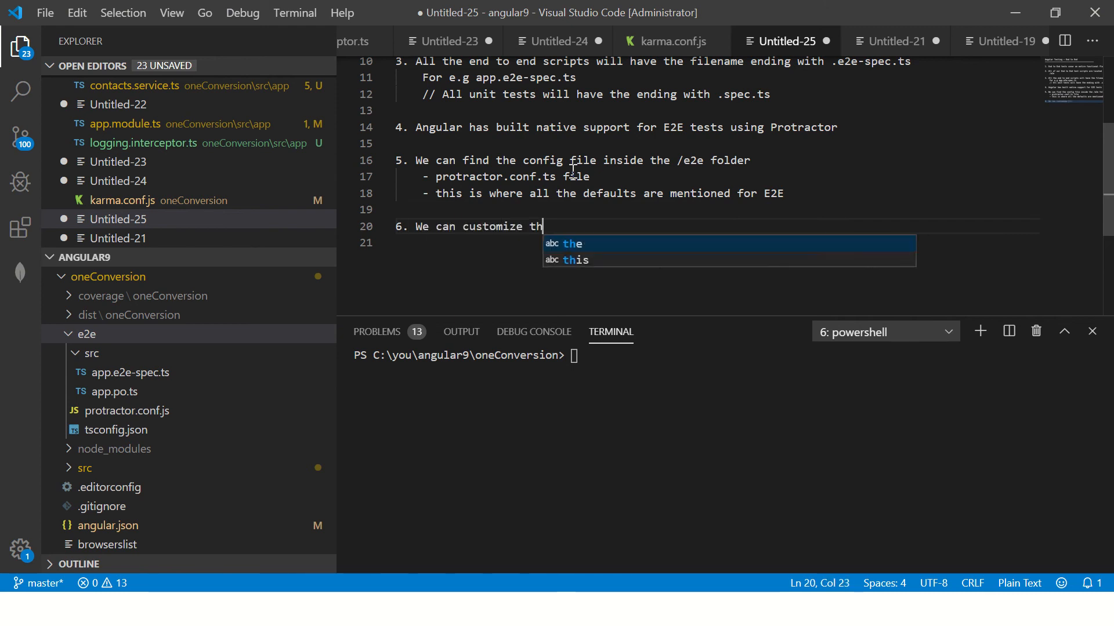
{"action": "type", "text": "ese o"}
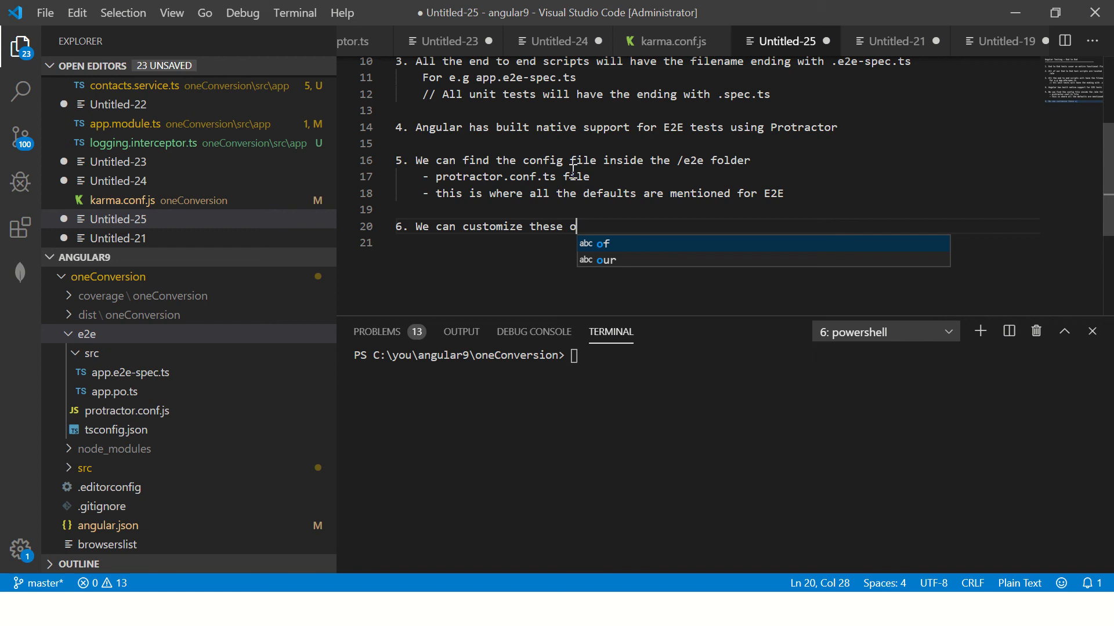
{"action": "type", "text": "ptions based"}
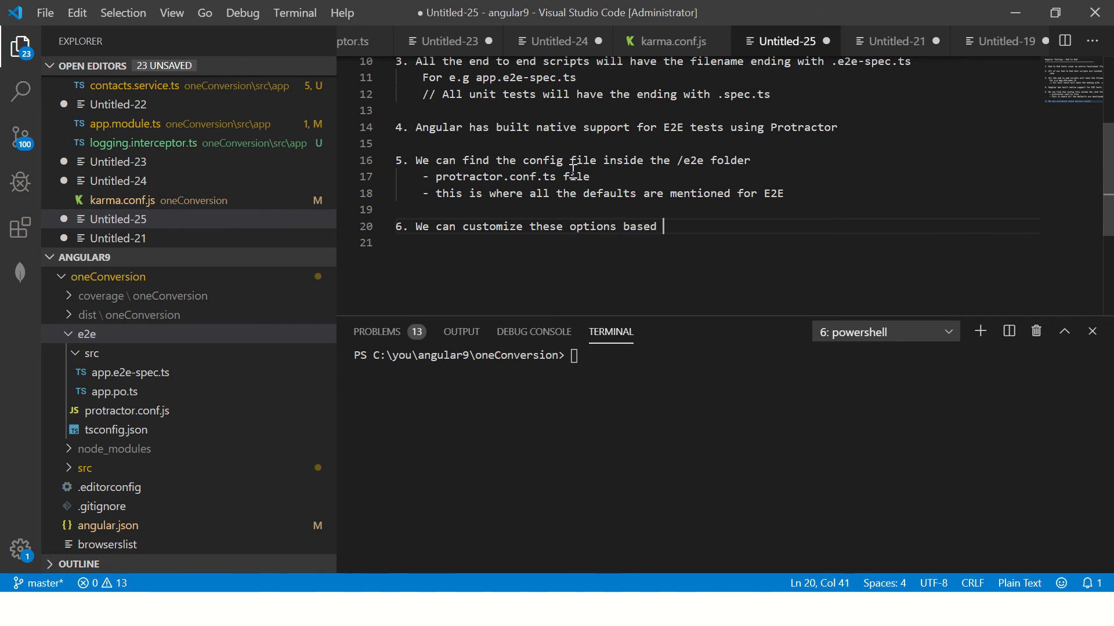
{"action": "type", "text": "on our require"}
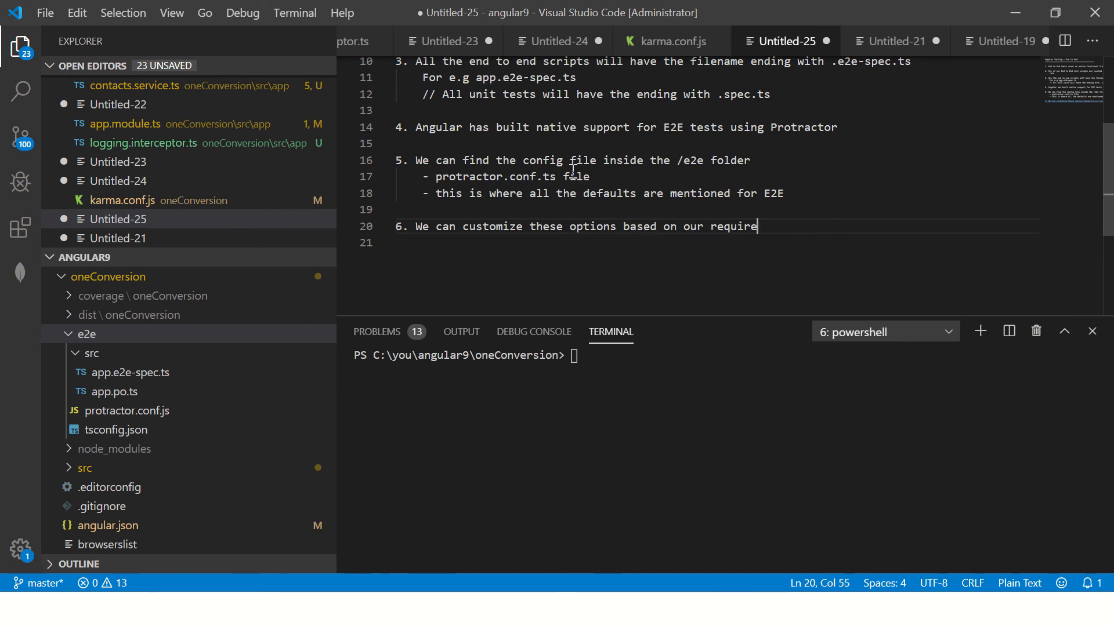
{"action": "type", "text": "ments"}
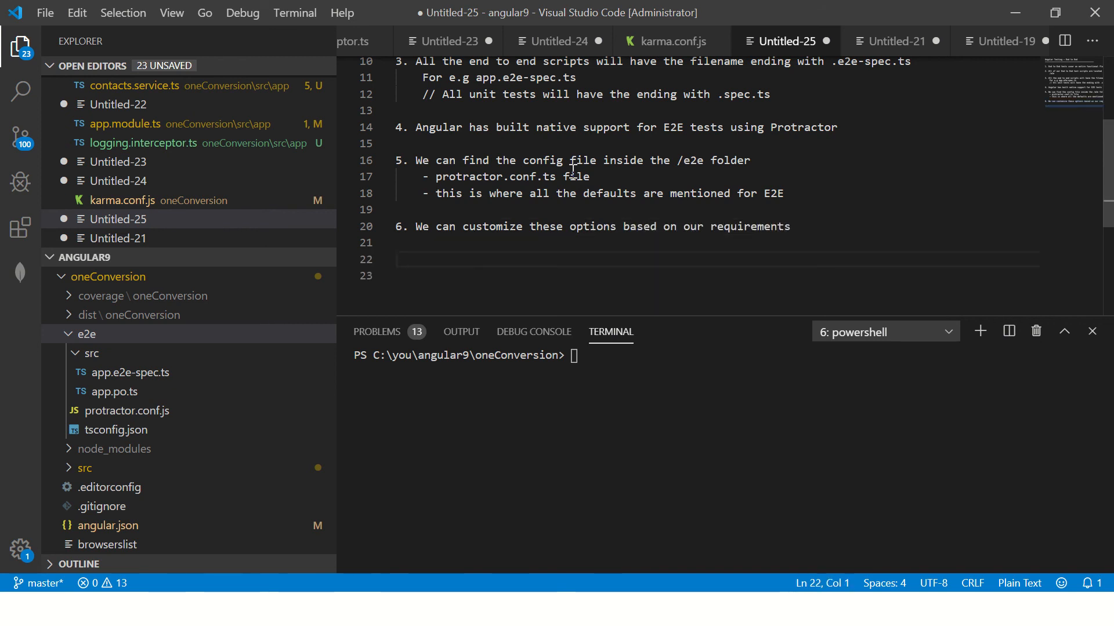
Start point 7: 'To run E2E tests - we will run the command'.
{"action": "type", "text": "7. T"}
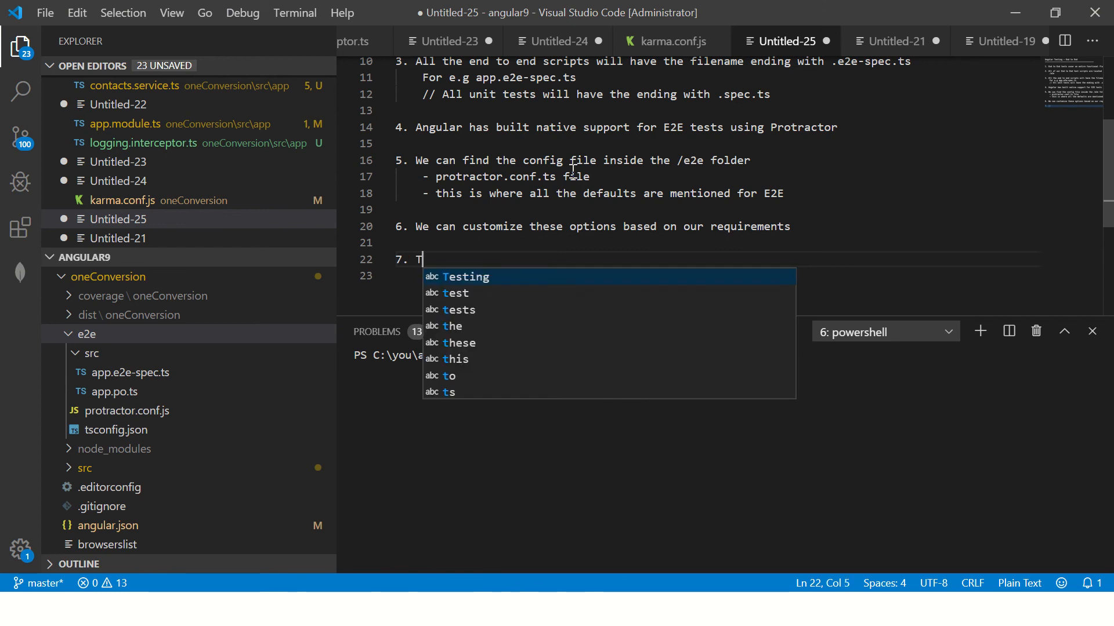
{"action": "type", "text": "o run E2E"}
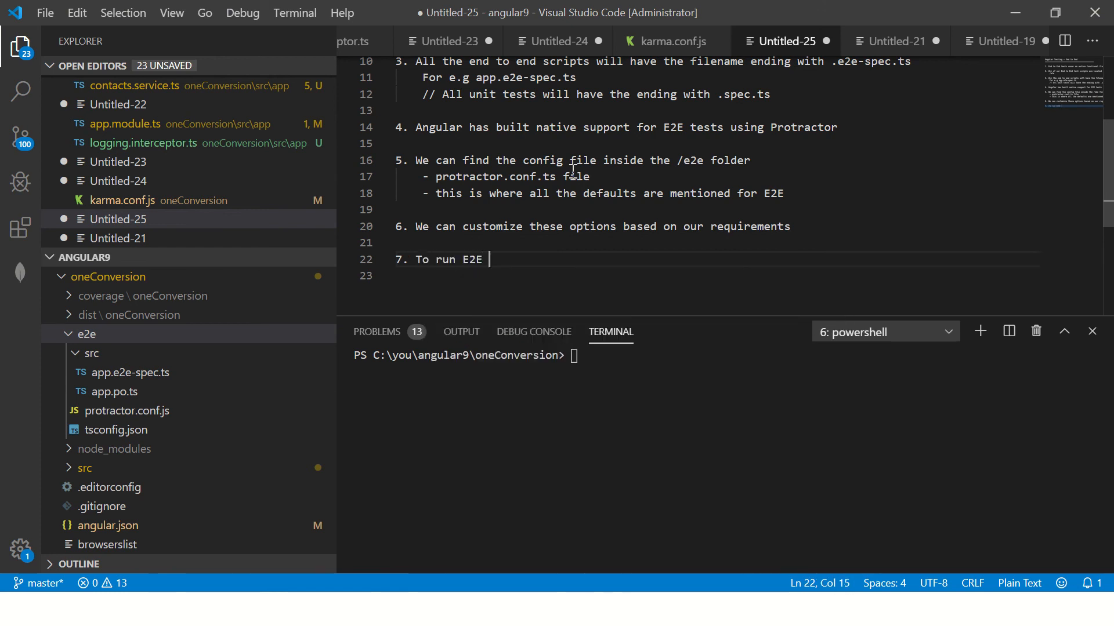
{"action": "type", "text": "tests"}
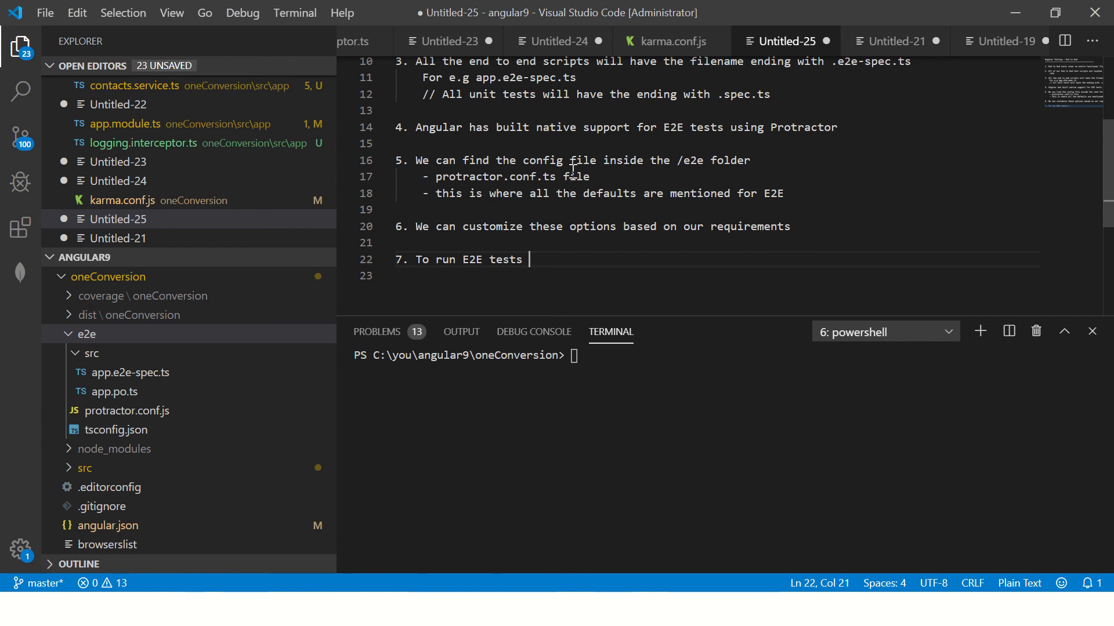
{"action": "type", "text": "- we will run t"}
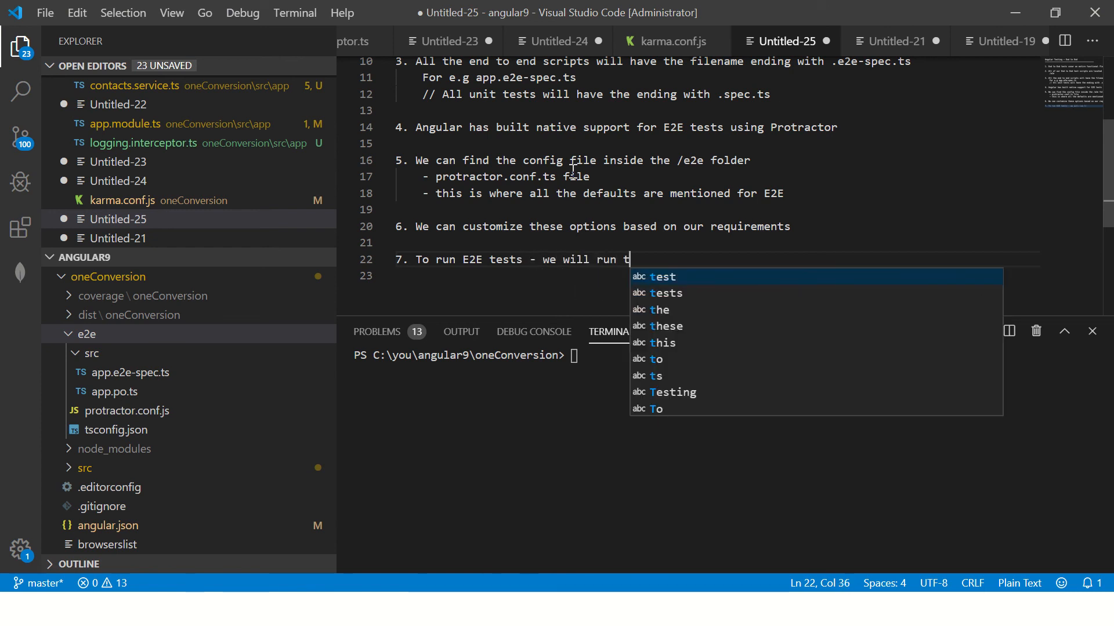
{"action": "type", "text": "he command"}
{"action": "left_click", "coordinate": [715, 276]}
{"action": "type", "text": "- ng"}
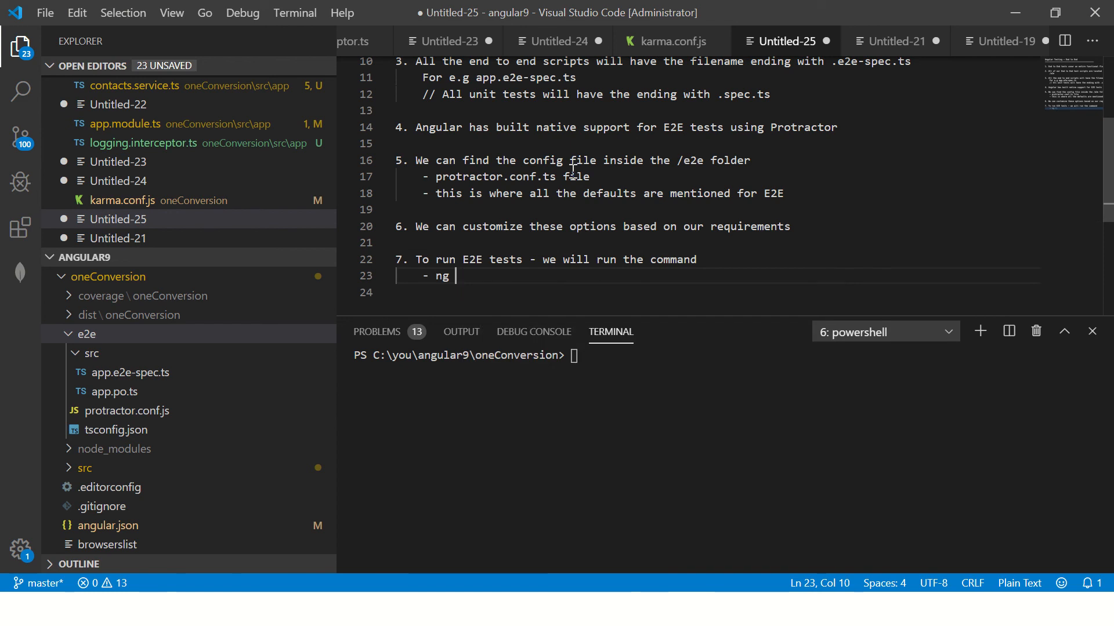
Complete the '- ng e2e' note and run ng e2e in the terminal.
{"action": "type", "text": "e2e"}
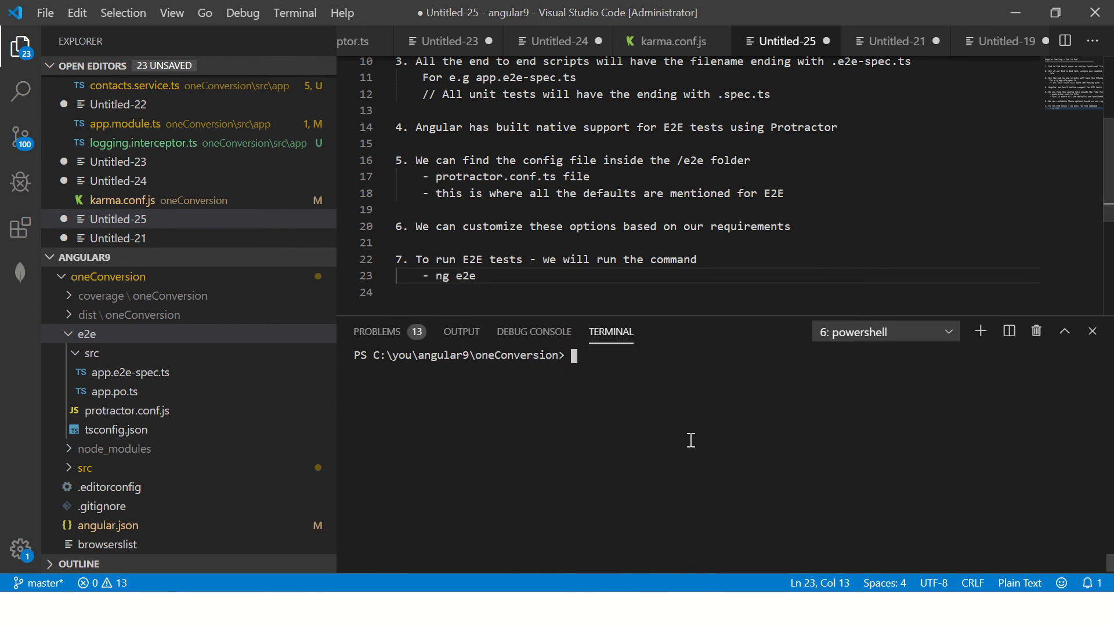
{"action": "type", "text": "ng"}
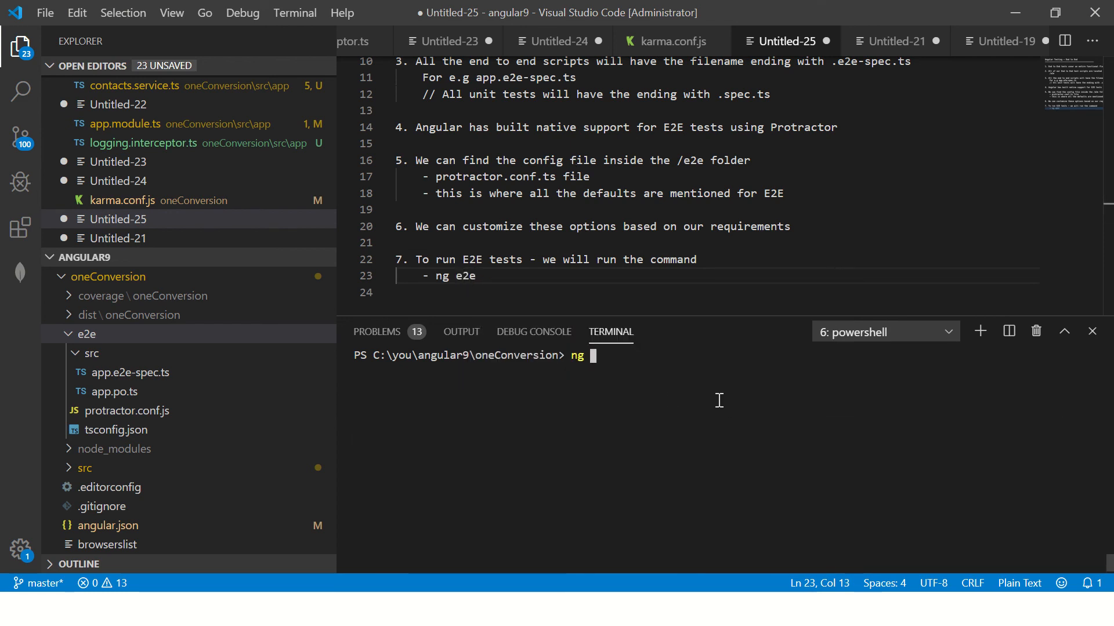
{"action": "type", "text": "e2e"}
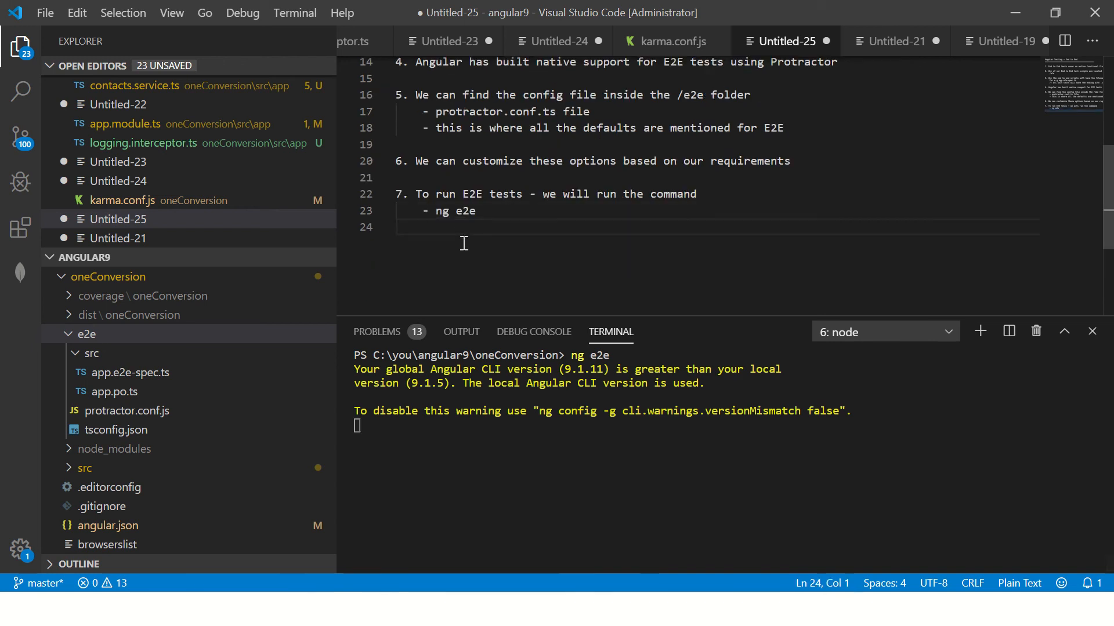
Add points 8 and 9: Protractor is built on top of webdriver; Chrome downloads chromedriver.
{"action": "type", "text": "8. Protractot"}
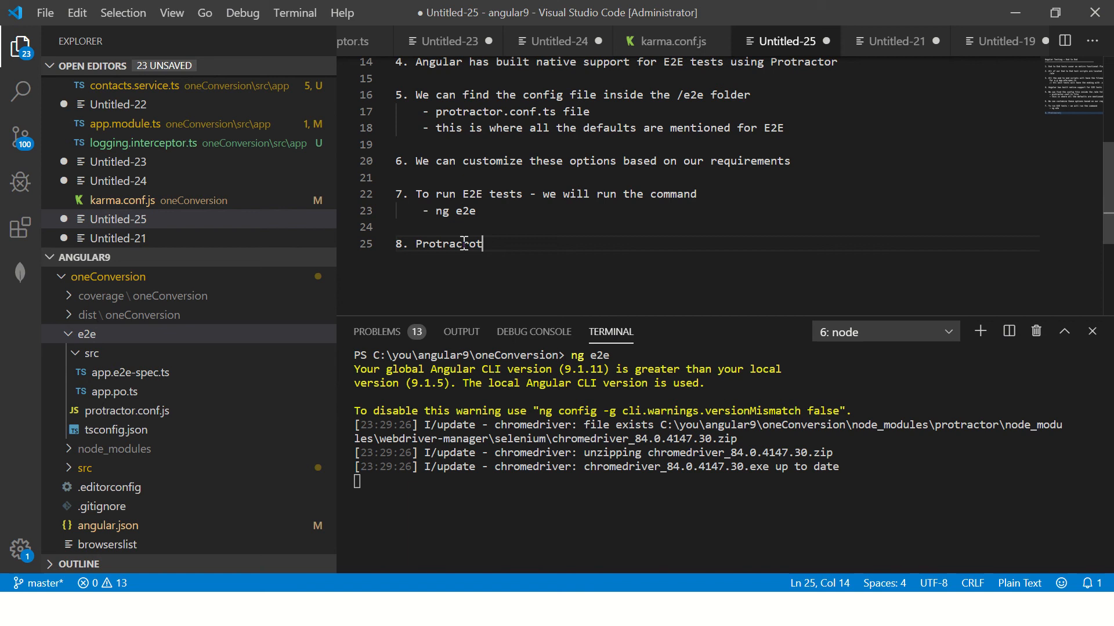
{"action": "type", "text": "run"}
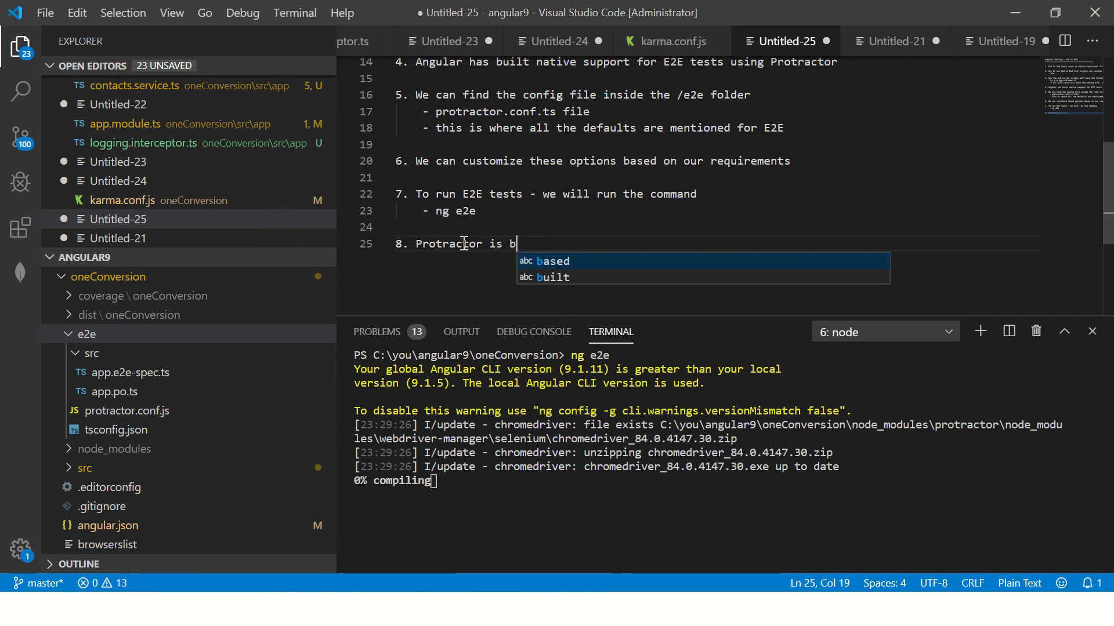
{"action": "type", "text": "uilt on top of webdriv"}
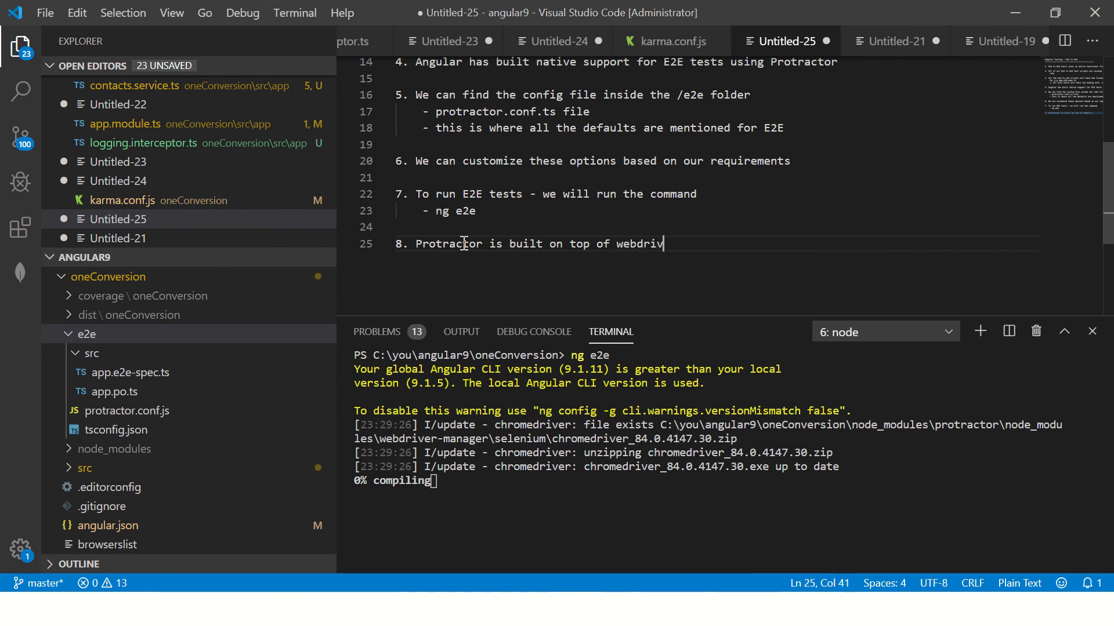
{"action": "type", "text": "er"}
{"action": "type", "text": "9. By default p"}
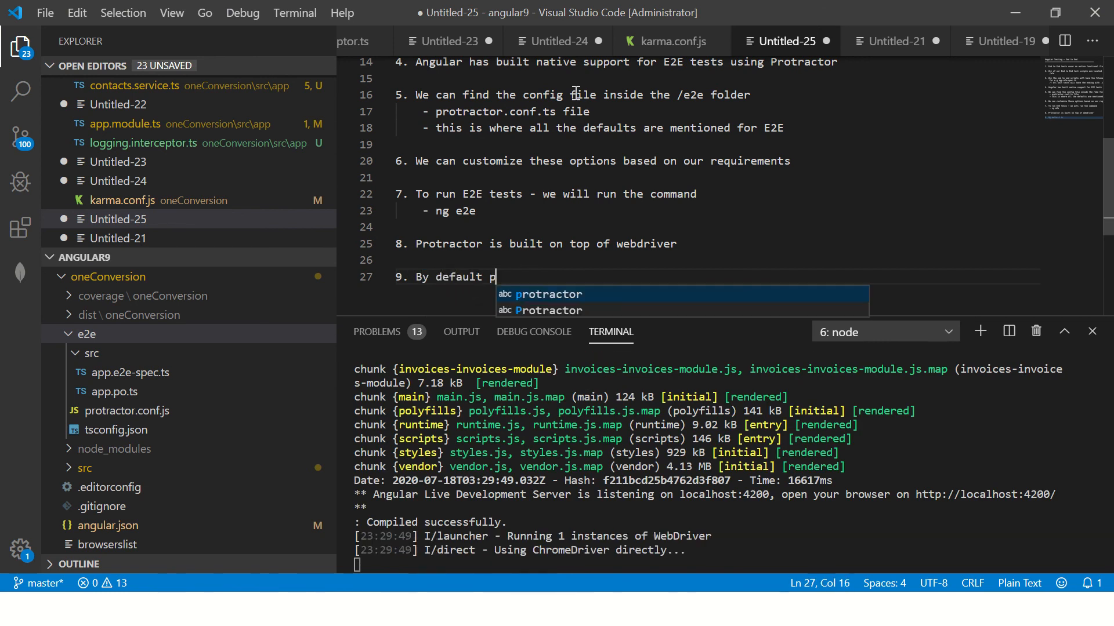
{"action": "type", "text": "rotractor uses chr"}
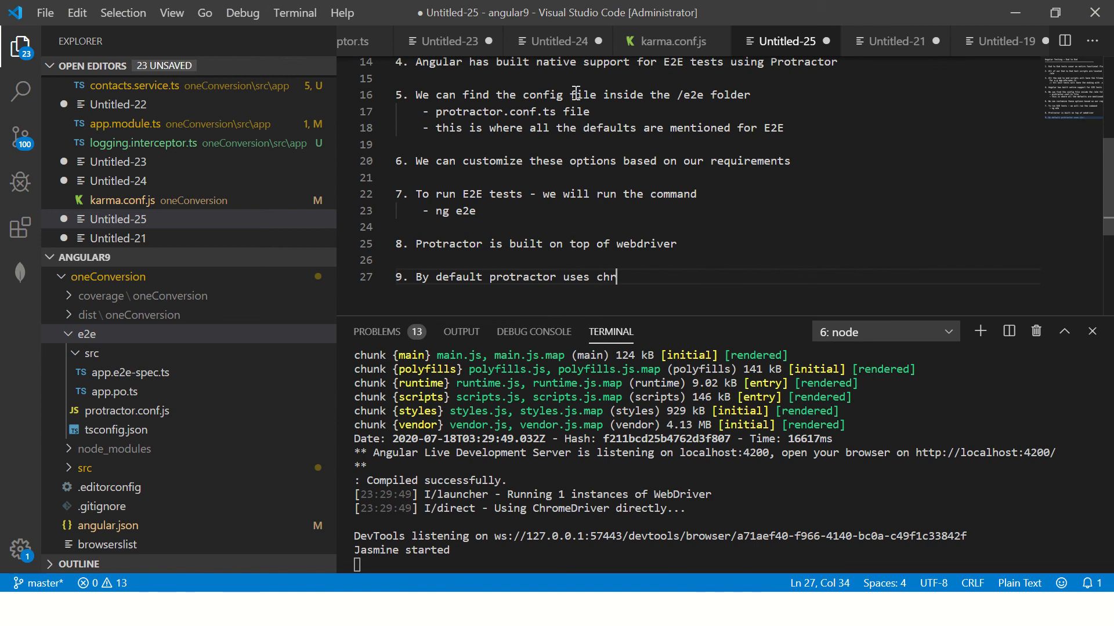
{"action": "type", "text": "omedriver"}
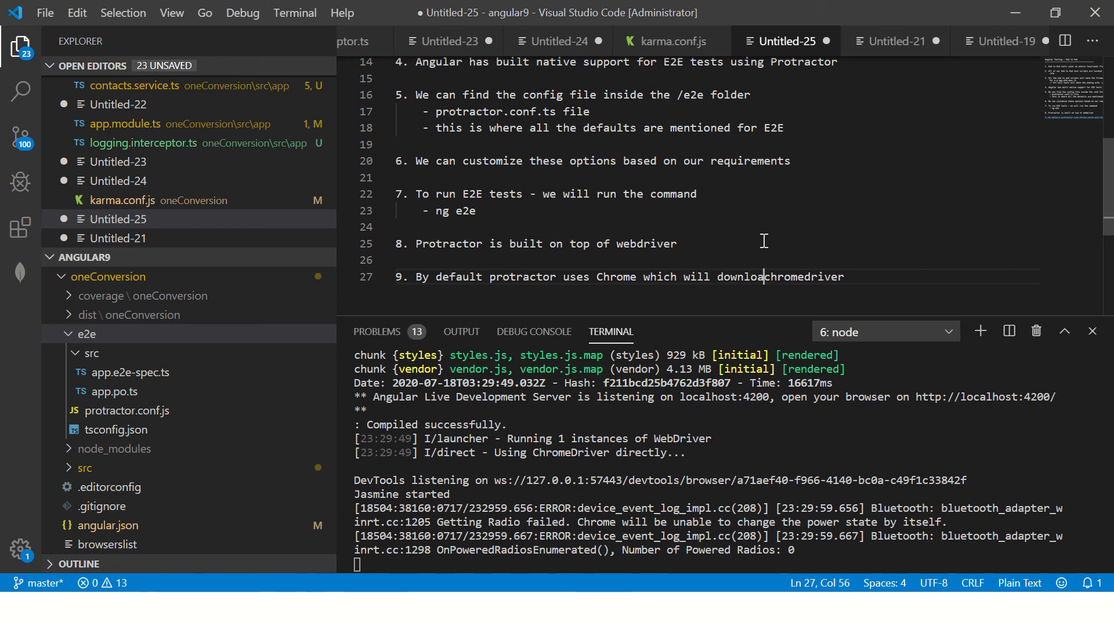
{"action": "type", "text": "the chromedriver if its not present"}
{"action": "type", "text": "10."}
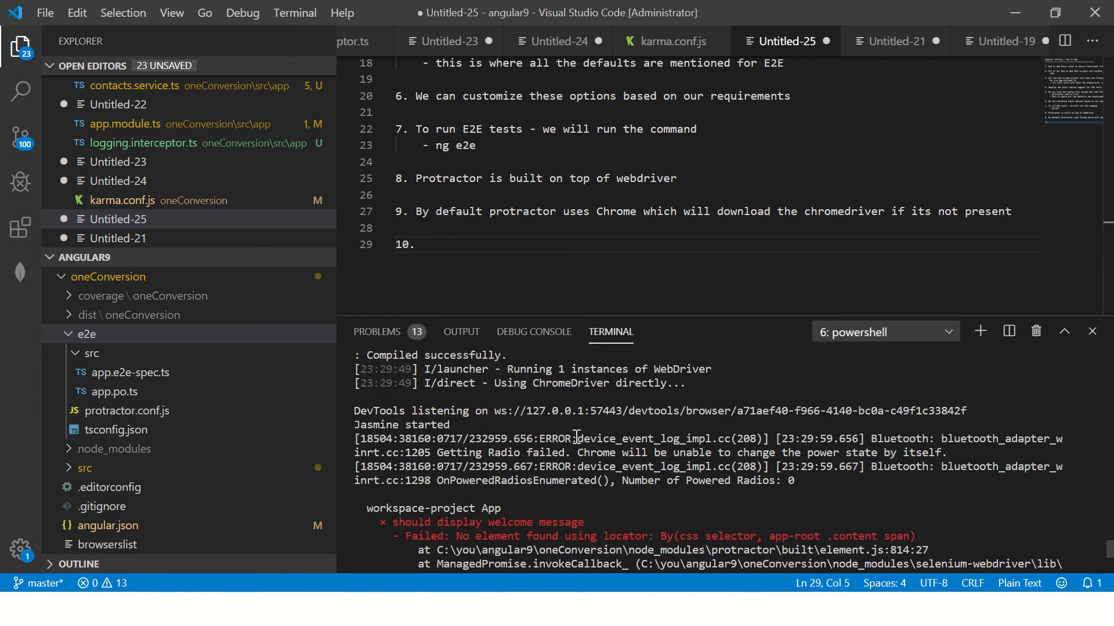
Rerun ng e2e in a cleared terminal session.
{"action": "scroll", "scroll_direction": "down", "scroll_amount": 3}
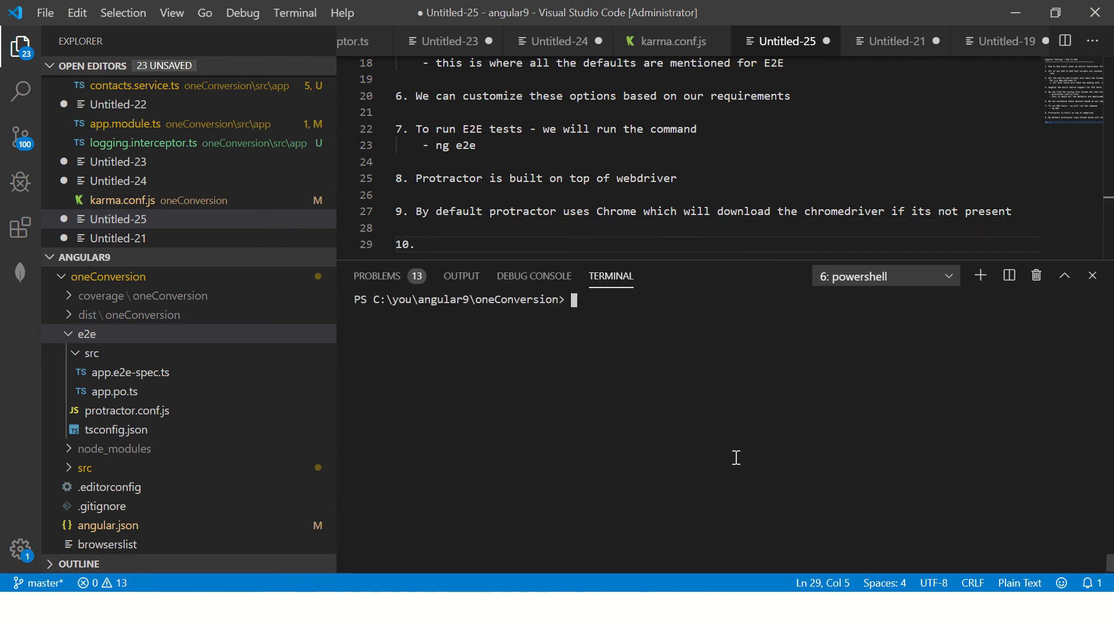
{"action": "type", "text": "ng e2e"}
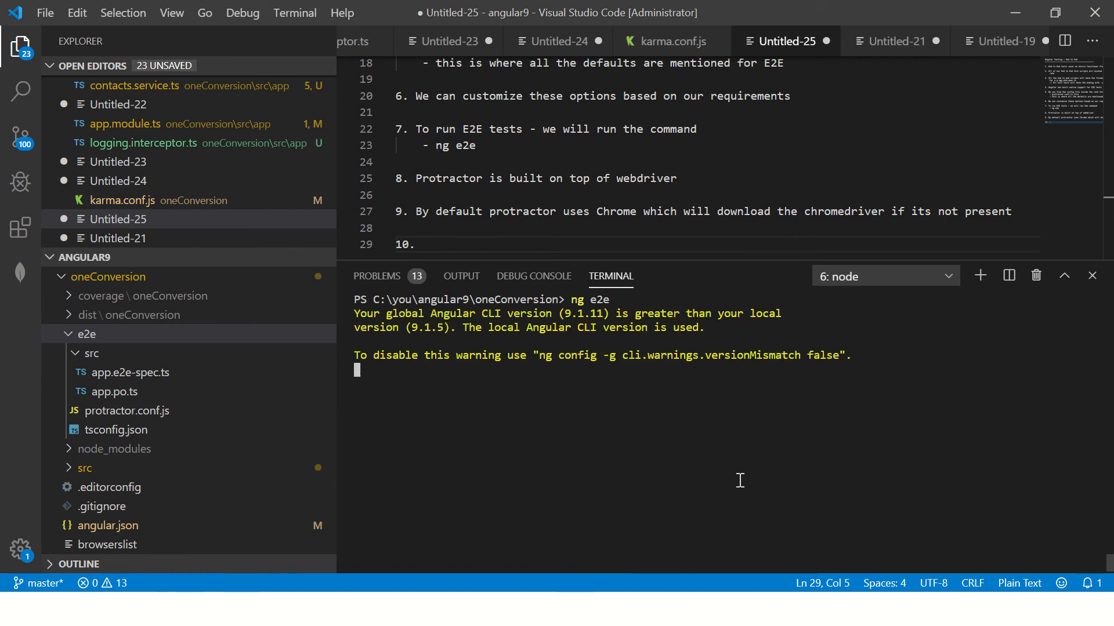
{"action": "mouse_move", "coordinate": [705, 451]}
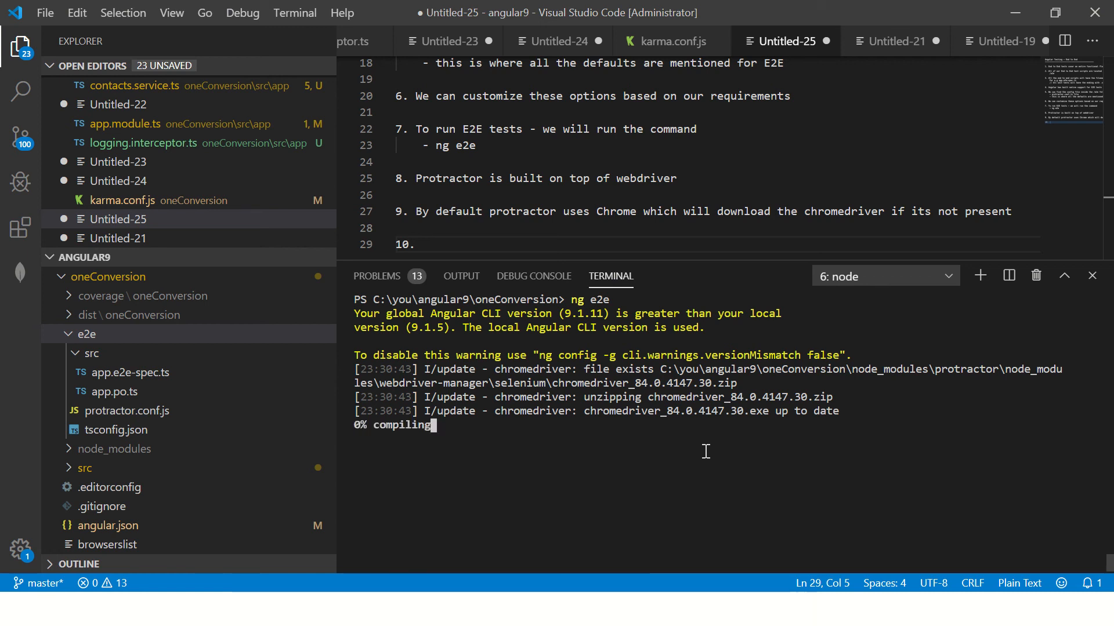
{"action": "mouse_move", "coordinate": [561, 203]}
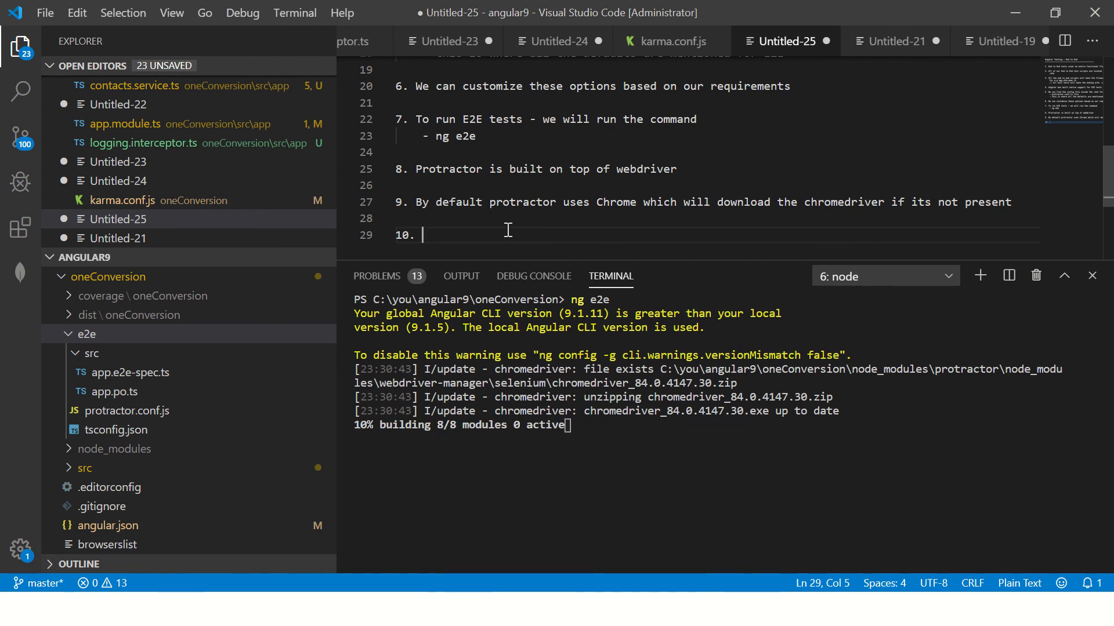
{"action": "mouse_move", "coordinate": [516, 244]}
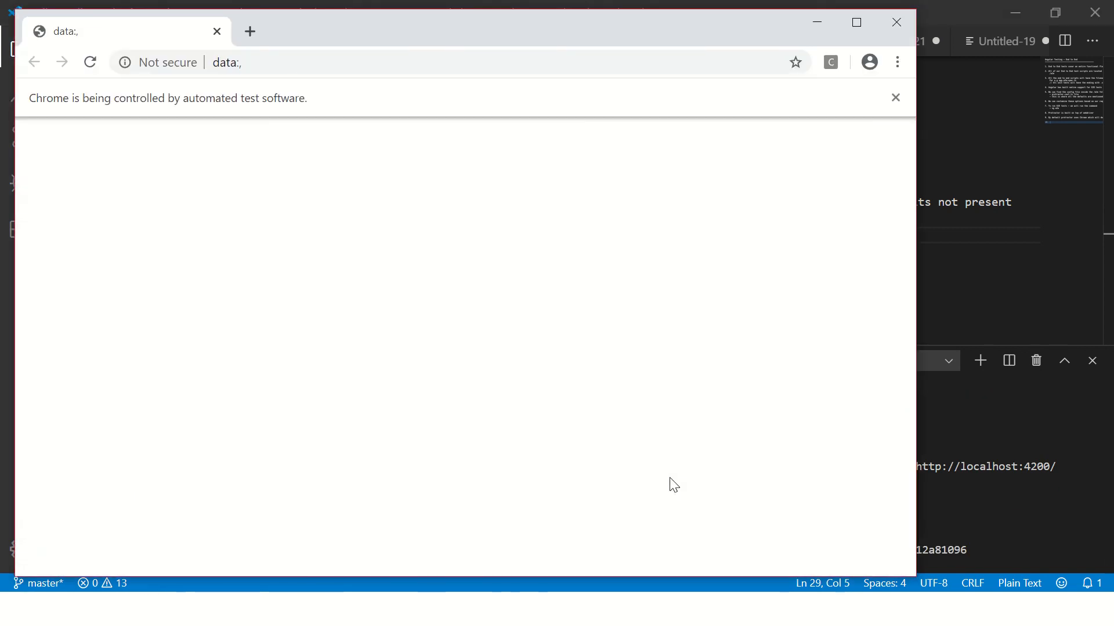
Let the automated Chrome window run the spec and close, reporting one failed spec.
{"action": "type", "text": "data:text/html,<html></html>"}
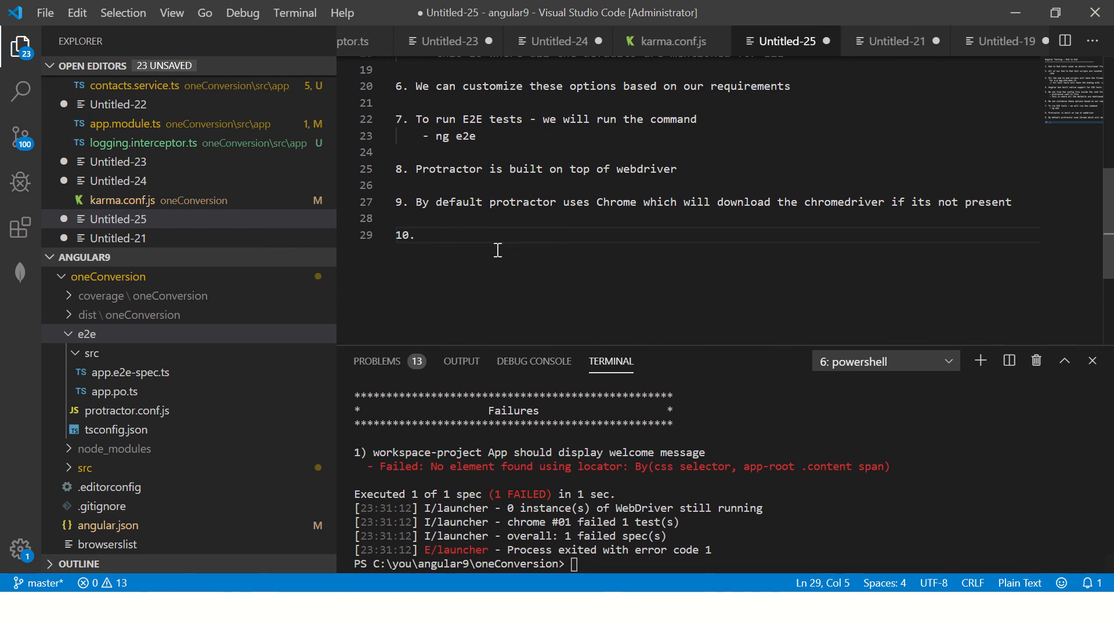
Add point 10 on Protractor's report of total, failed and passed tests, then start point 11.
{"action": "type", "text": "The protractor will give the execu"}
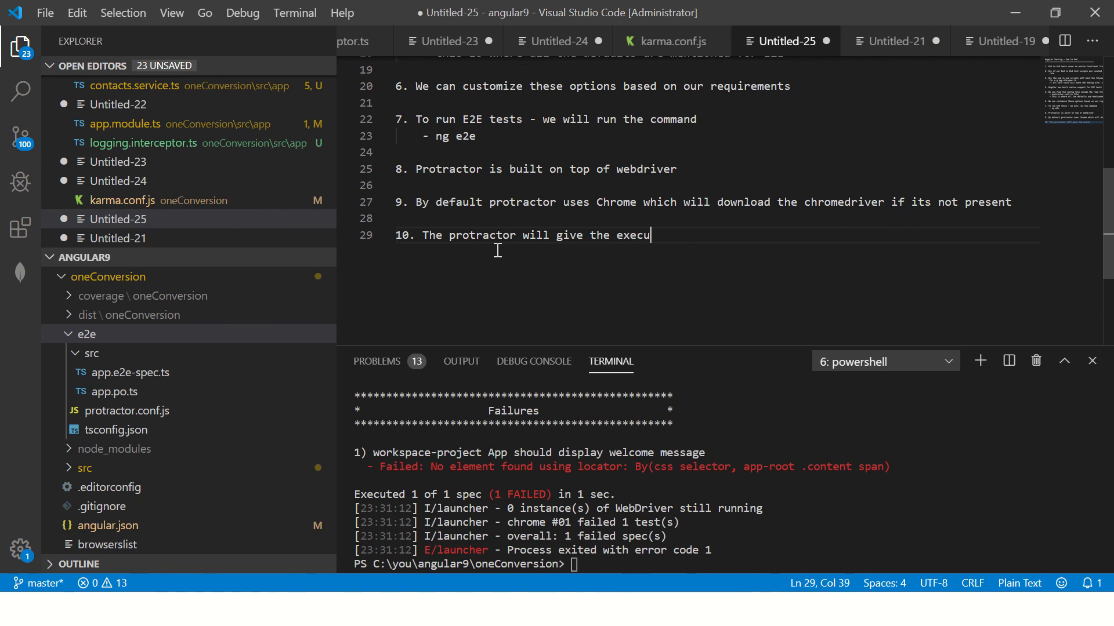
{"action": "type", "text": "tion report o"}
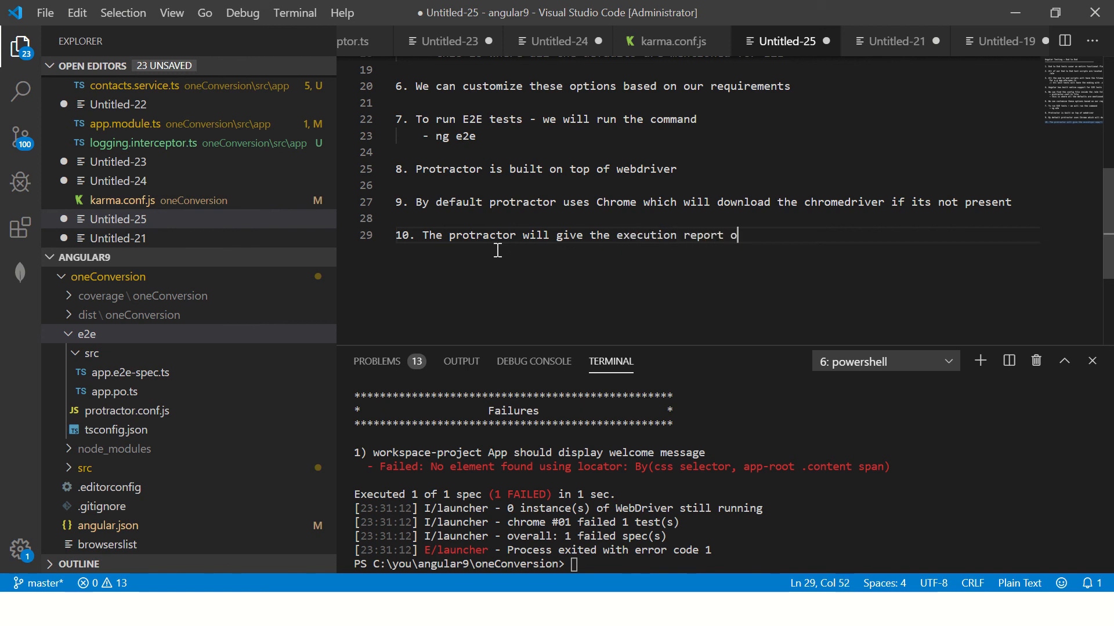
{"action": "type", "text": "of total executed"}
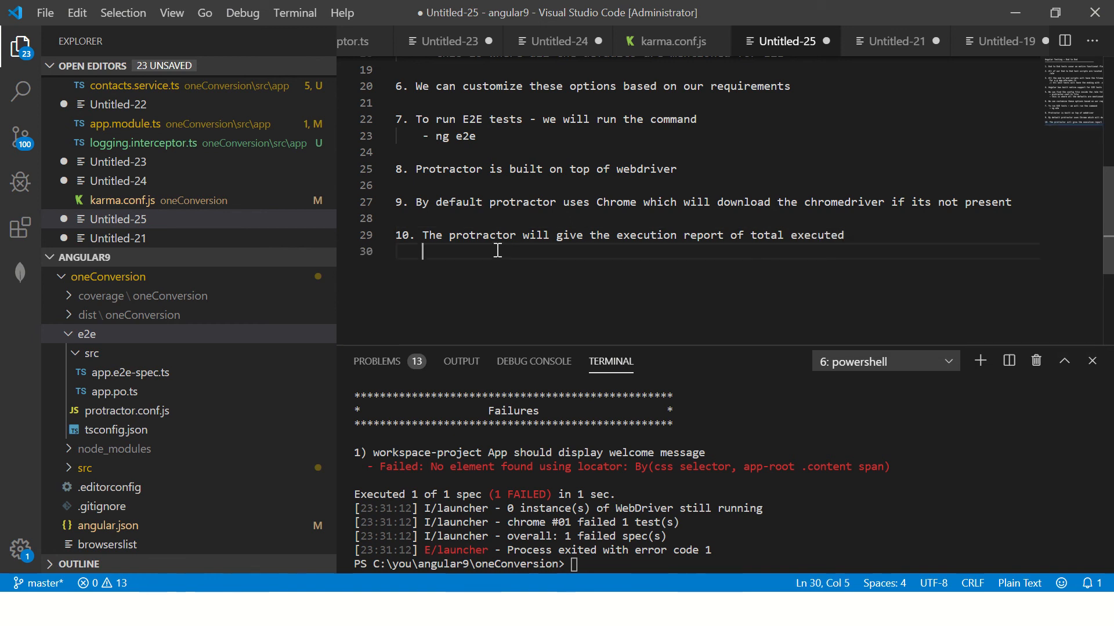
{"action": "type", "text": "- total failed"}
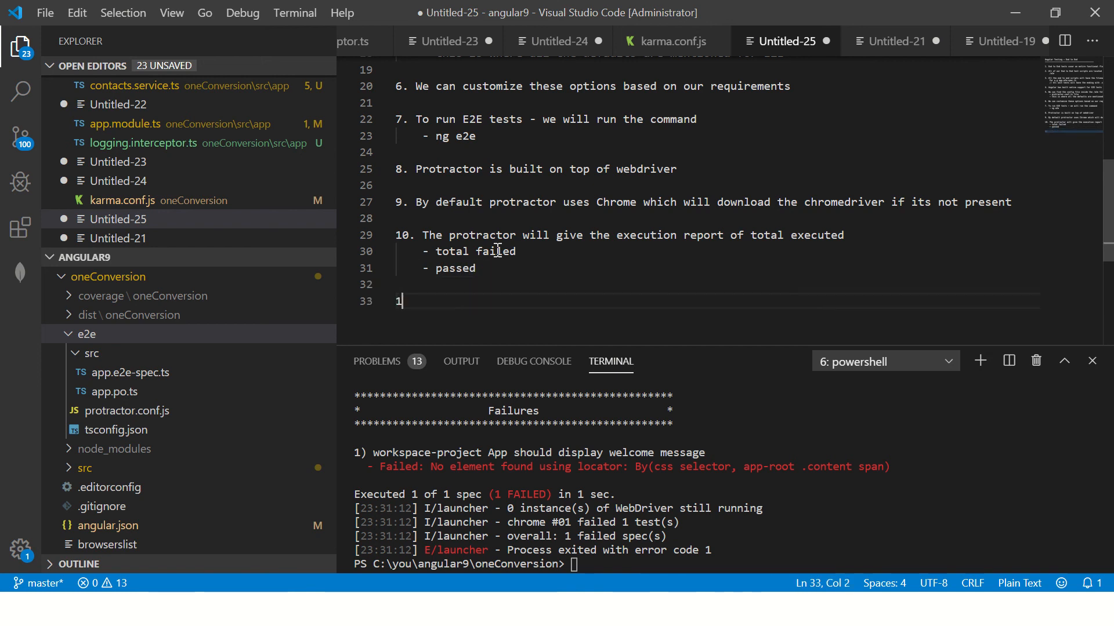
{"action": "type", "text": "1."}
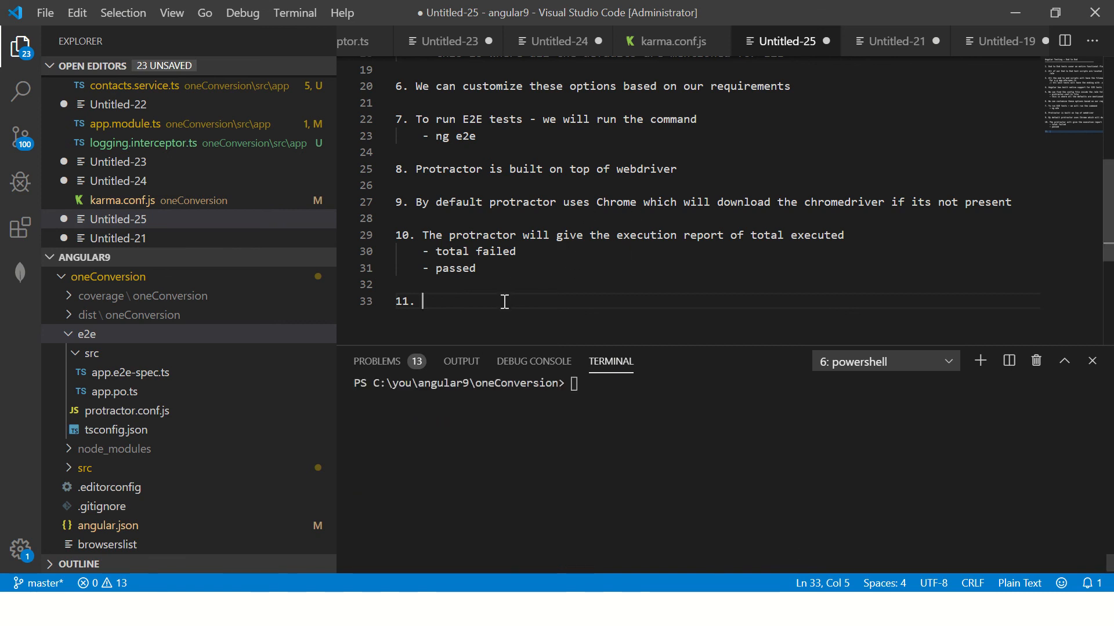
{"action": "left_click", "coordinate": [87, 334]}
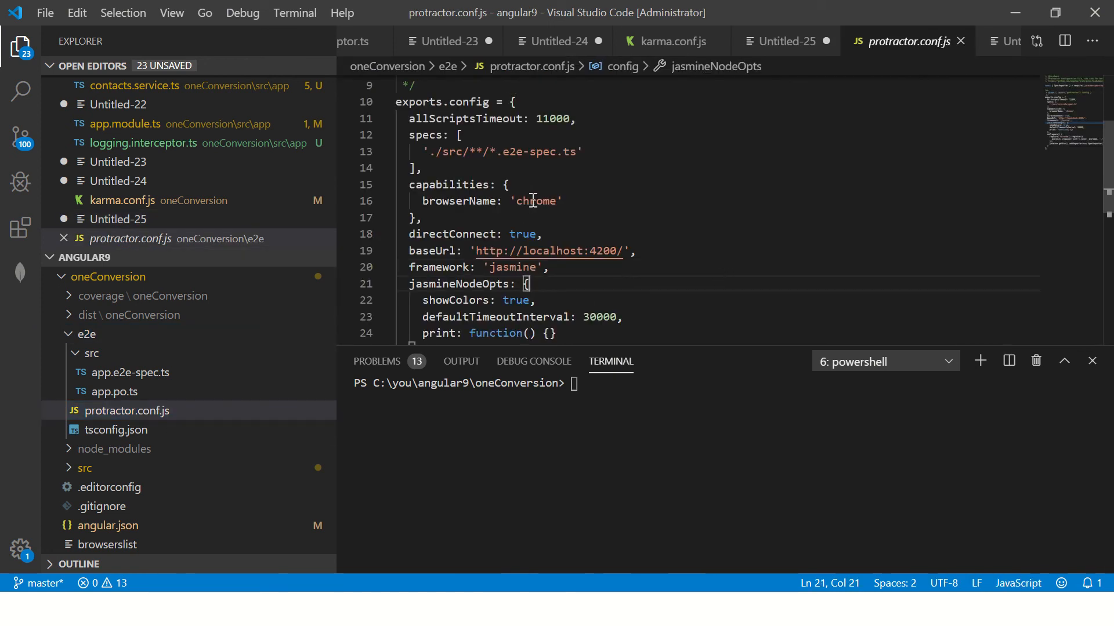
Change browserName in protractor.conf.js from chrome to firefox and return to the Untitled-25 notes.
{"action": "double_click", "coordinate": [535, 201]}
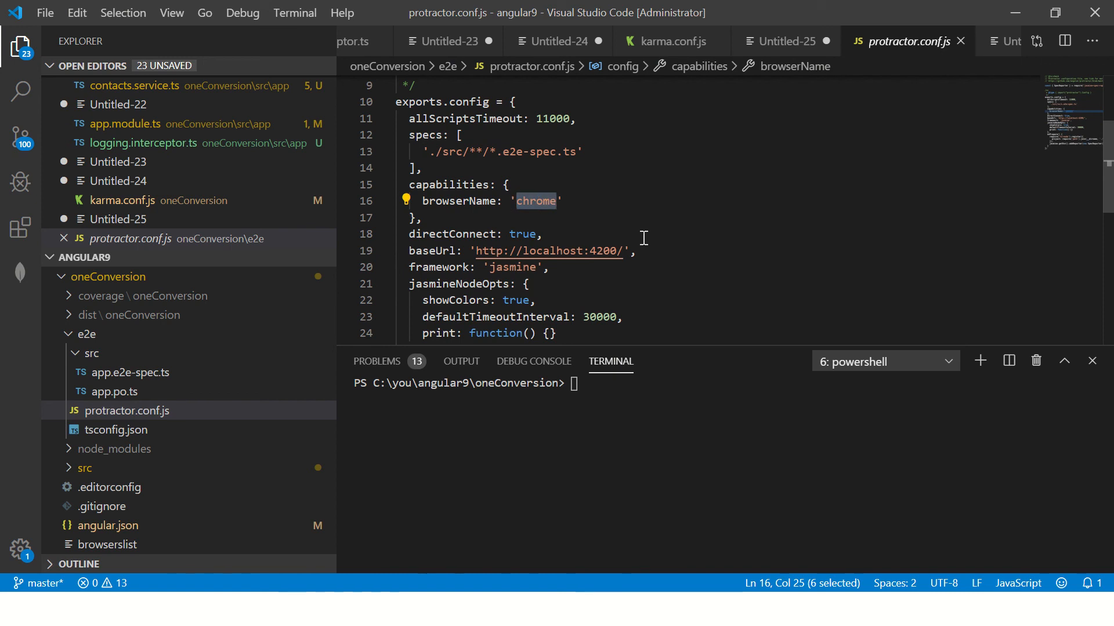
{"action": "type", "text": "fir"}
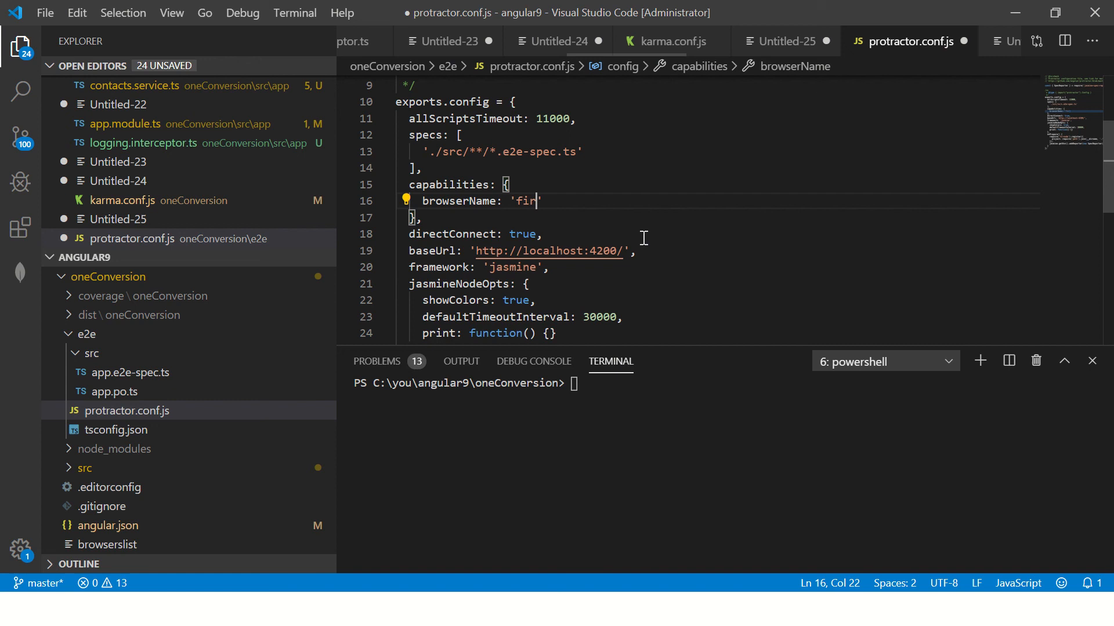
{"action": "type", "text": "efox"}
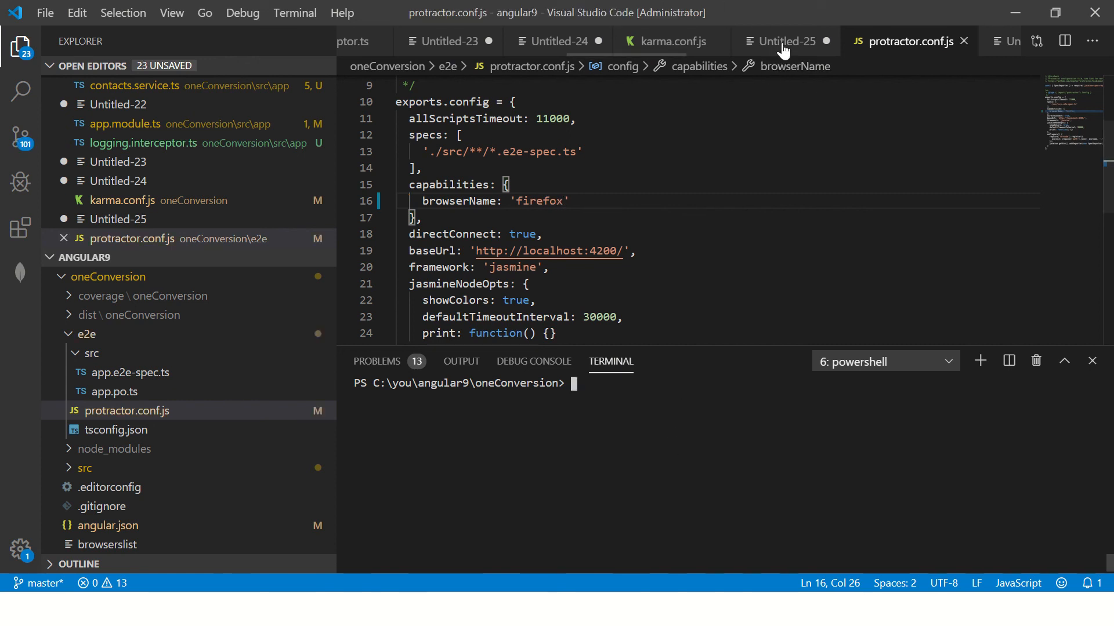
{"action": "left_click", "coordinate": [786, 41]}
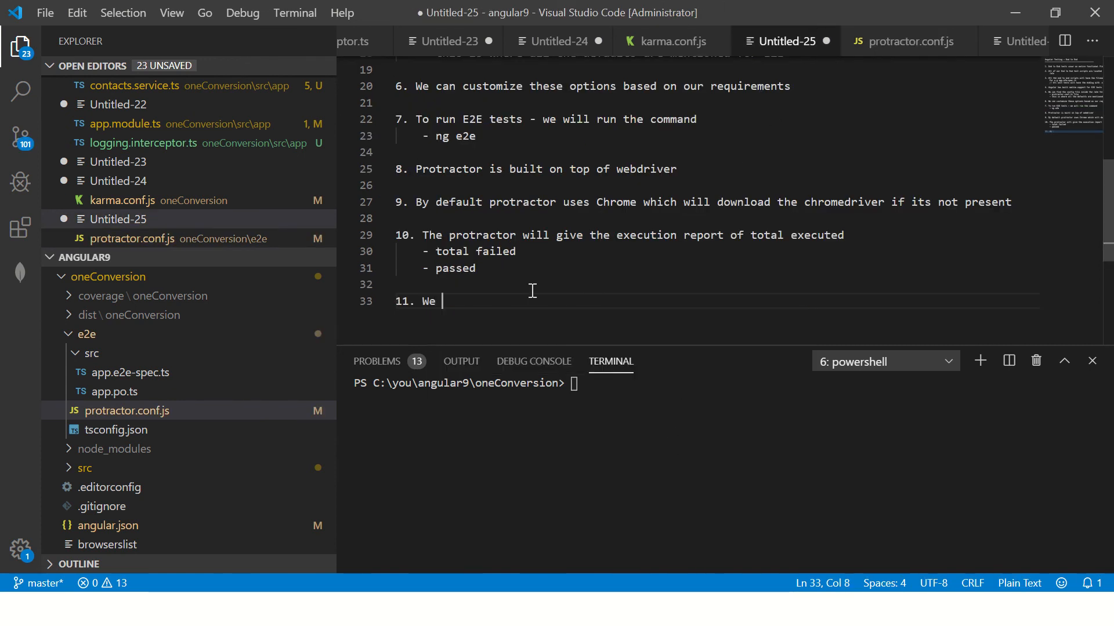
Write note 11: the preferred browser for execution can be changed.
{"action": "type", "text": "can change"}
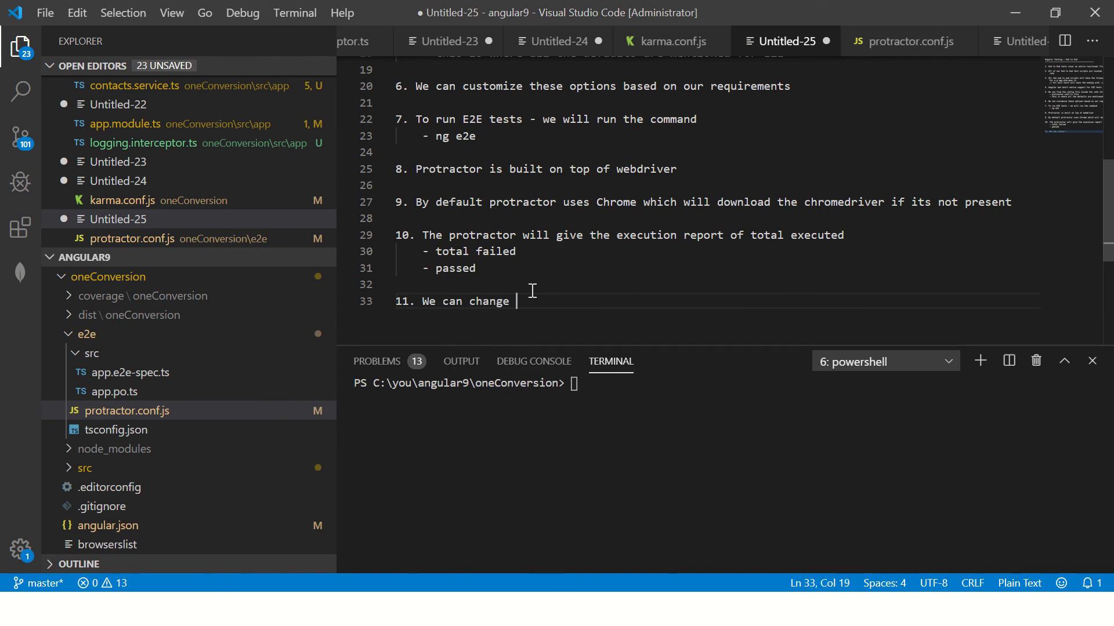
{"action": "type", "text": "the browe"}
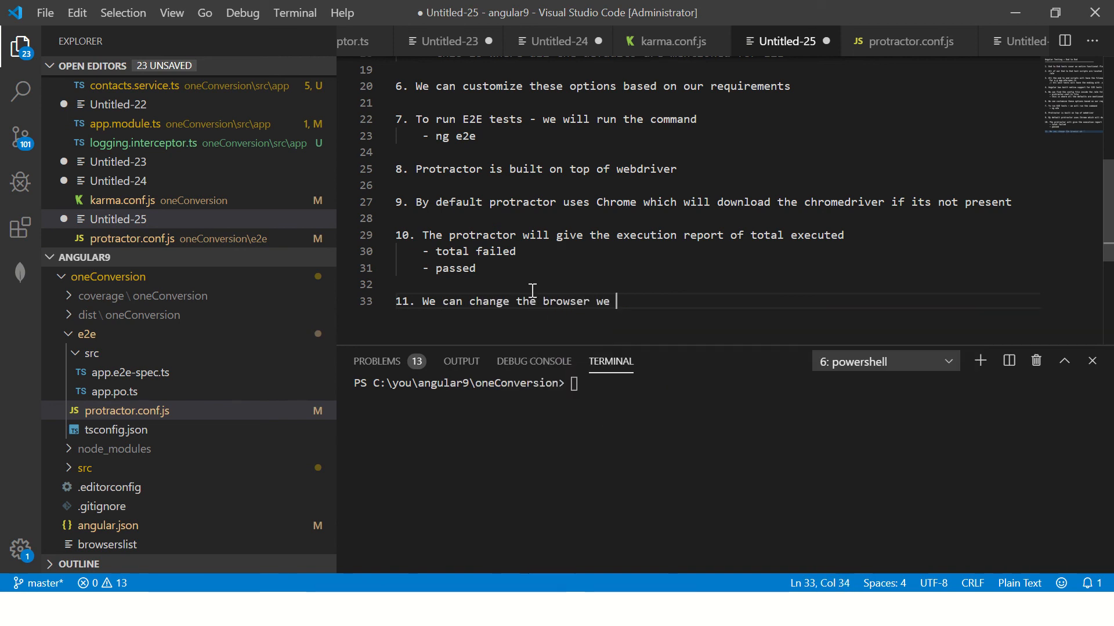
{"action": "type", "text": "want give"}
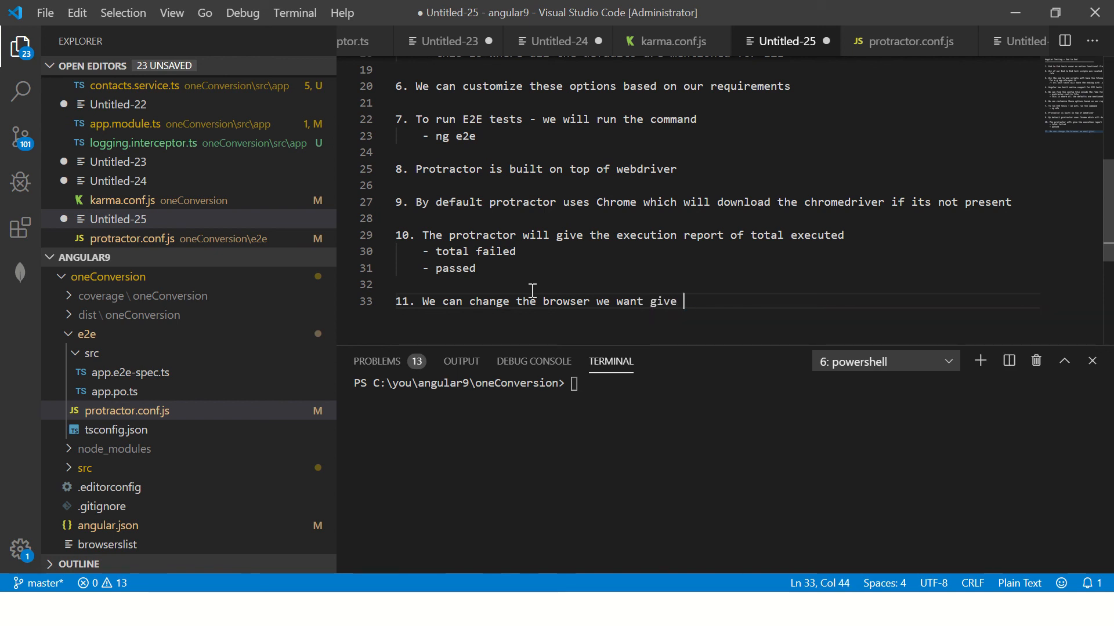
{"action": "type", "text": "preference"}
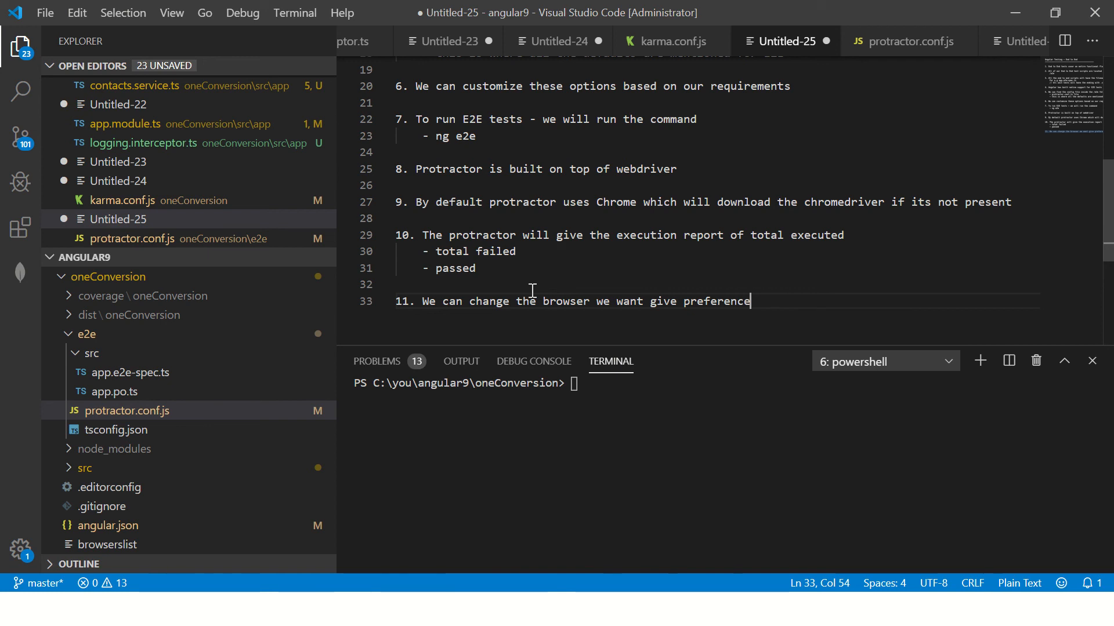
{"action": "type", "text": "/exeuction"}
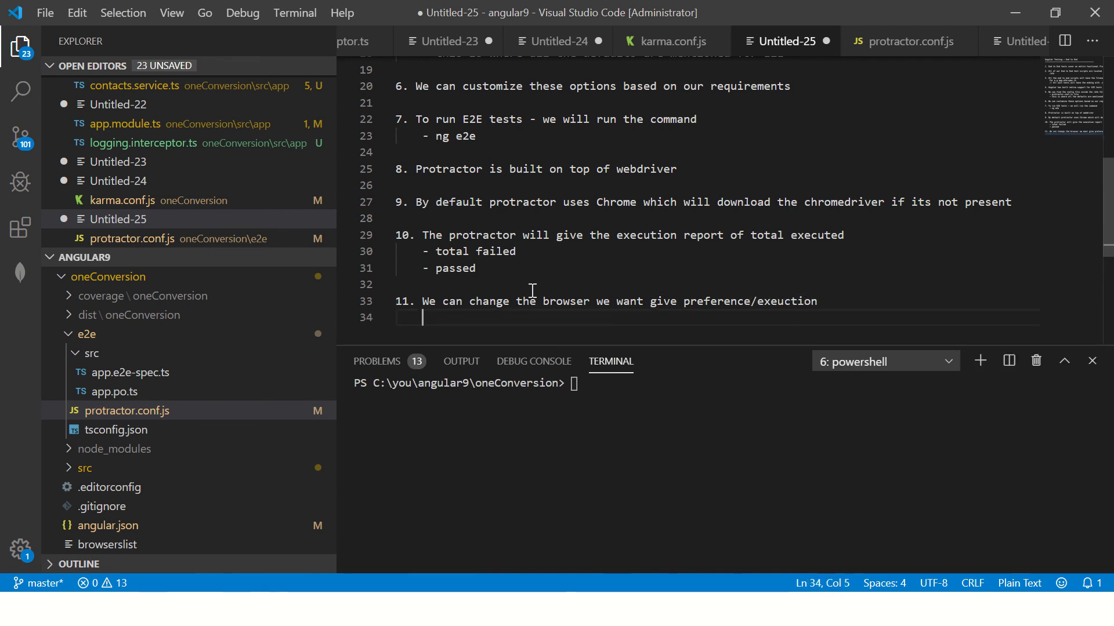
Check the Protractor config and add a protractor.conf.ts file sub-bullet under note 11.
{"action": "left_click", "coordinate": [908, 40]}
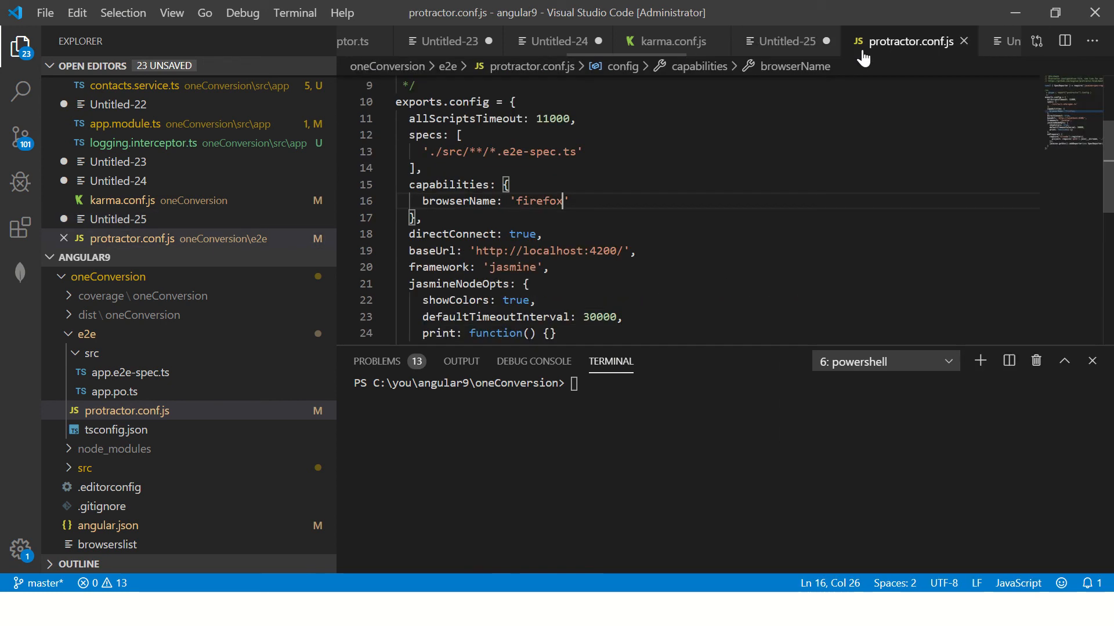
{"action": "left_click", "coordinate": [783, 41]}
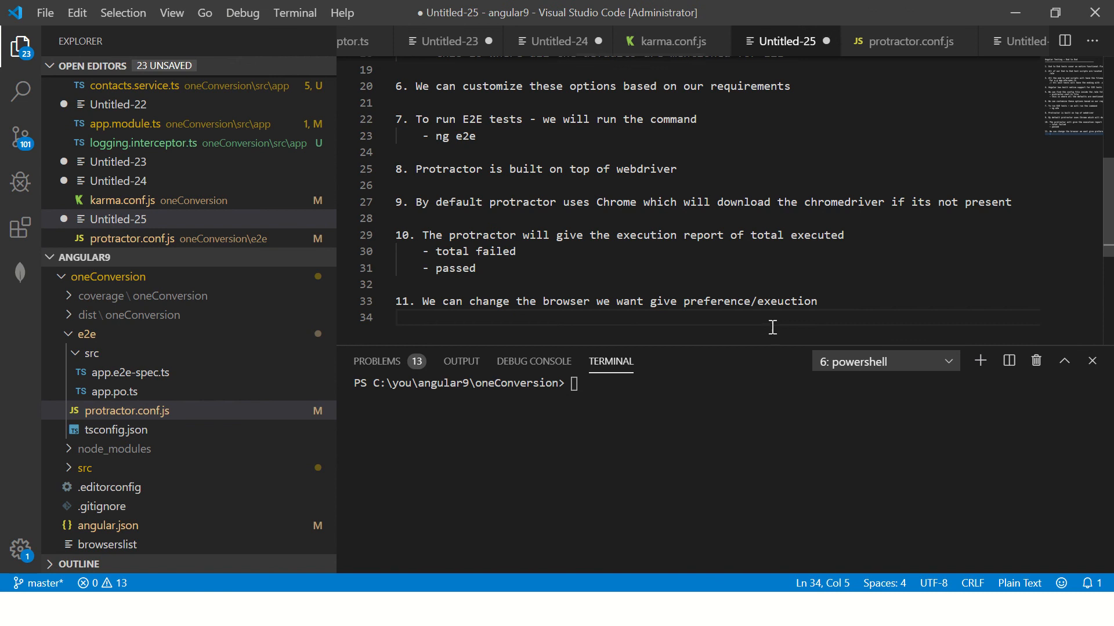
{"action": "type", "text": "protract"}
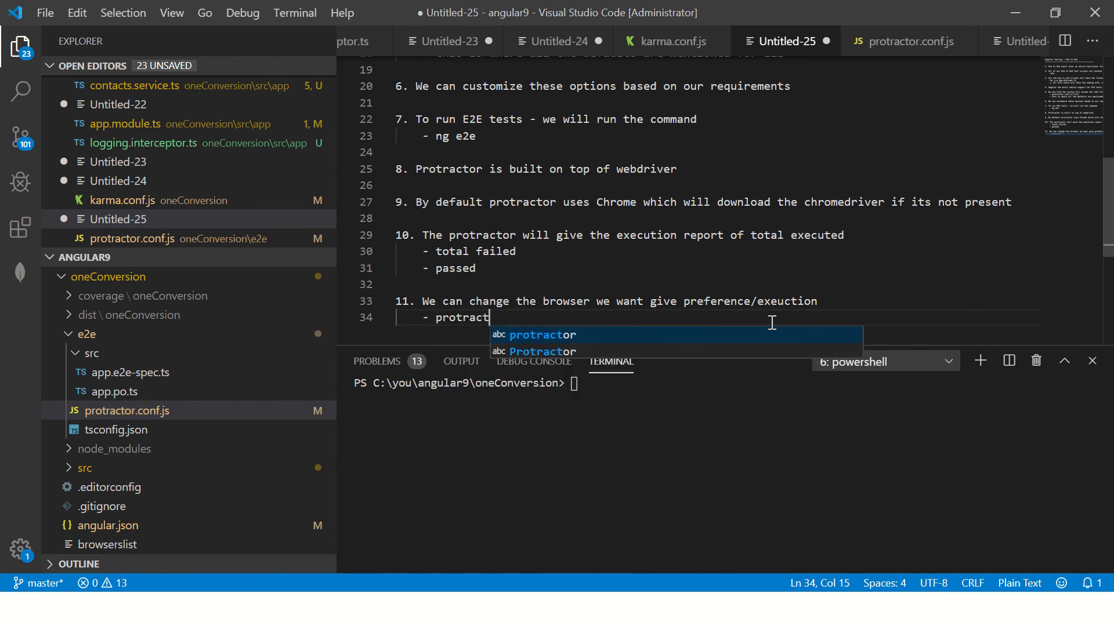
{"action": "type", "text": ".conf.j"}
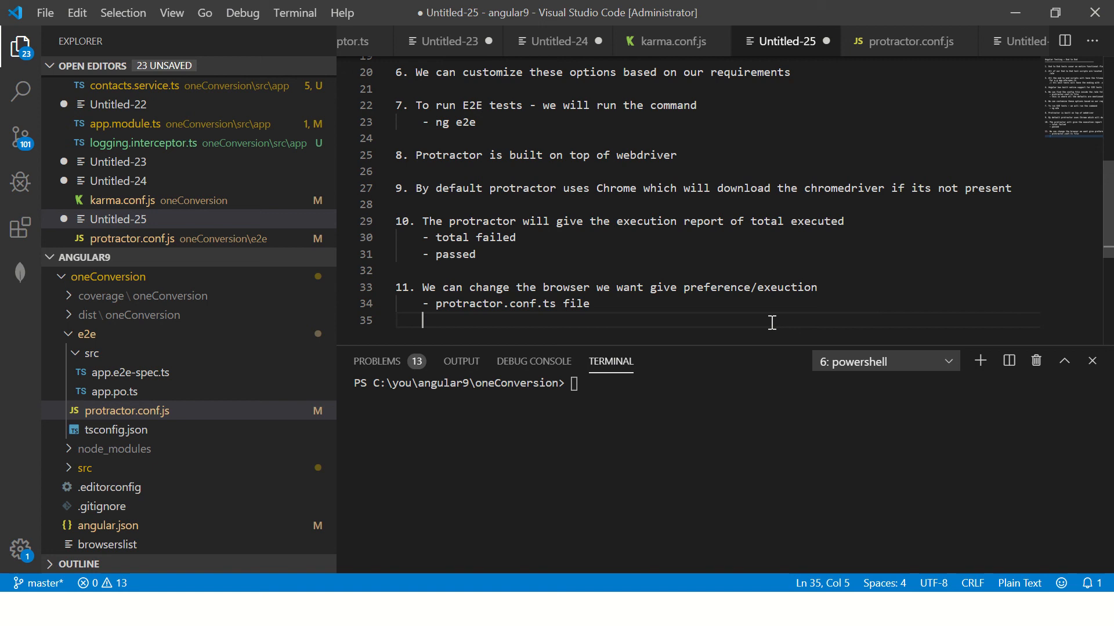
{"action": "left_click", "coordinate": [911, 41]}
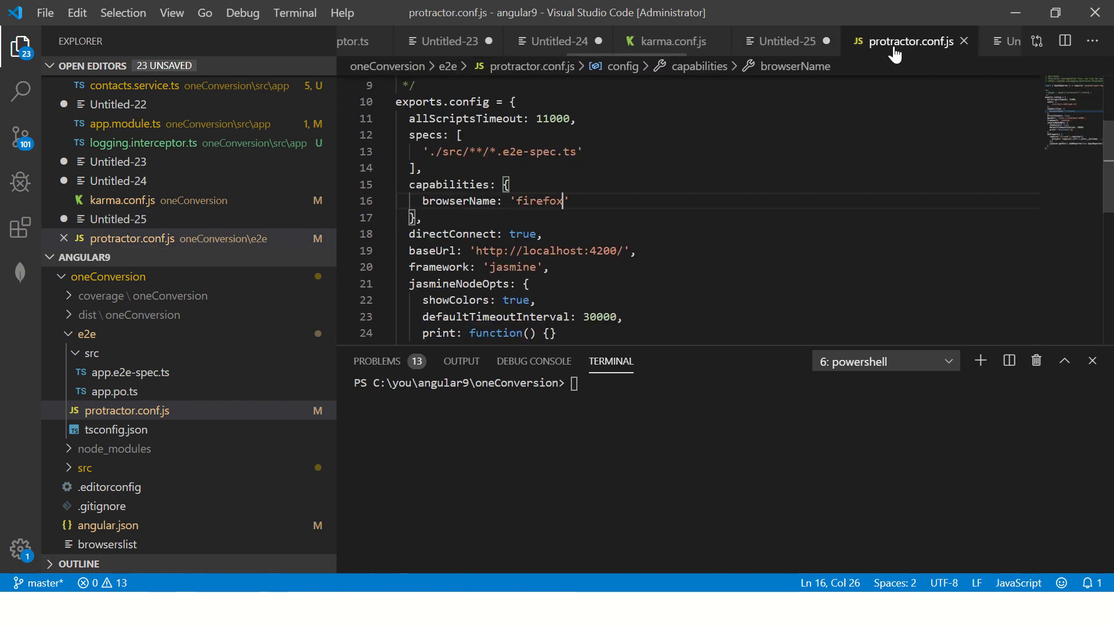
Inspect protractor.conf.js settings like the firefox browser value and start an ng terminal command.
{"action": "double_click", "coordinate": [538, 201]}
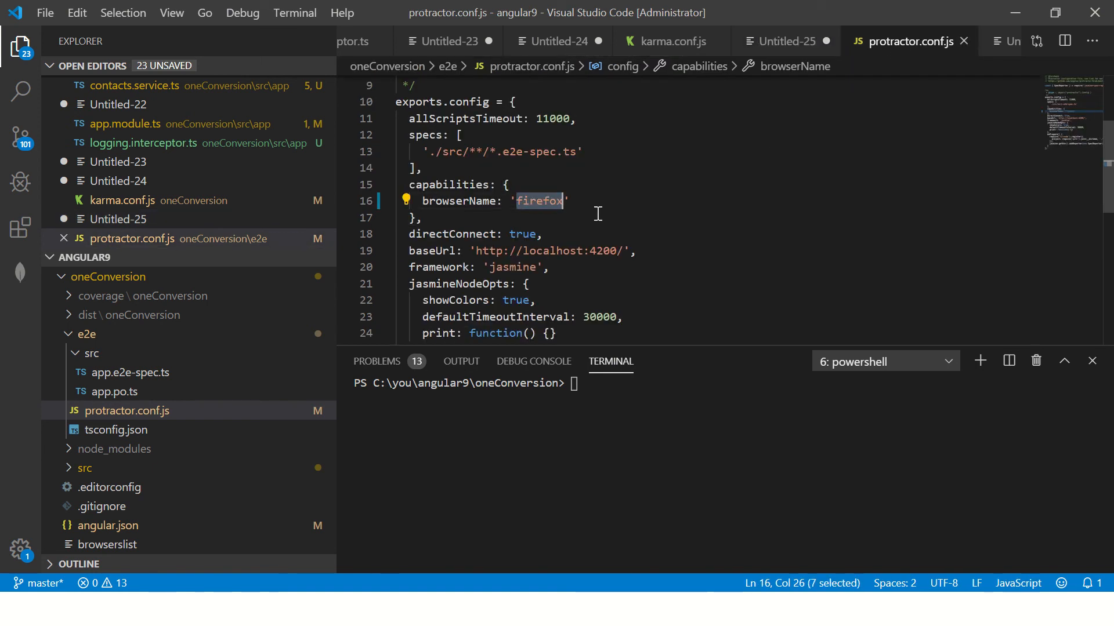
{"action": "scroll", "scroll_direction": "down", "scroll_amount": 3}
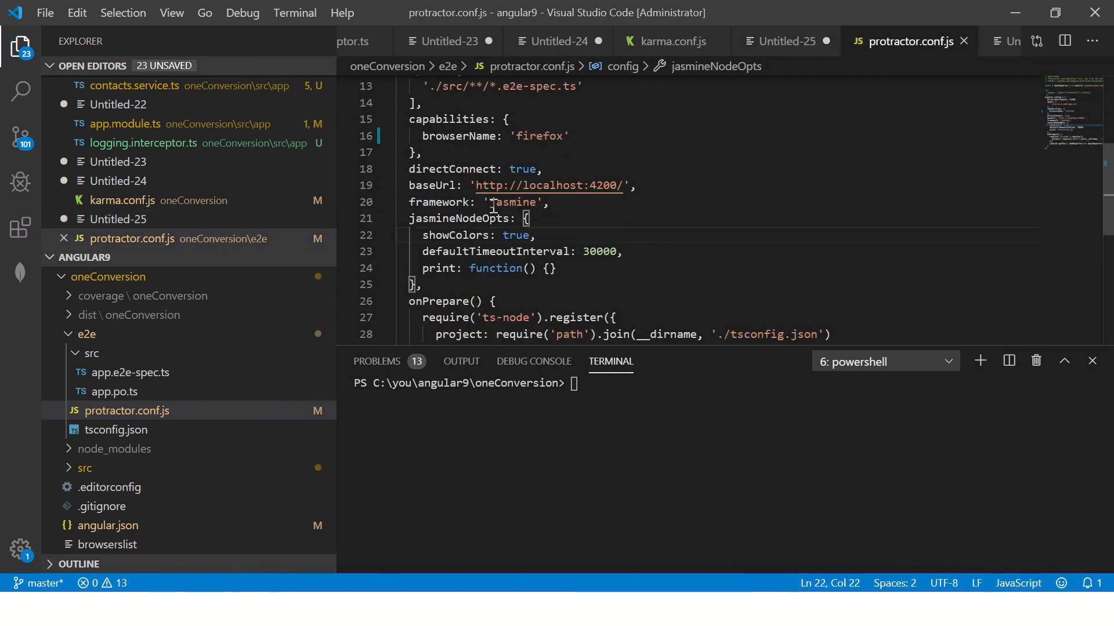
{"action": "double_click", "coordinate": [547, 186]}
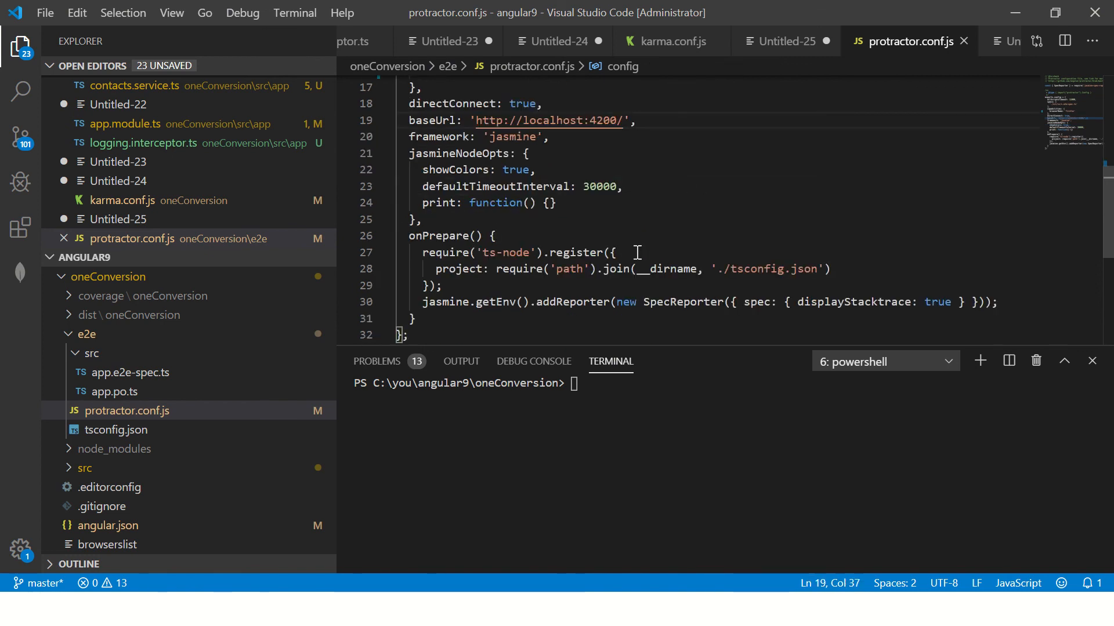
{"action": "scroll", "scroll_direction": "down", "scroll_amount": 3}
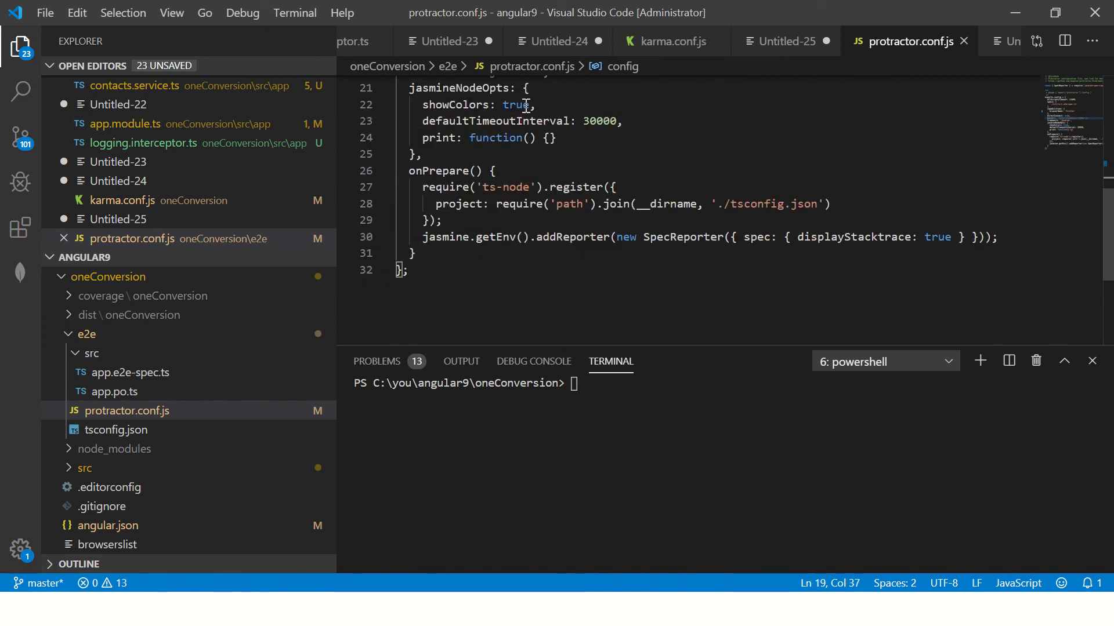
{"action": "double_click", "coordinate": [599, 121]}
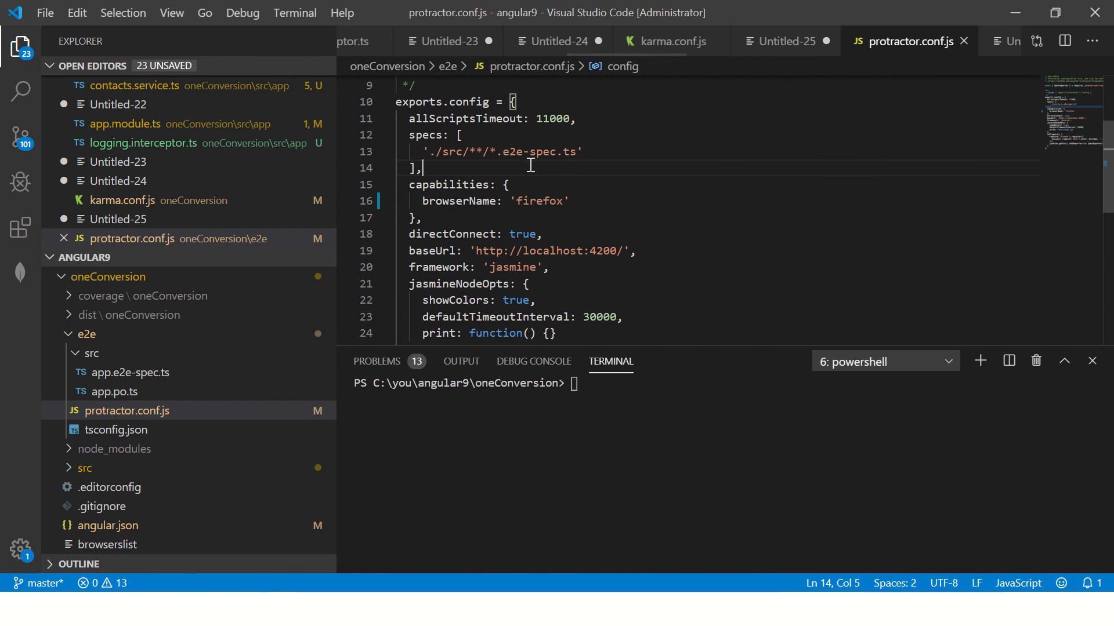
{"action": "double_click", "coordinate": [538, 201]}
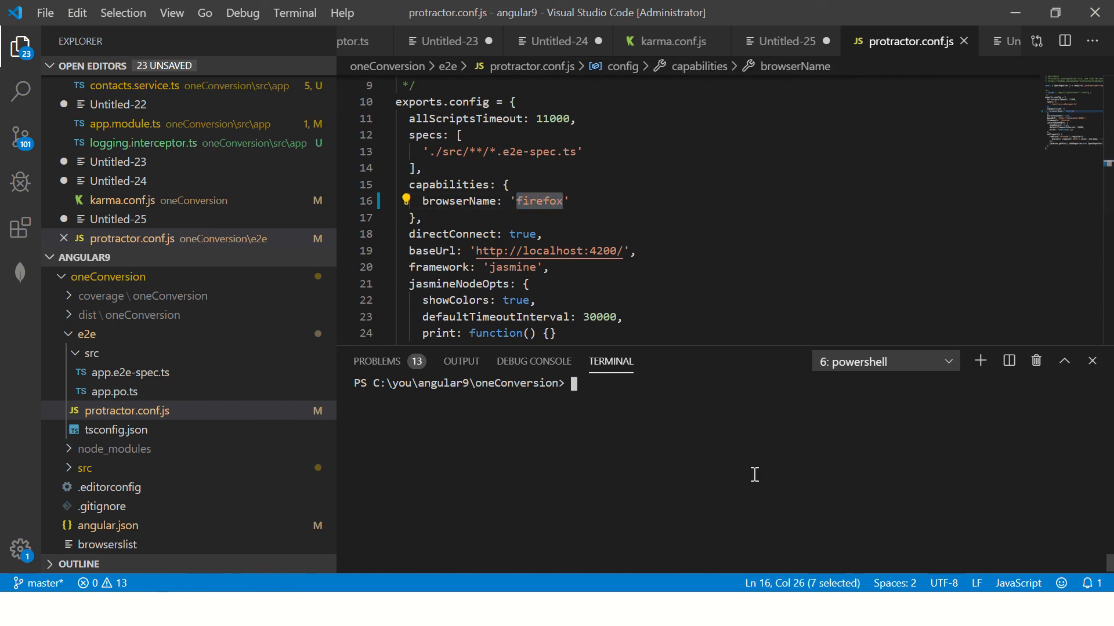
{"action": "type", "text": "ng"}
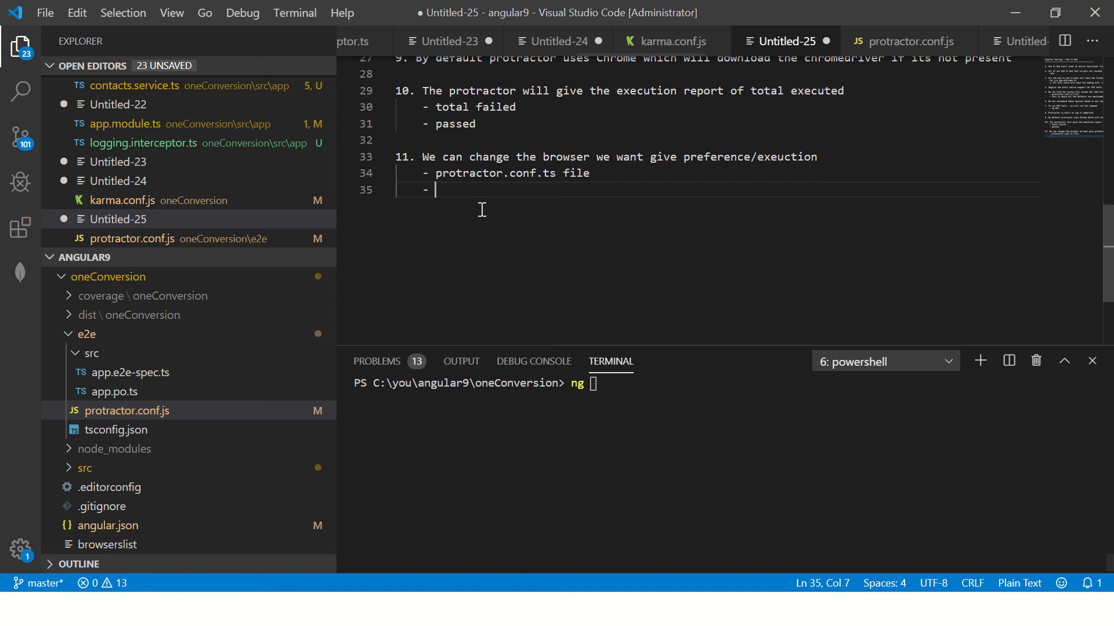
{"action": "mouse_move", "coordinate": [906, 50]}
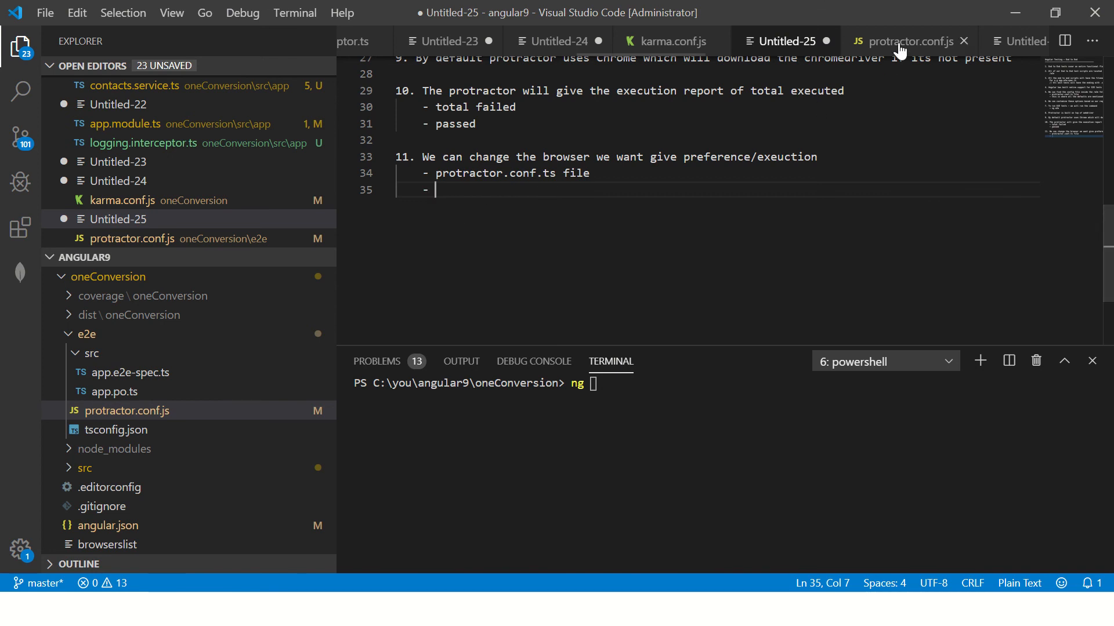
Replace the firefox browserName in protractor.conf.js with chrome.
{"action": "left_click", "coordinate": [908, 41]}
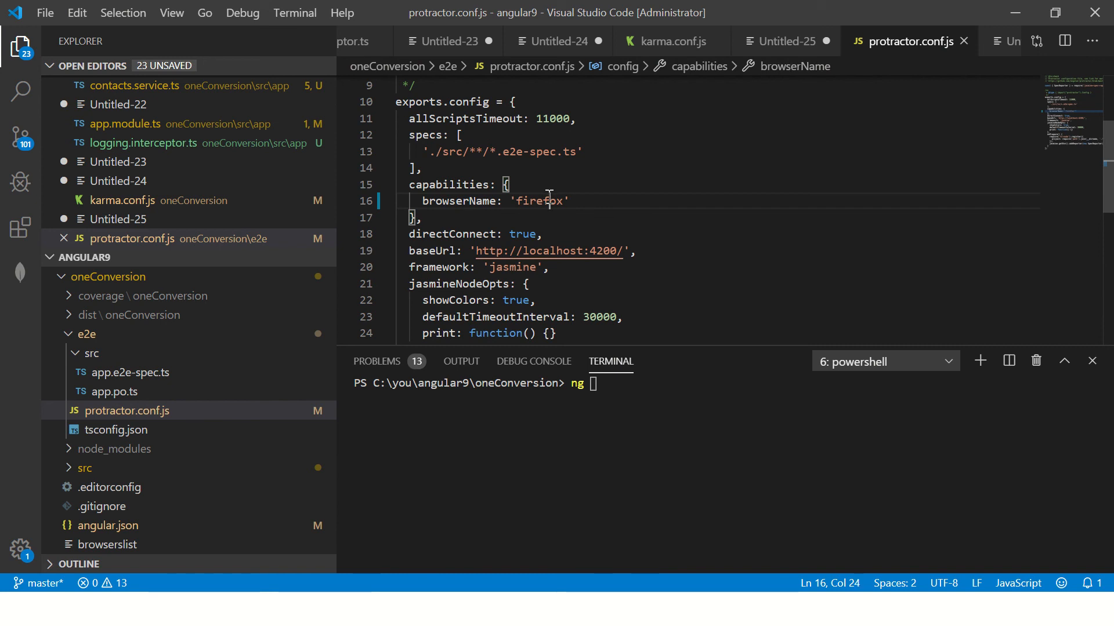
{"action": "type", "text": "chrome"}
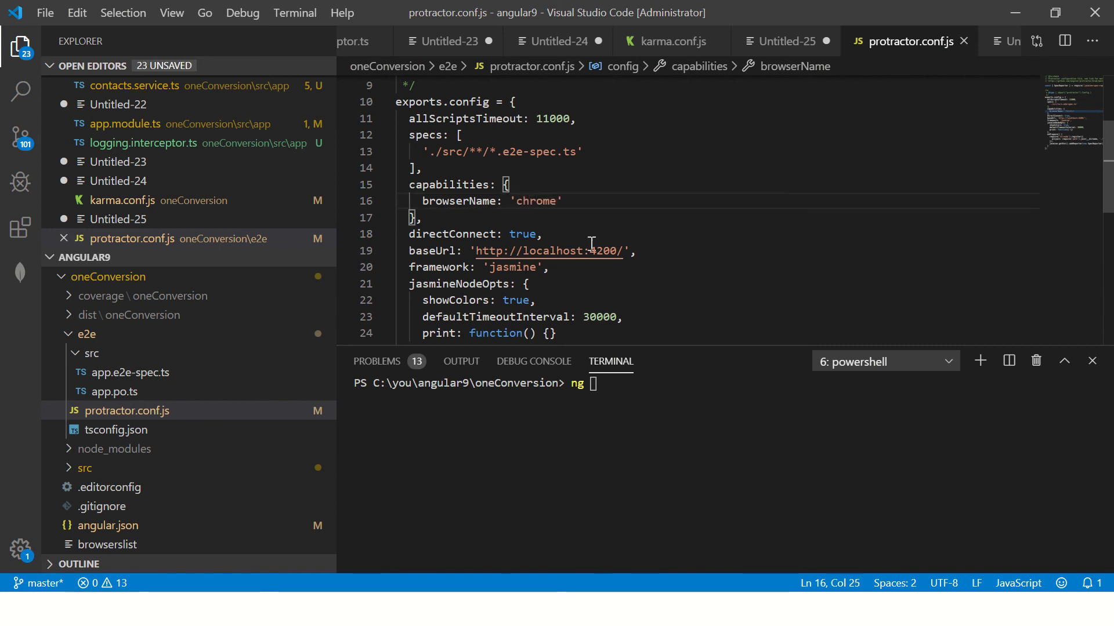
{"action": "left_click", "coordinate": [781, 41]}
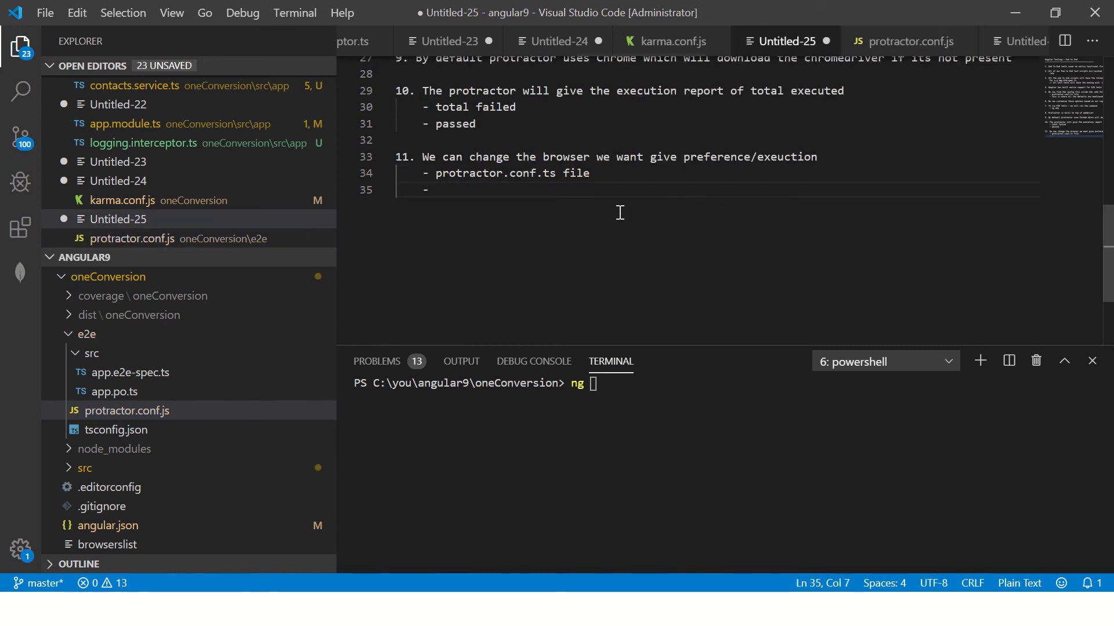
Write note 12: by default Protractor looks at port number 4200.
{"action": "type", "text": "12"}
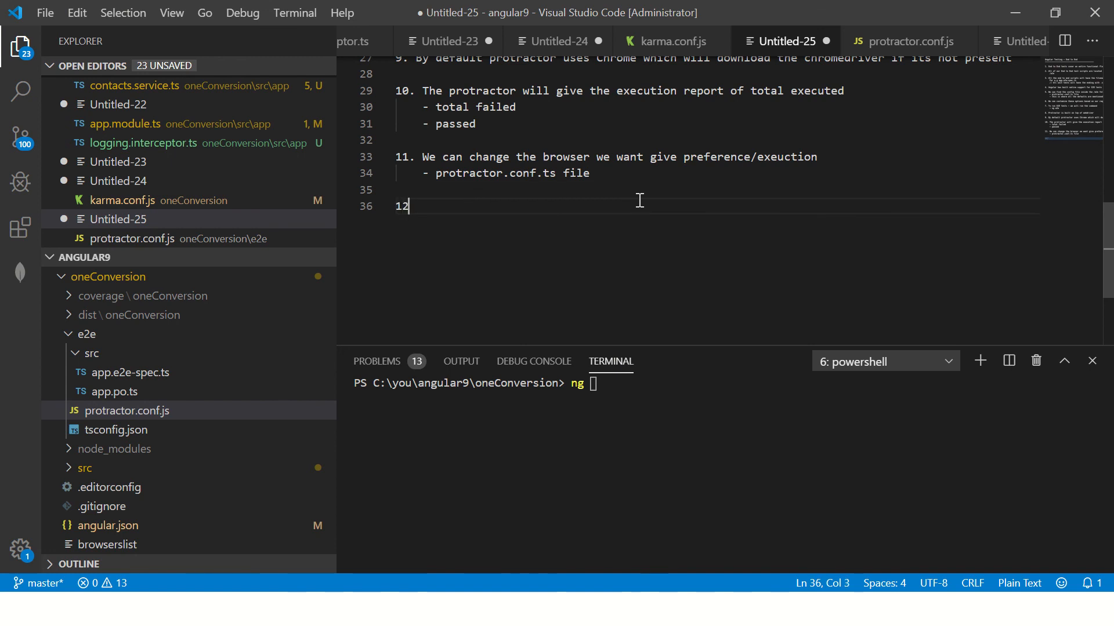
{"action": "type", "text": "."}
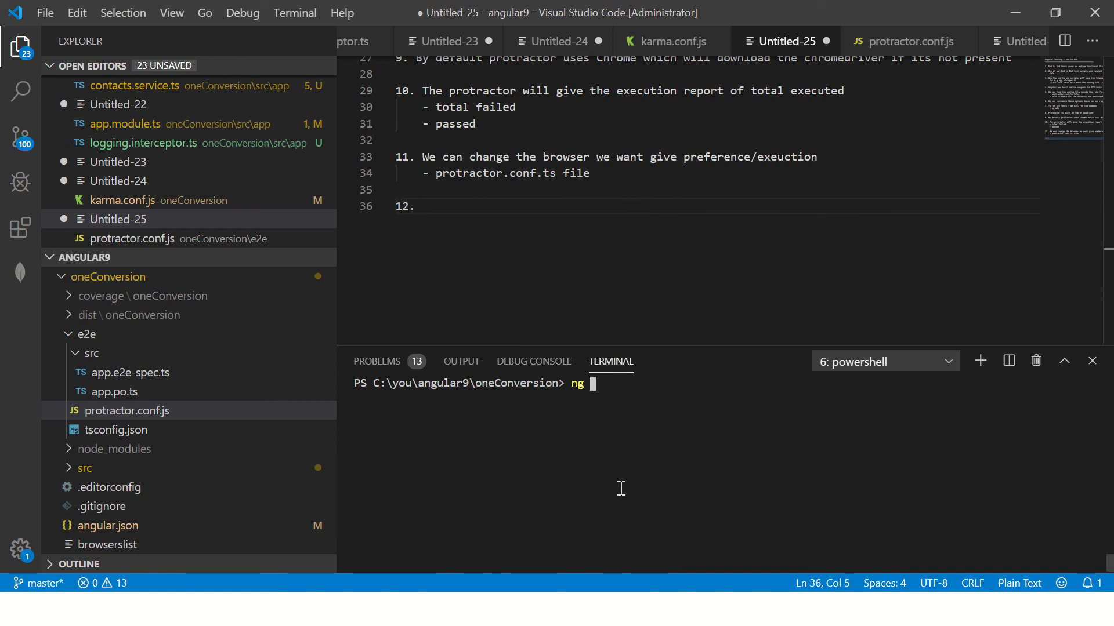
{"action": "type", "text": "e2e"}
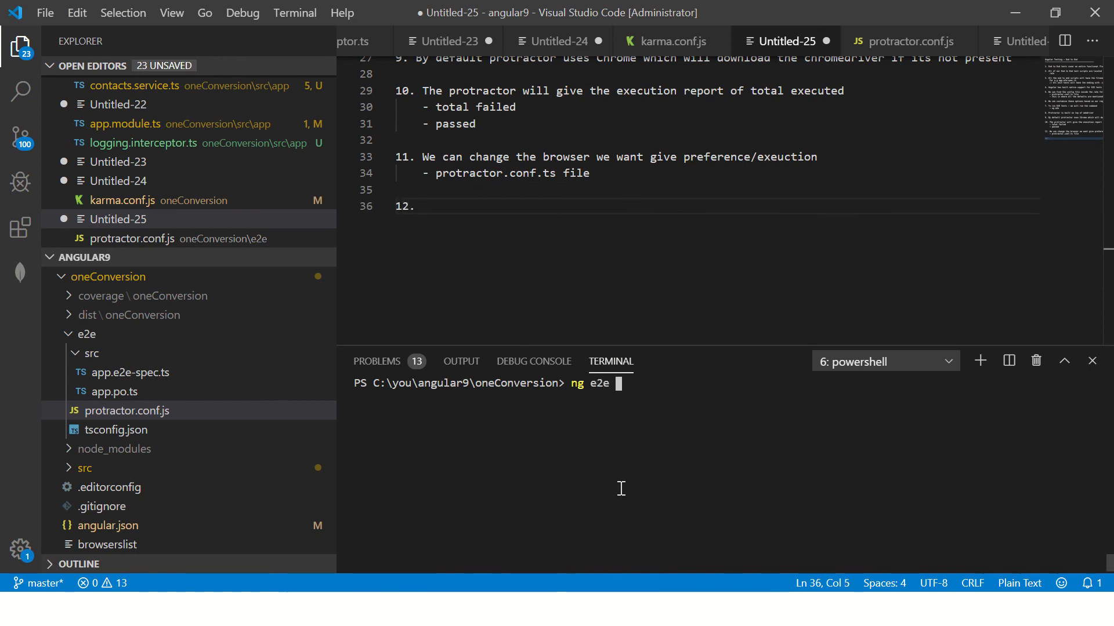
{"action": "type", "text": "--port="}
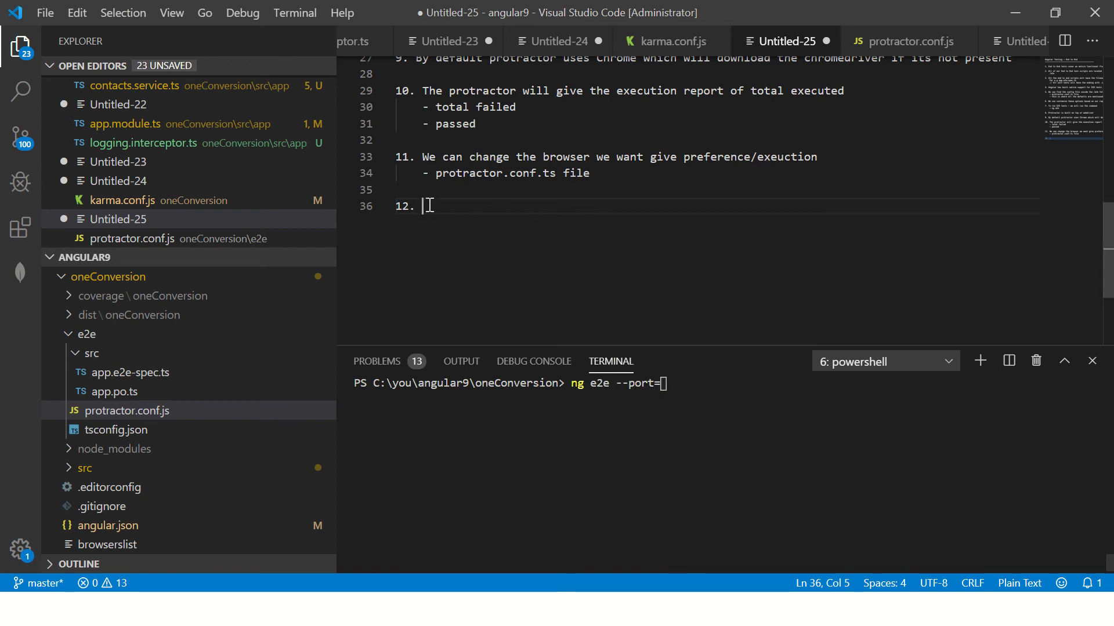
{"action": "type", "text": "By default the"}
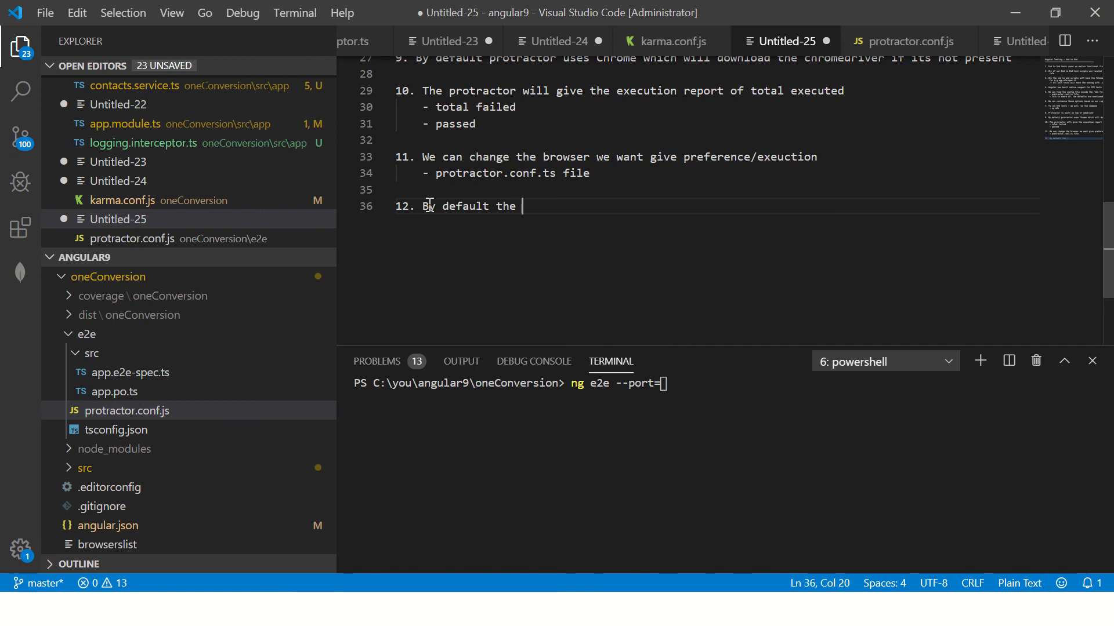
{"action": "type", "text": "port number"}
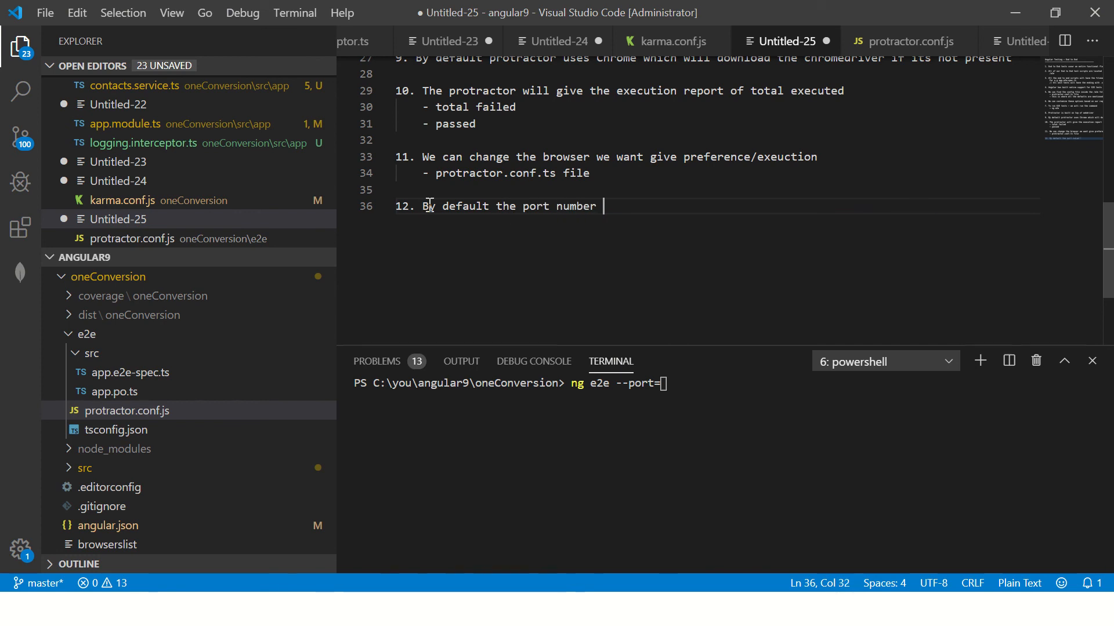
{"action": "type", "text": "it loook"}
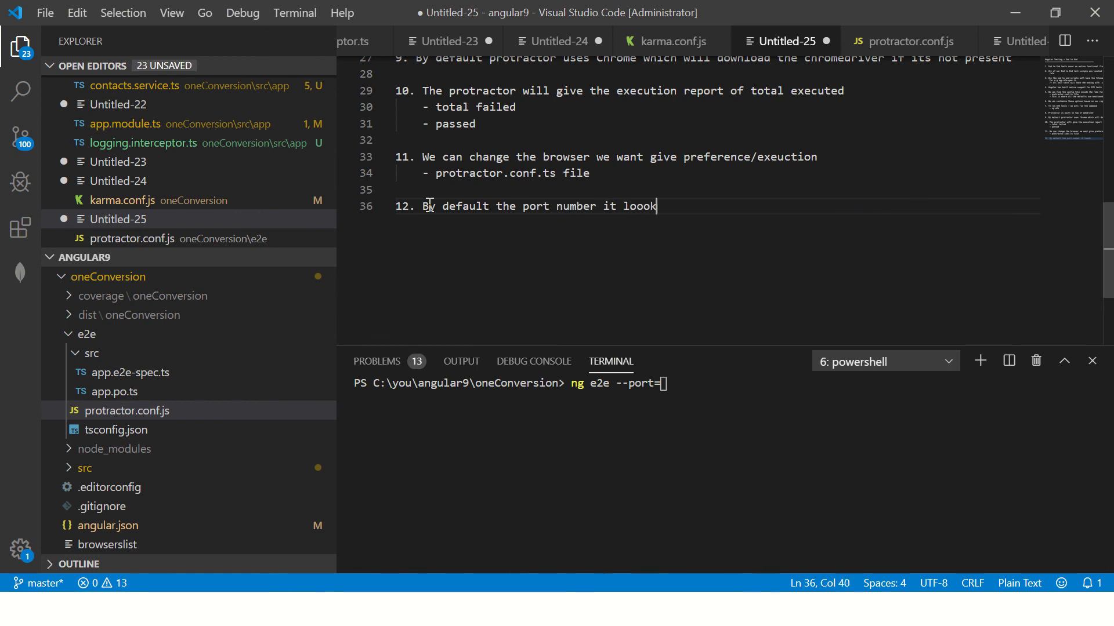
{"action": "type", "text": "s is 4"}
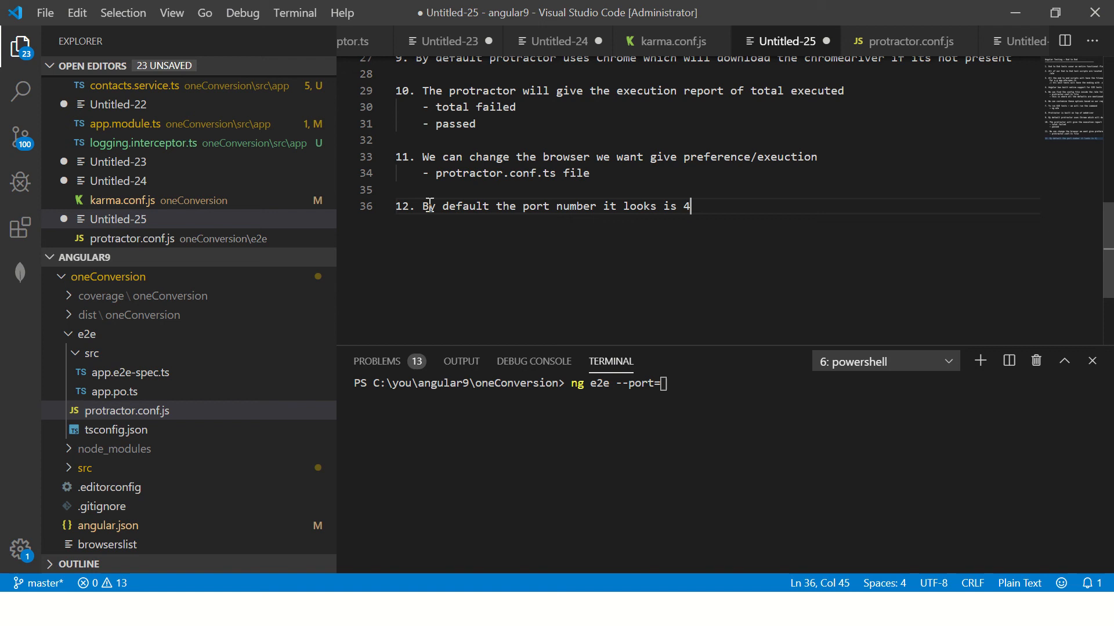
{"action": "type", "text": "200"}
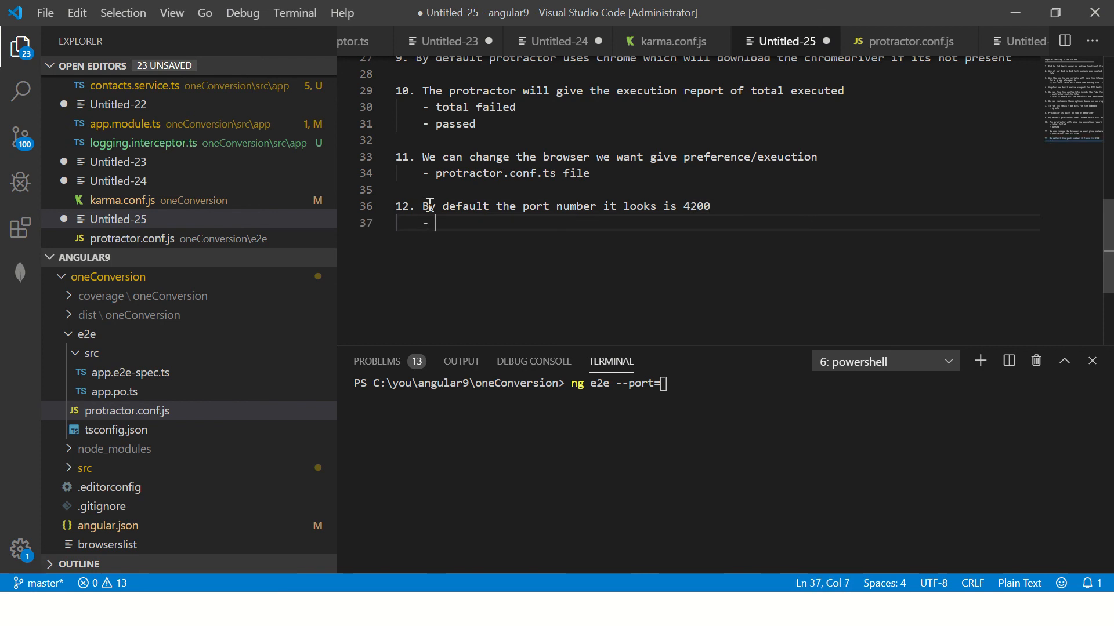
Add that the port can be changed with the --port parameter on the command line, e.g. 4300.
{"action": "type", "text": "we can change it by passing the pa"}
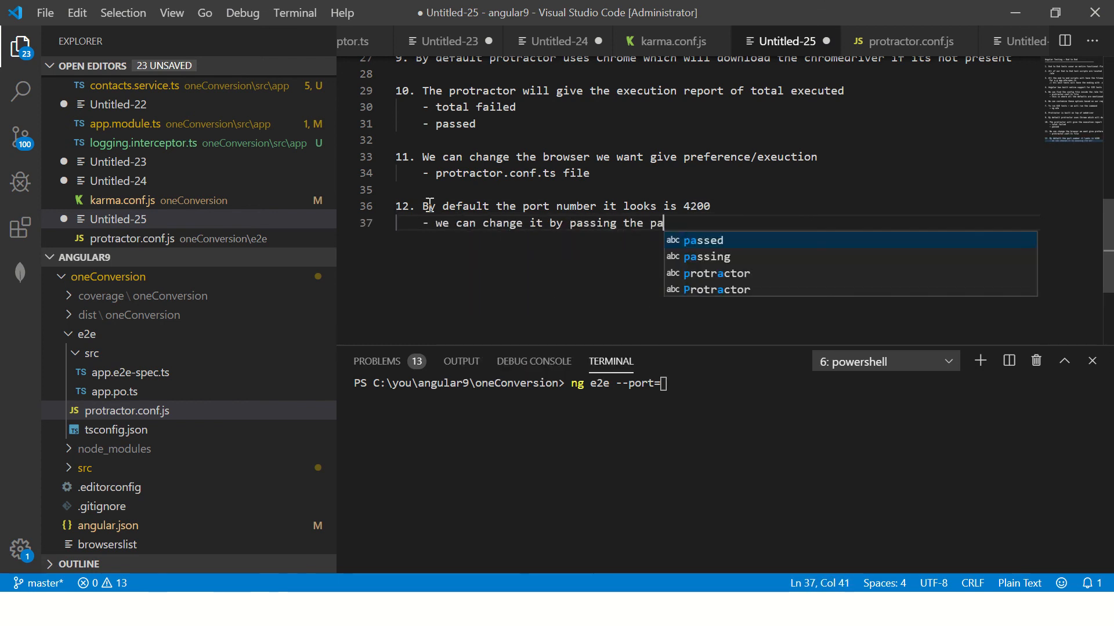
{"action": "type", "text": "rameter"}
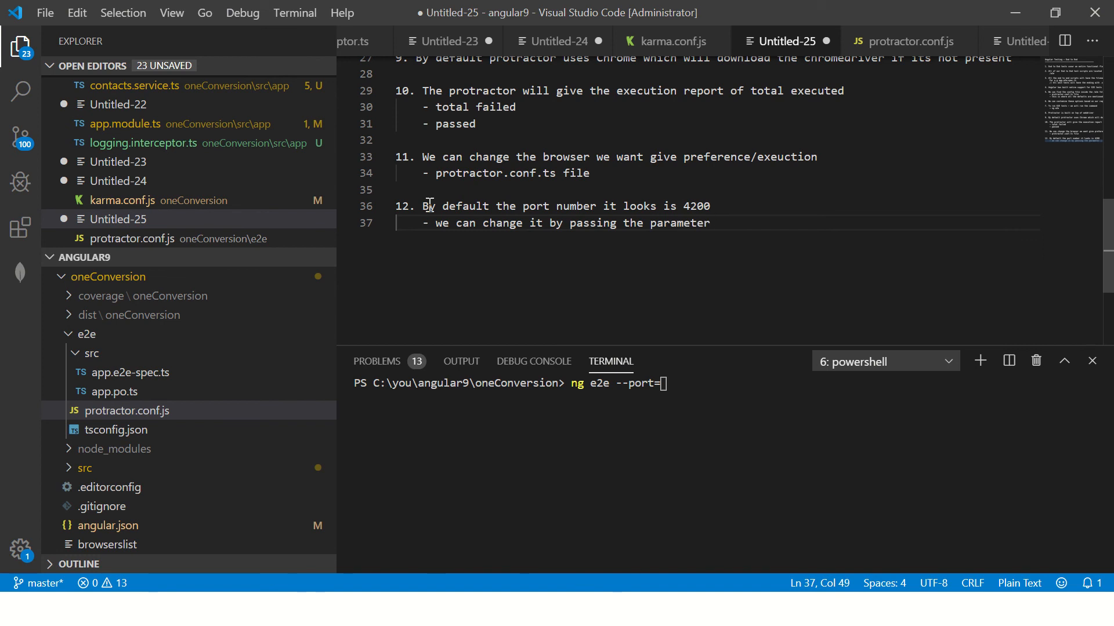
{"action": "type", "text": "as --pr"}
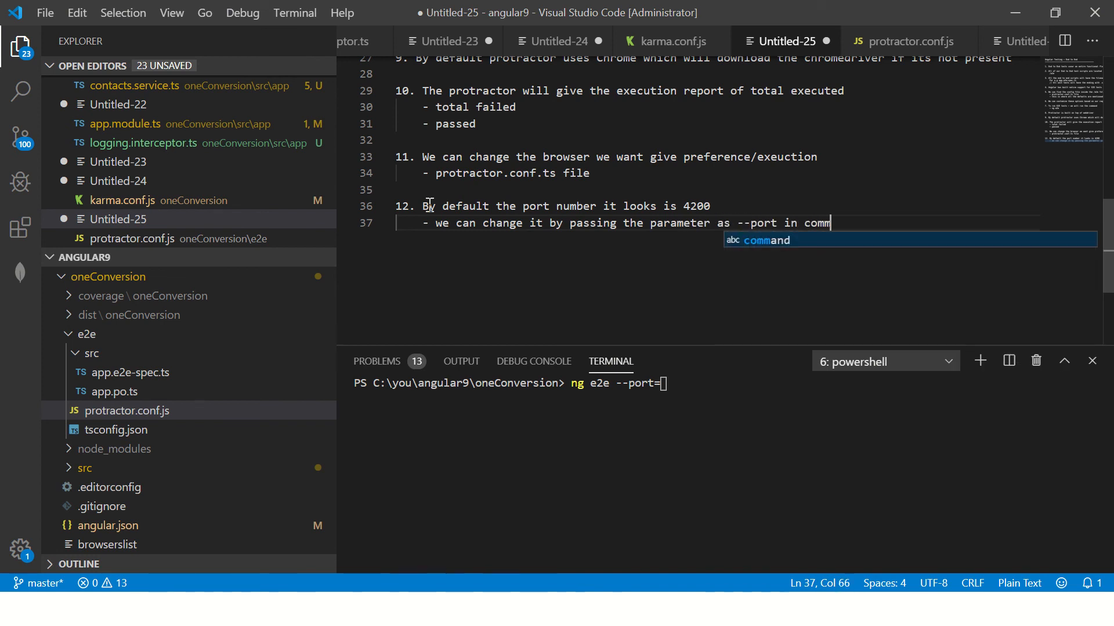
{"action": "type", "text": "and line"}
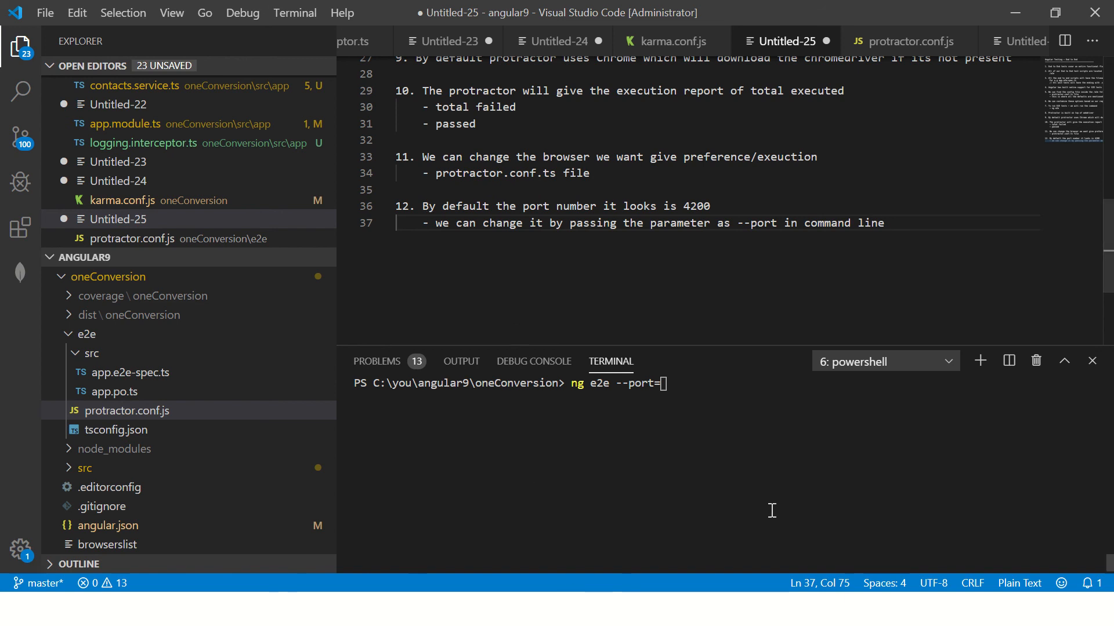
{"action": "type", "text": "4300"}
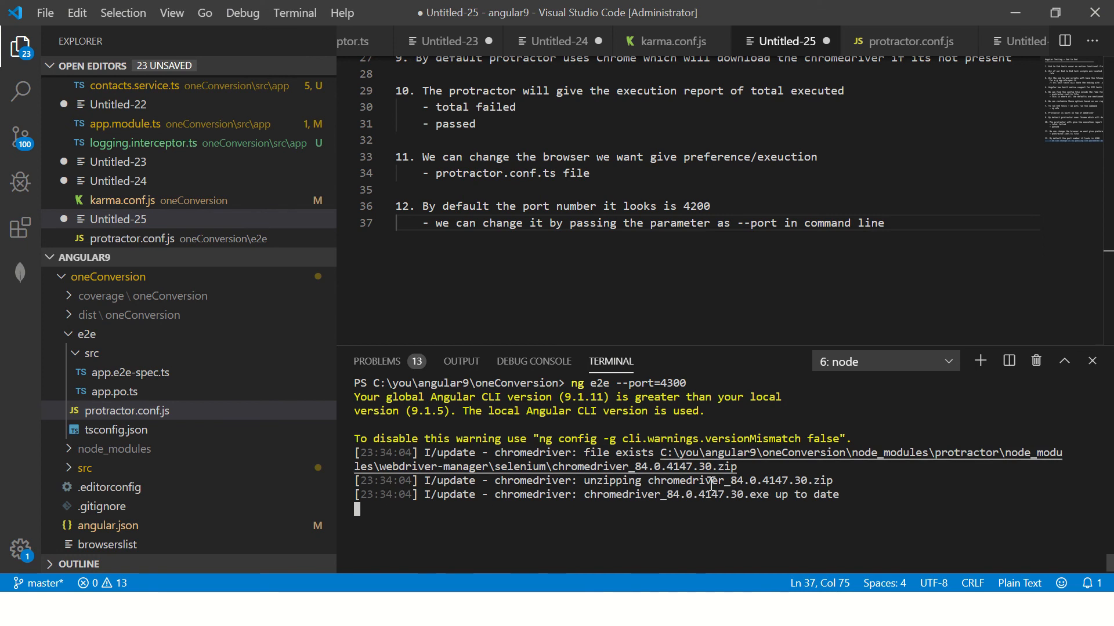
{"action": "mouse_move", "coordinate": [763, 550]}
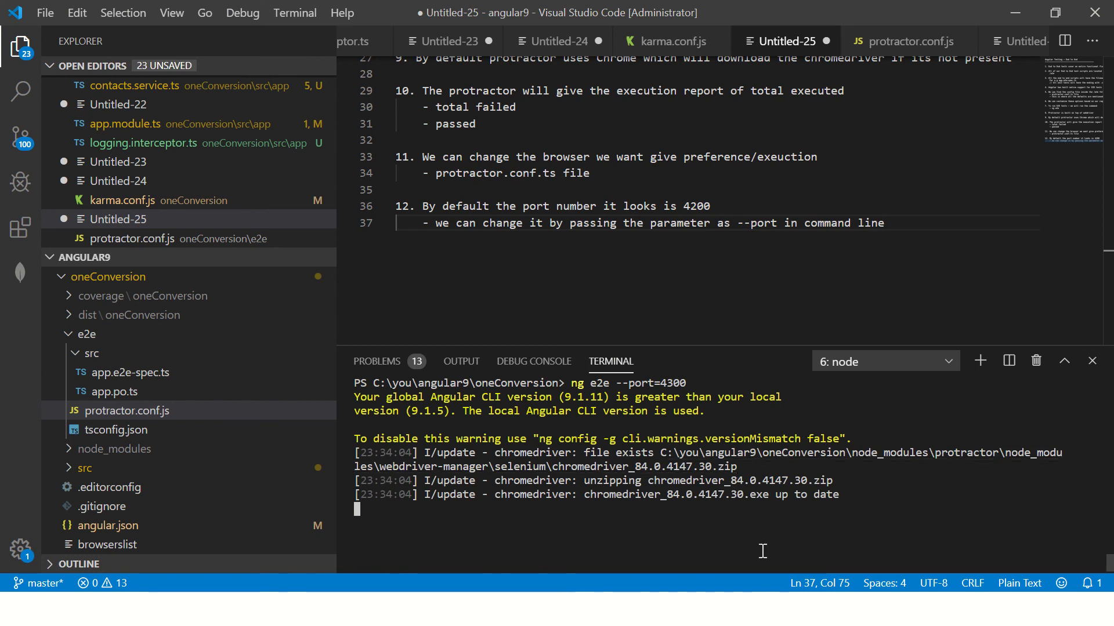
{"action": "mouse_move", "coordinate": [447, 269]}
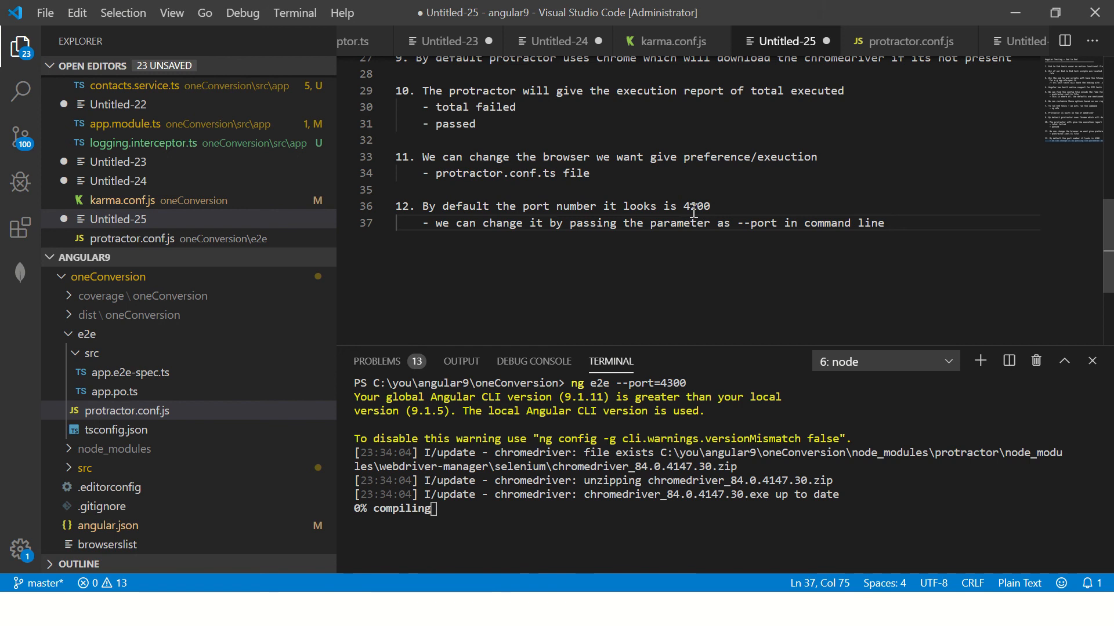
Add blank lines below note 12 and check the baseUrl port in protractor.conf.js.
{"action": "left_click", "coordinate": [784, 222]}
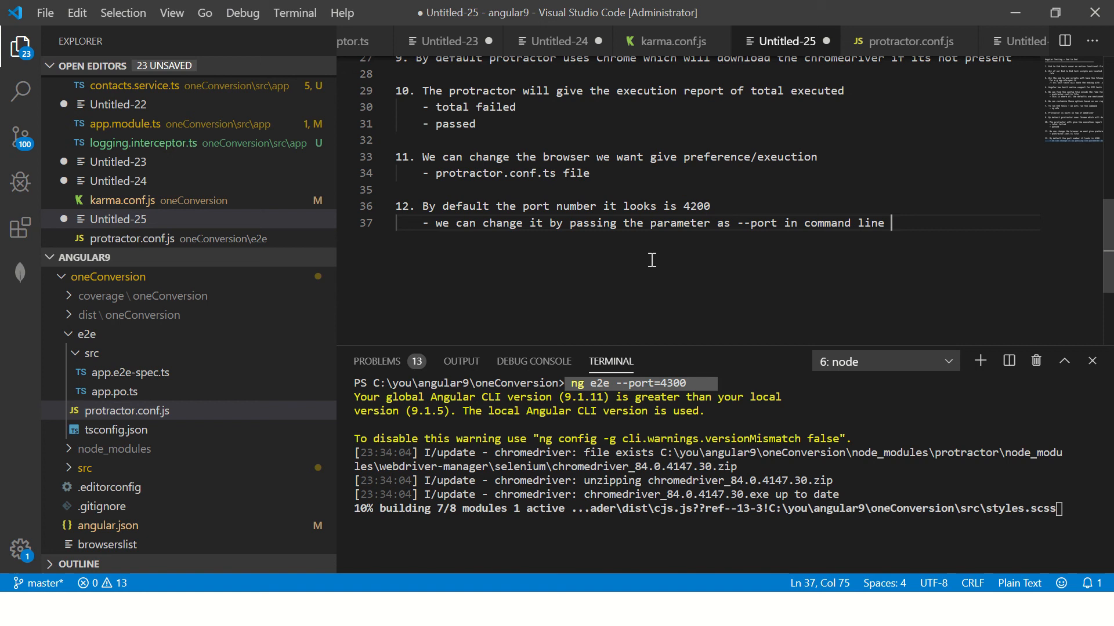
{"action": "key", "text": "Enter"}
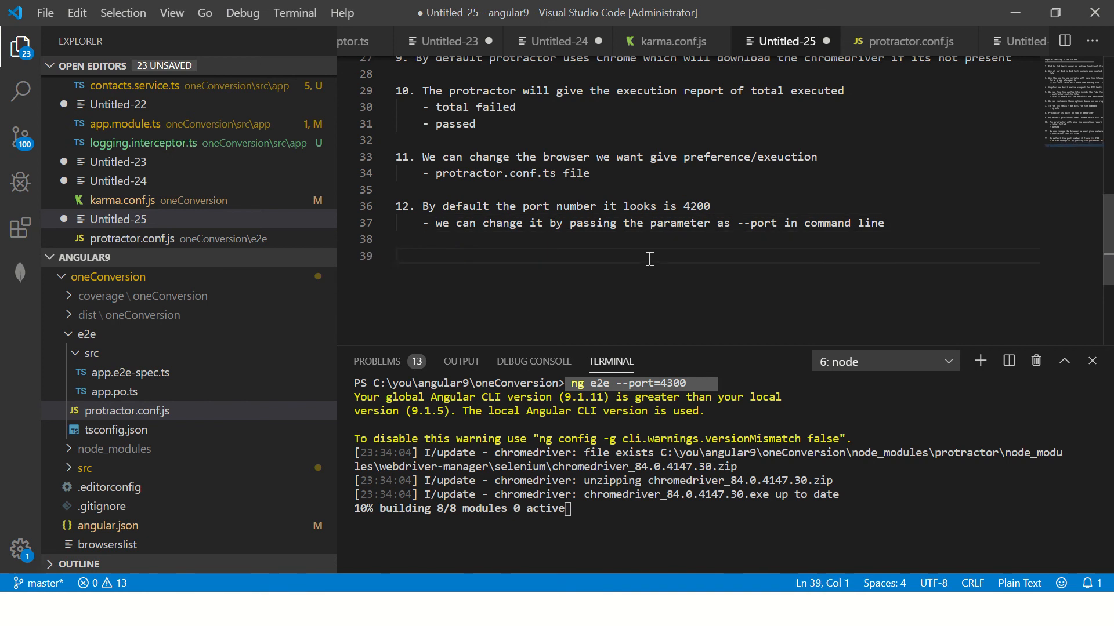
{"action": "left_click", "coordinate": [908, 41]}
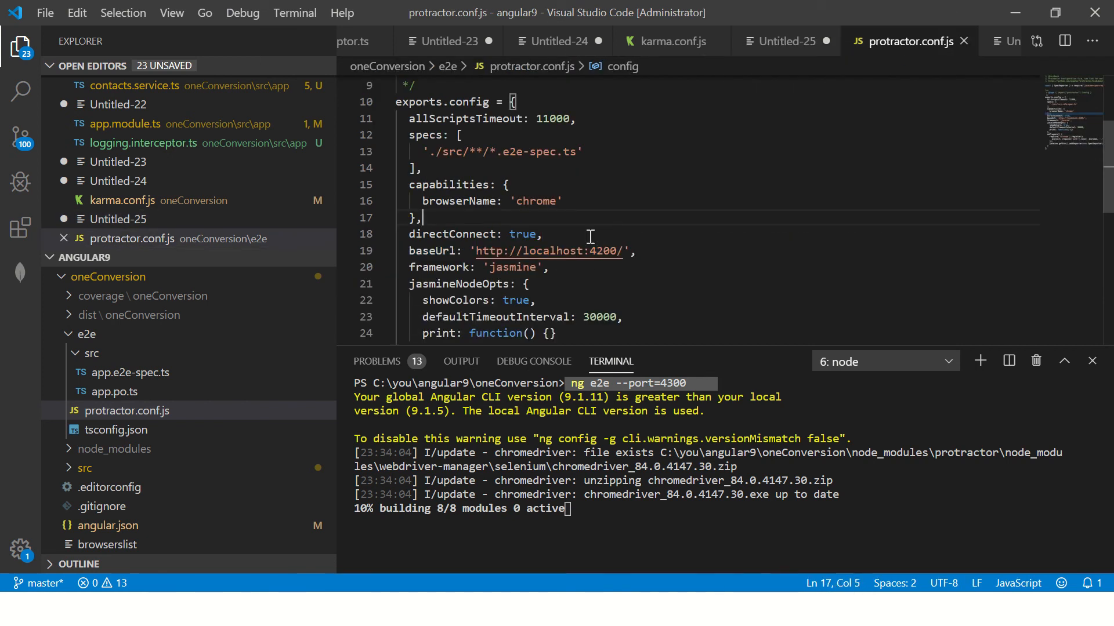
{"action": "left_click", "coordinate": [784, 40]}
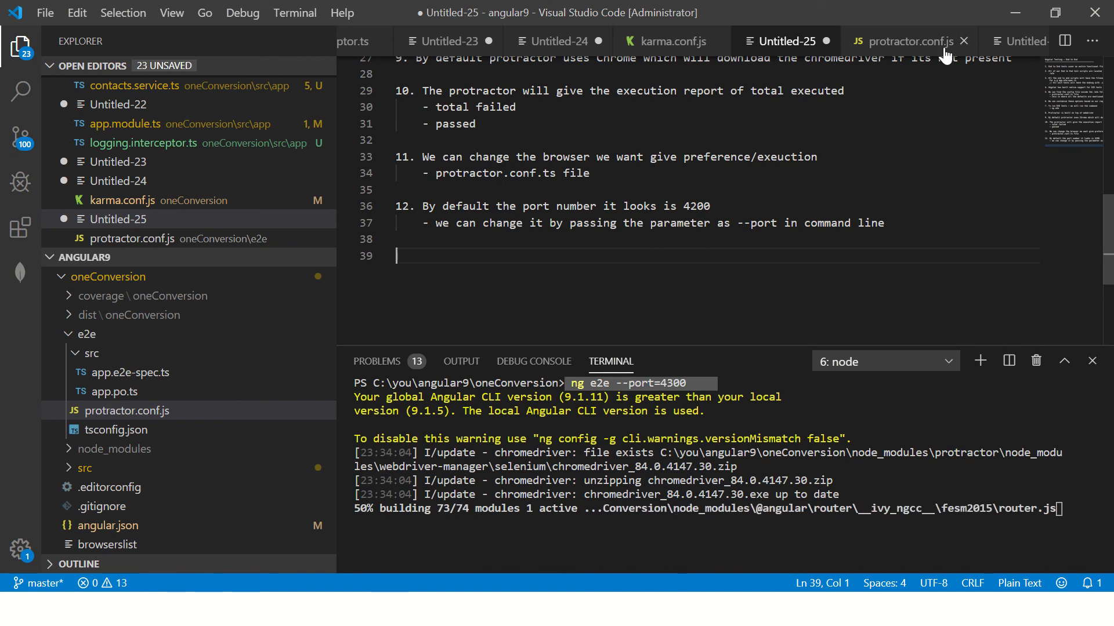
{"action": "left_click", "coordinate": [906, 41]}
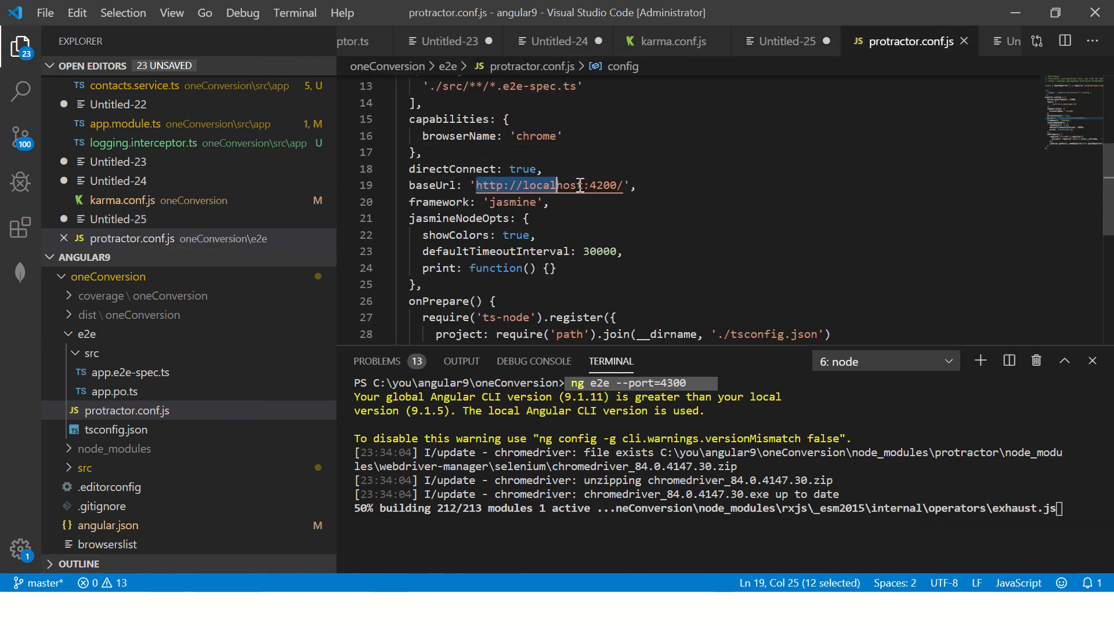
{"action": "left_click", "coordinate": [784, 41]}
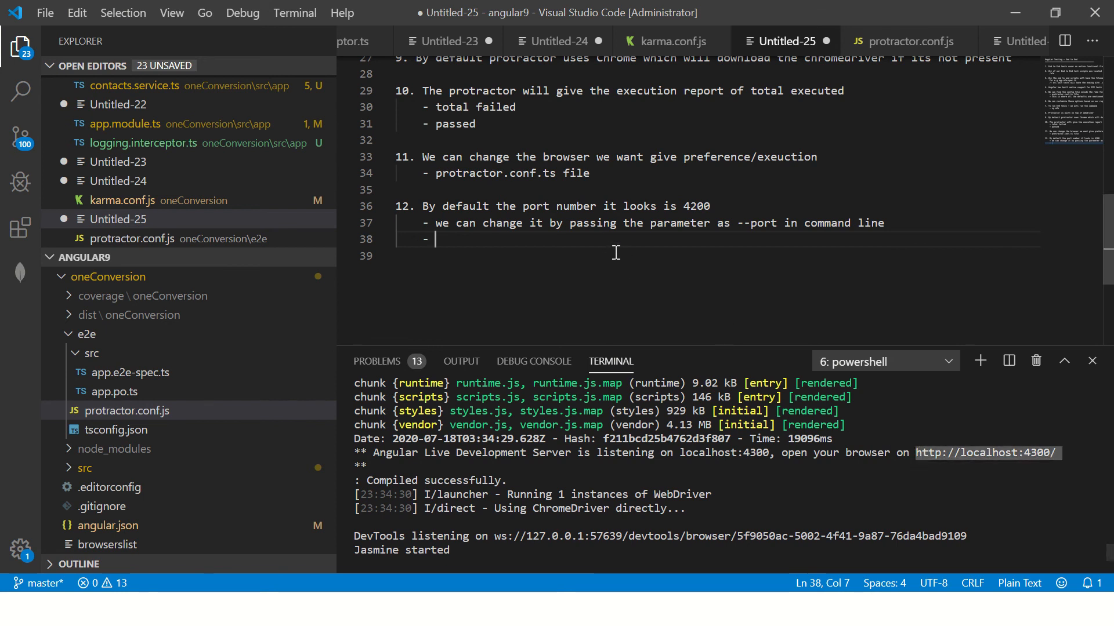
Add a baseHref sub-bullet under note 12 and type ng e2e --port=4300 --basehref= in the terminal.
{"action": "type", "text": "base"}
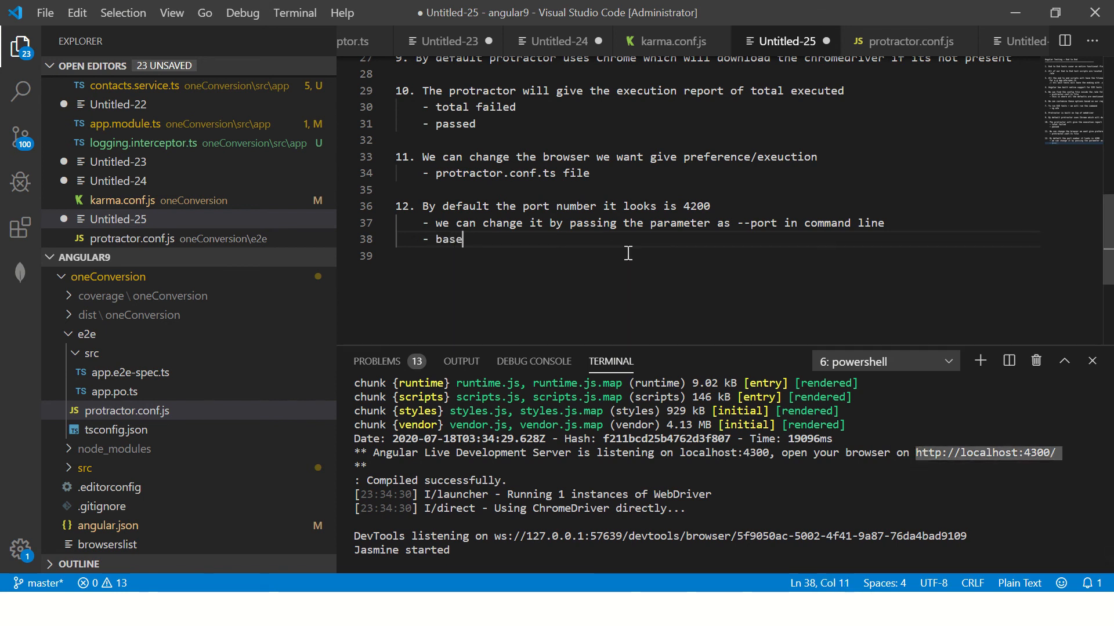
{"action": "type", "text": "Href"}
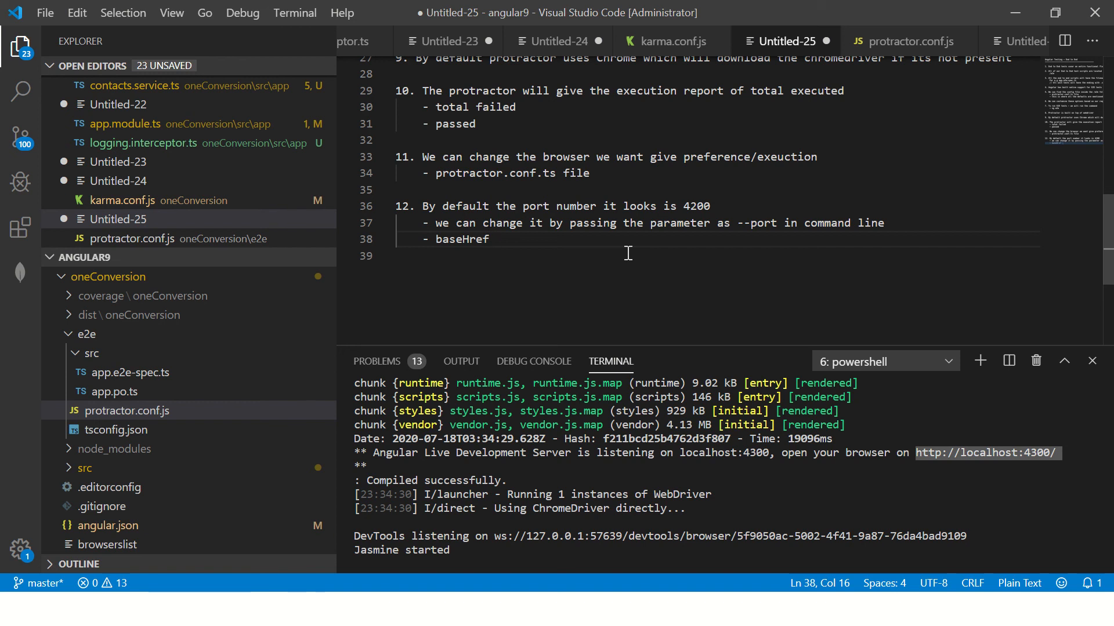
{"action": "key", "text": "Enter"}
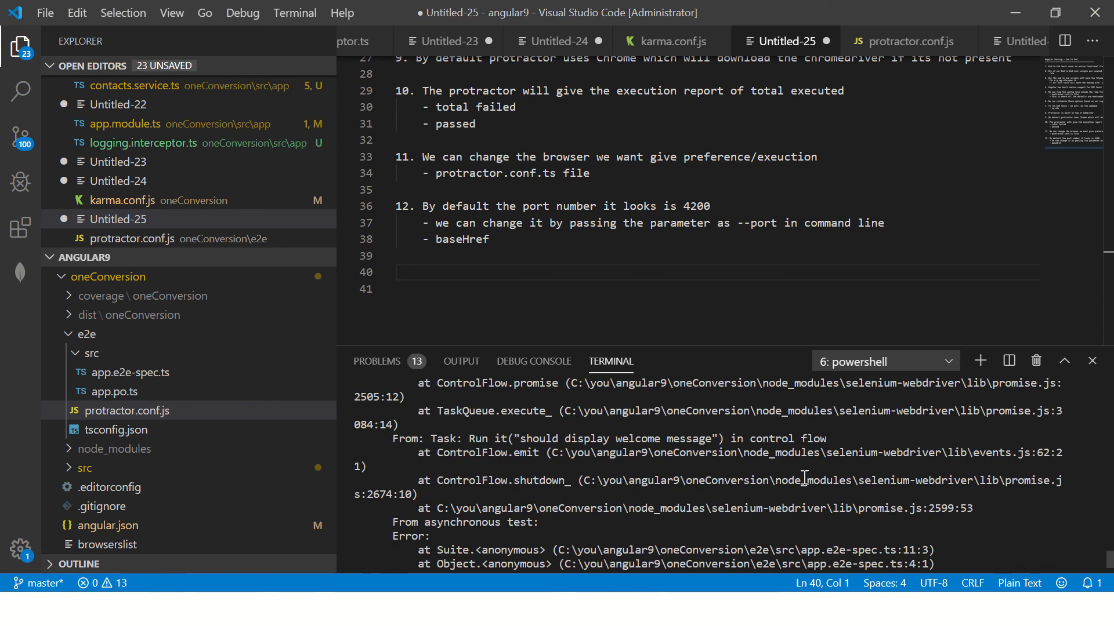
{"action": "type", "text": "ng e2e --port=4300"}
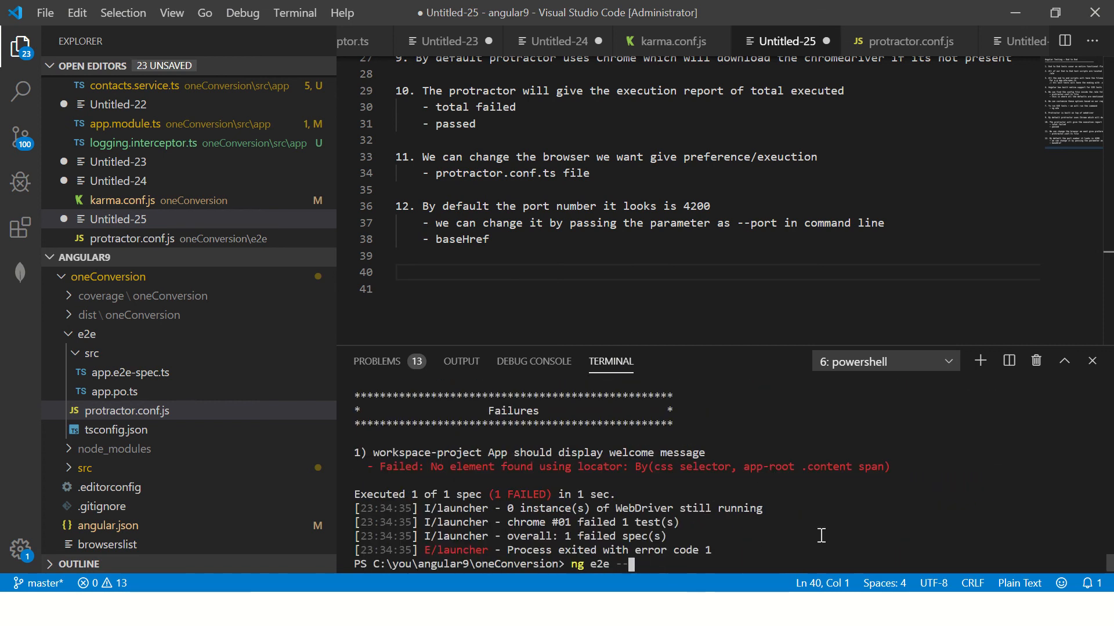
{"action": "type", "text": "basehref="}
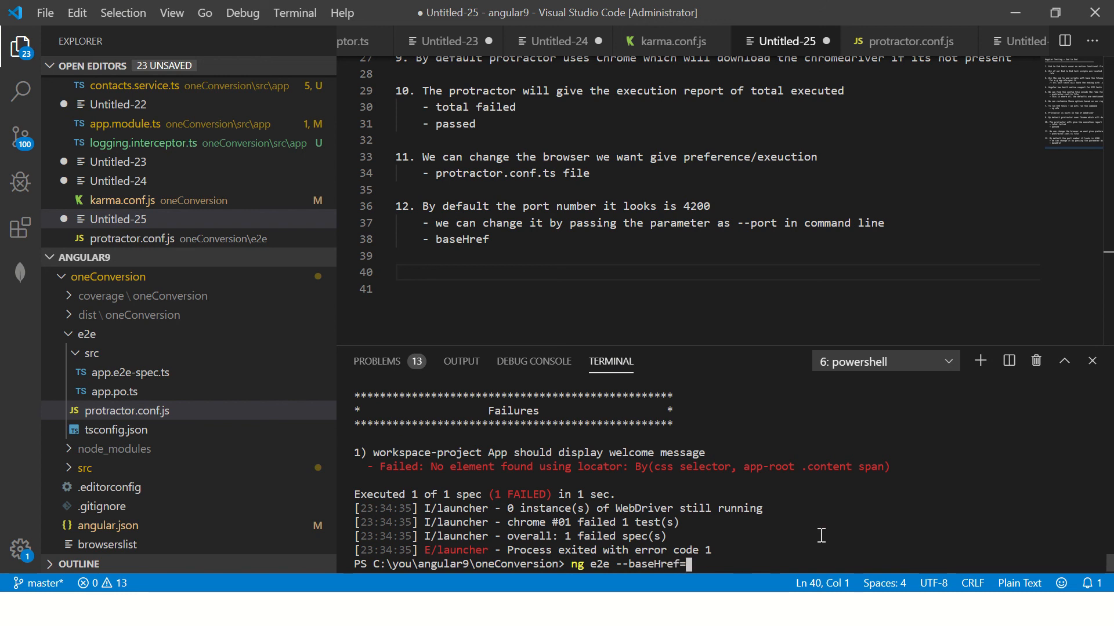
{"action": "key", "text": "Backspace"}
{"action": "type", "text": "13. We can generate the code coverage report as well for"}
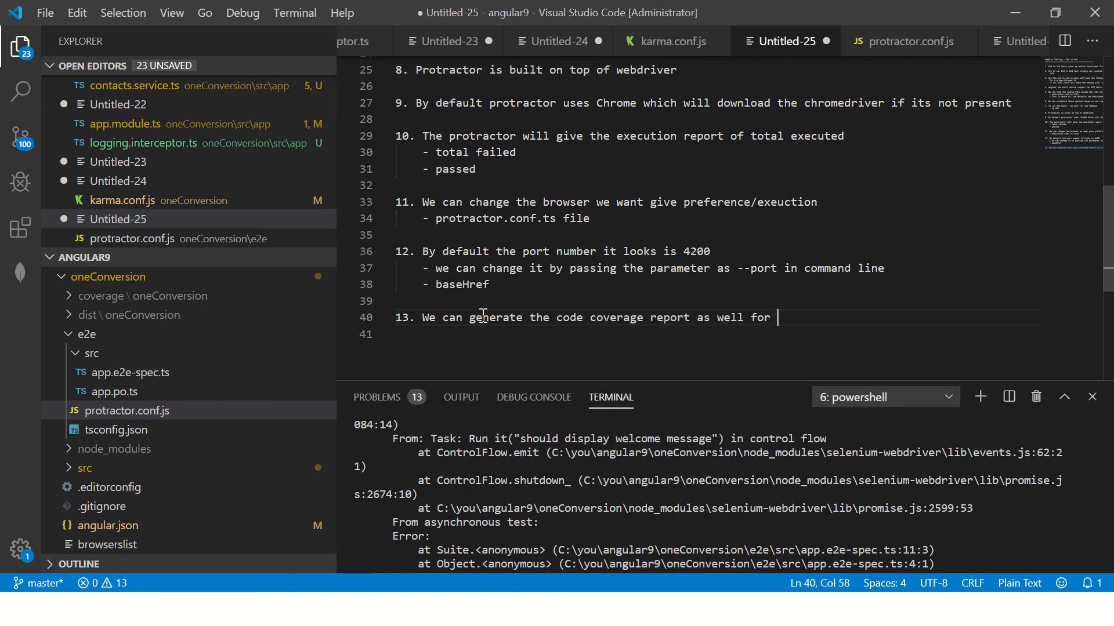
Finish note 13 with 'E2E test' about generating a code coverage report.
{"action": "type", "text": "E2E test"}
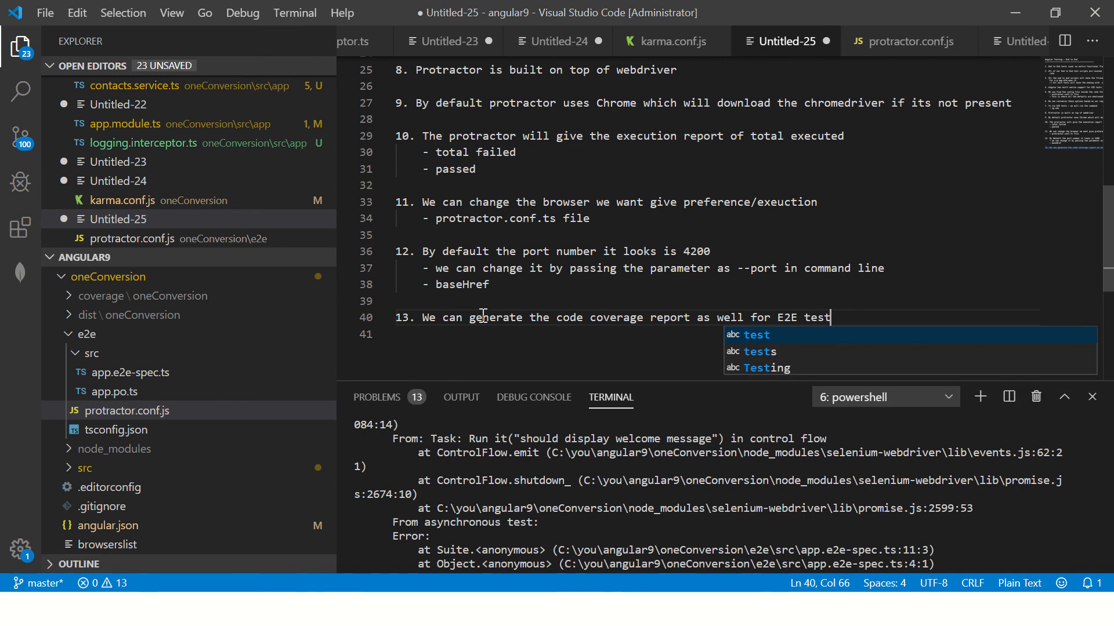